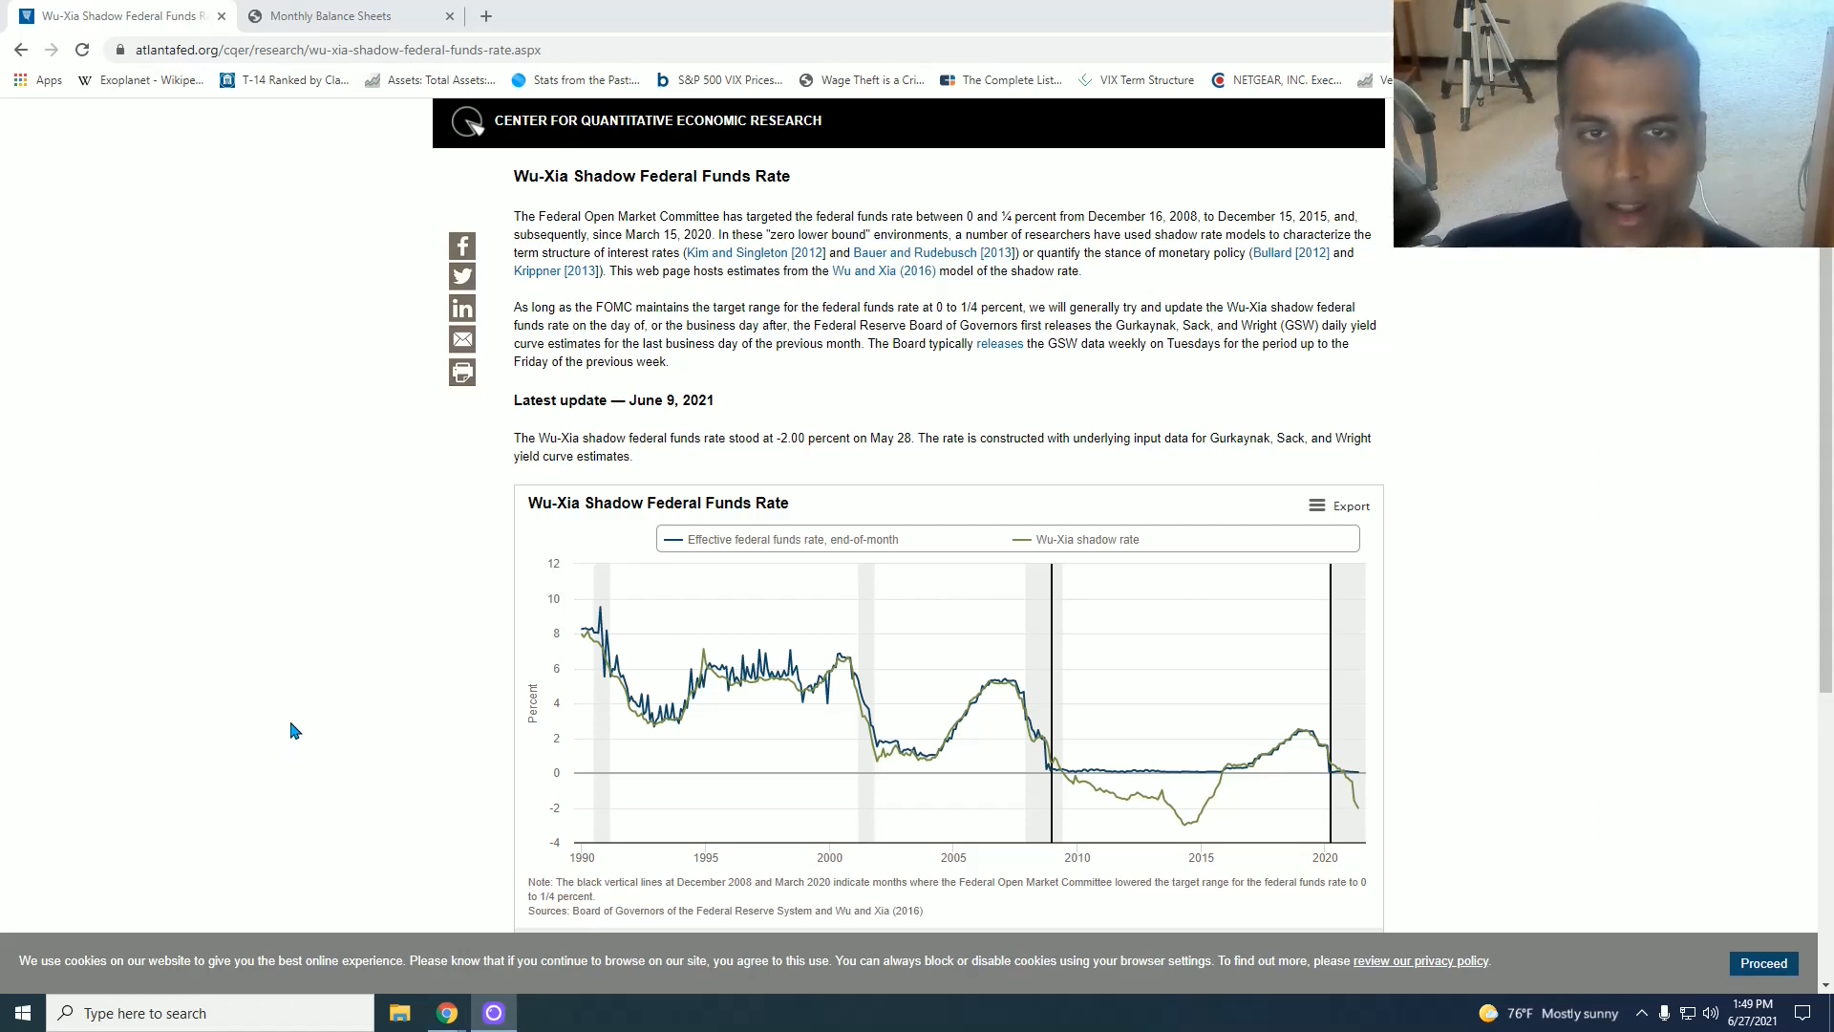
mouse_move(611, 652)
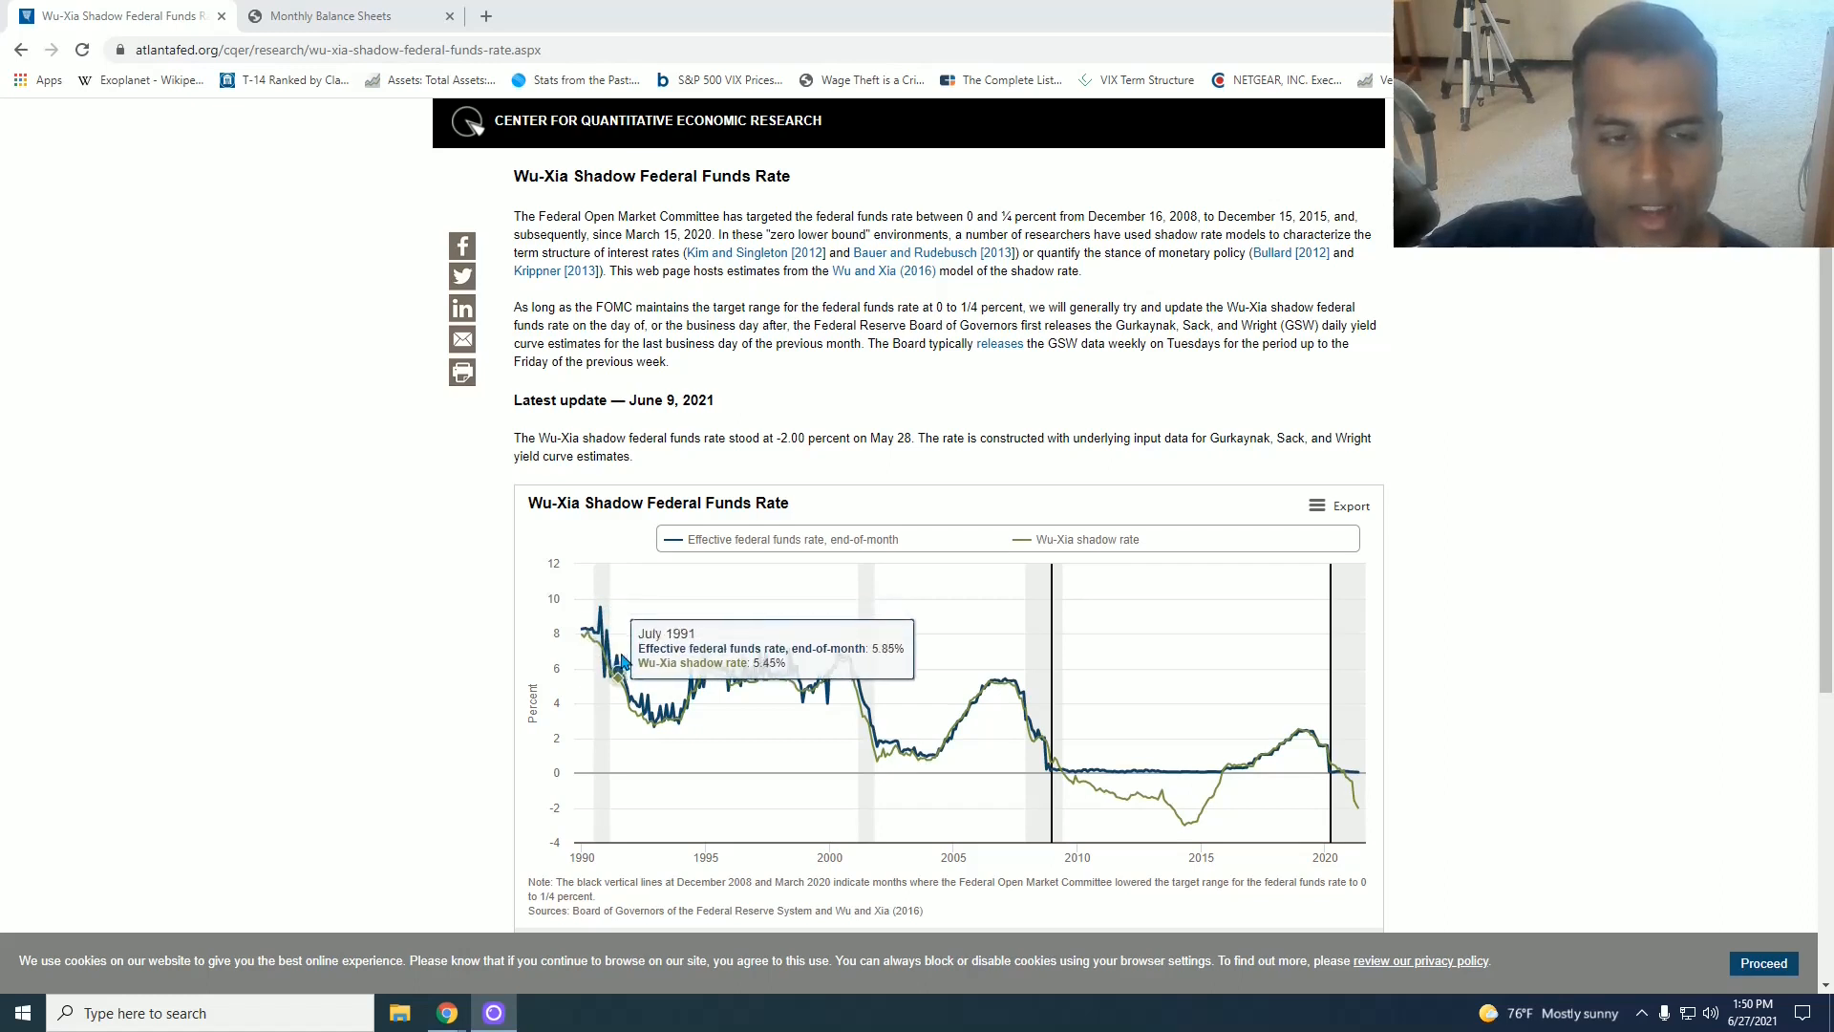
mouse_move(679, 721)
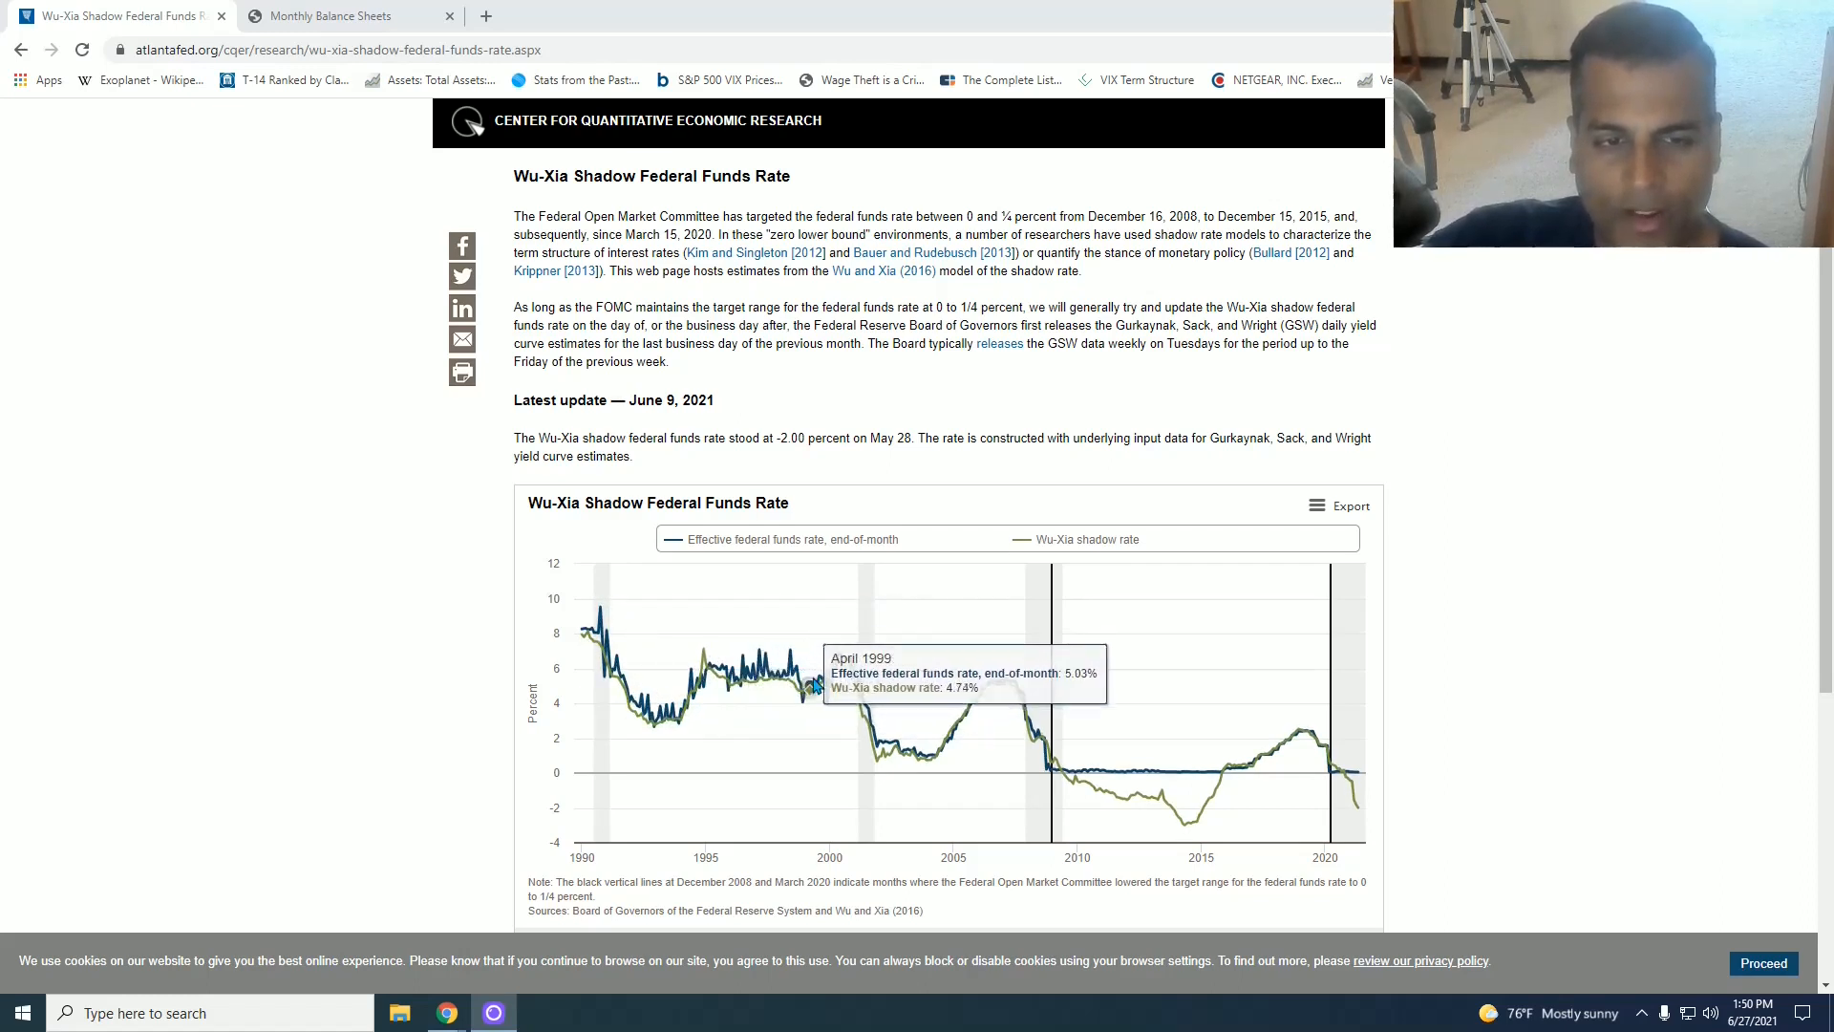
mouse_move(859, 684)
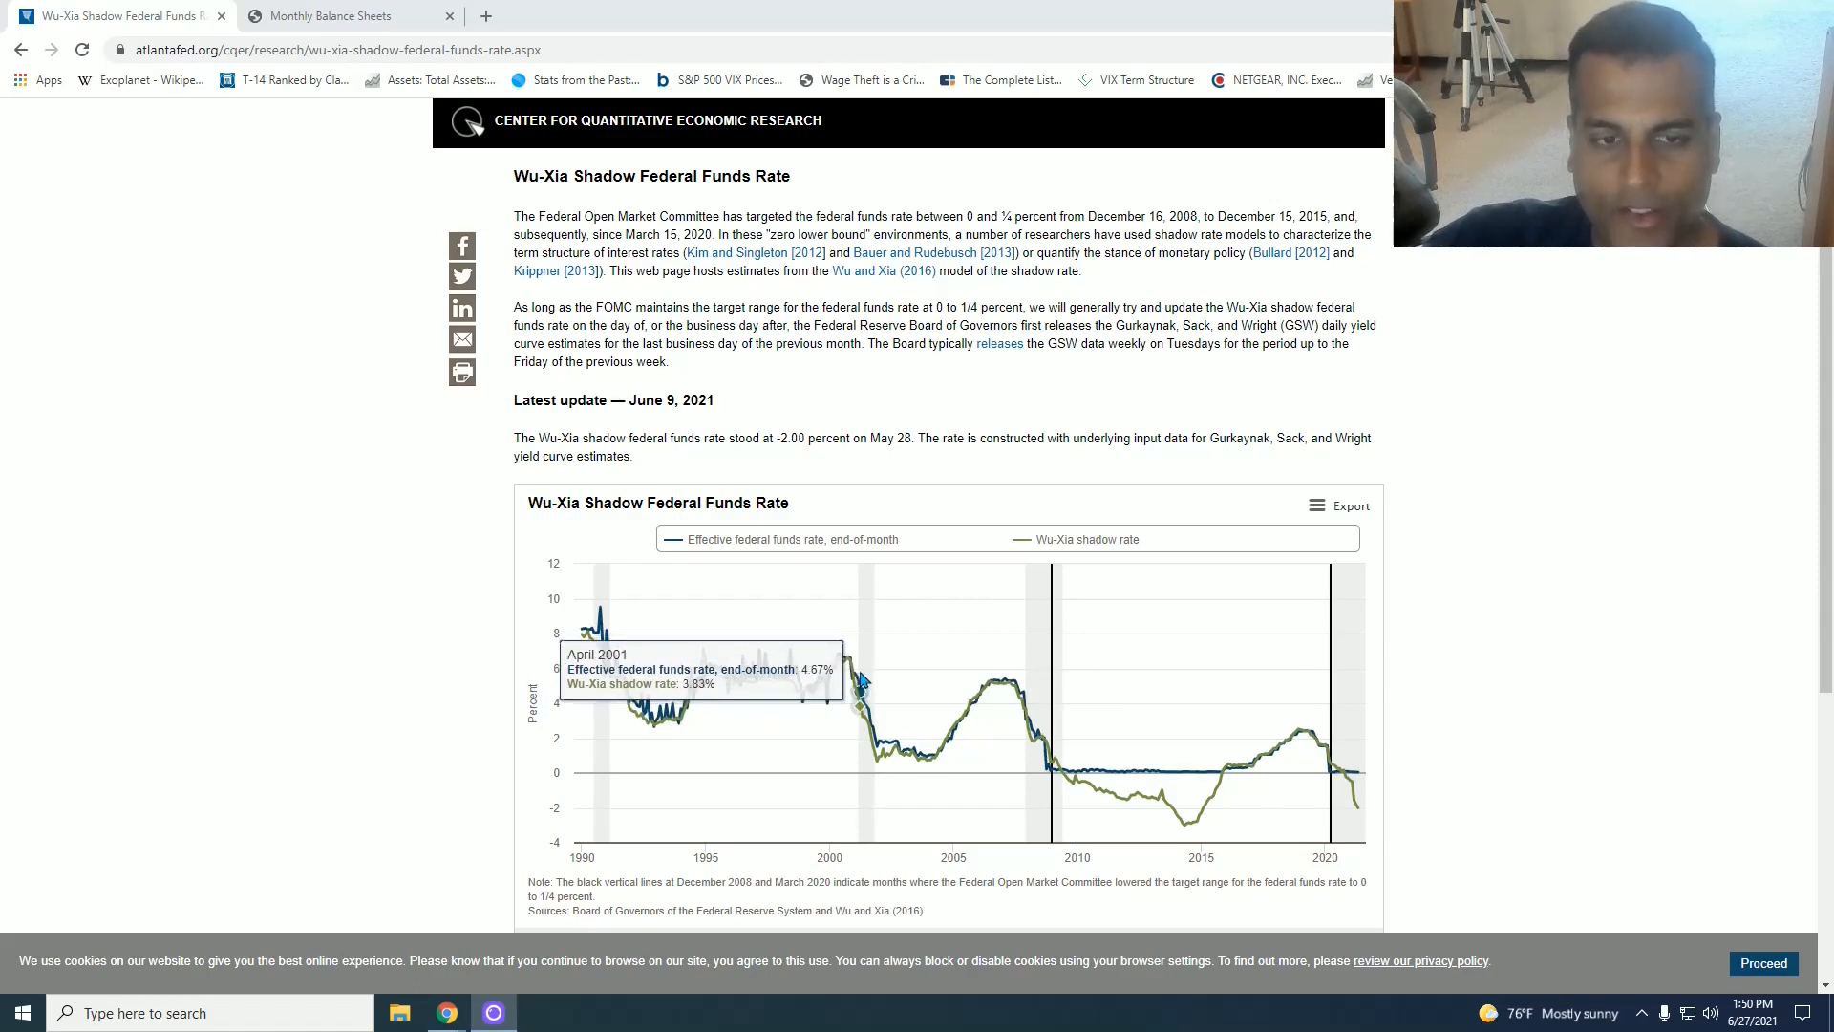
mouse_move(982, 688)
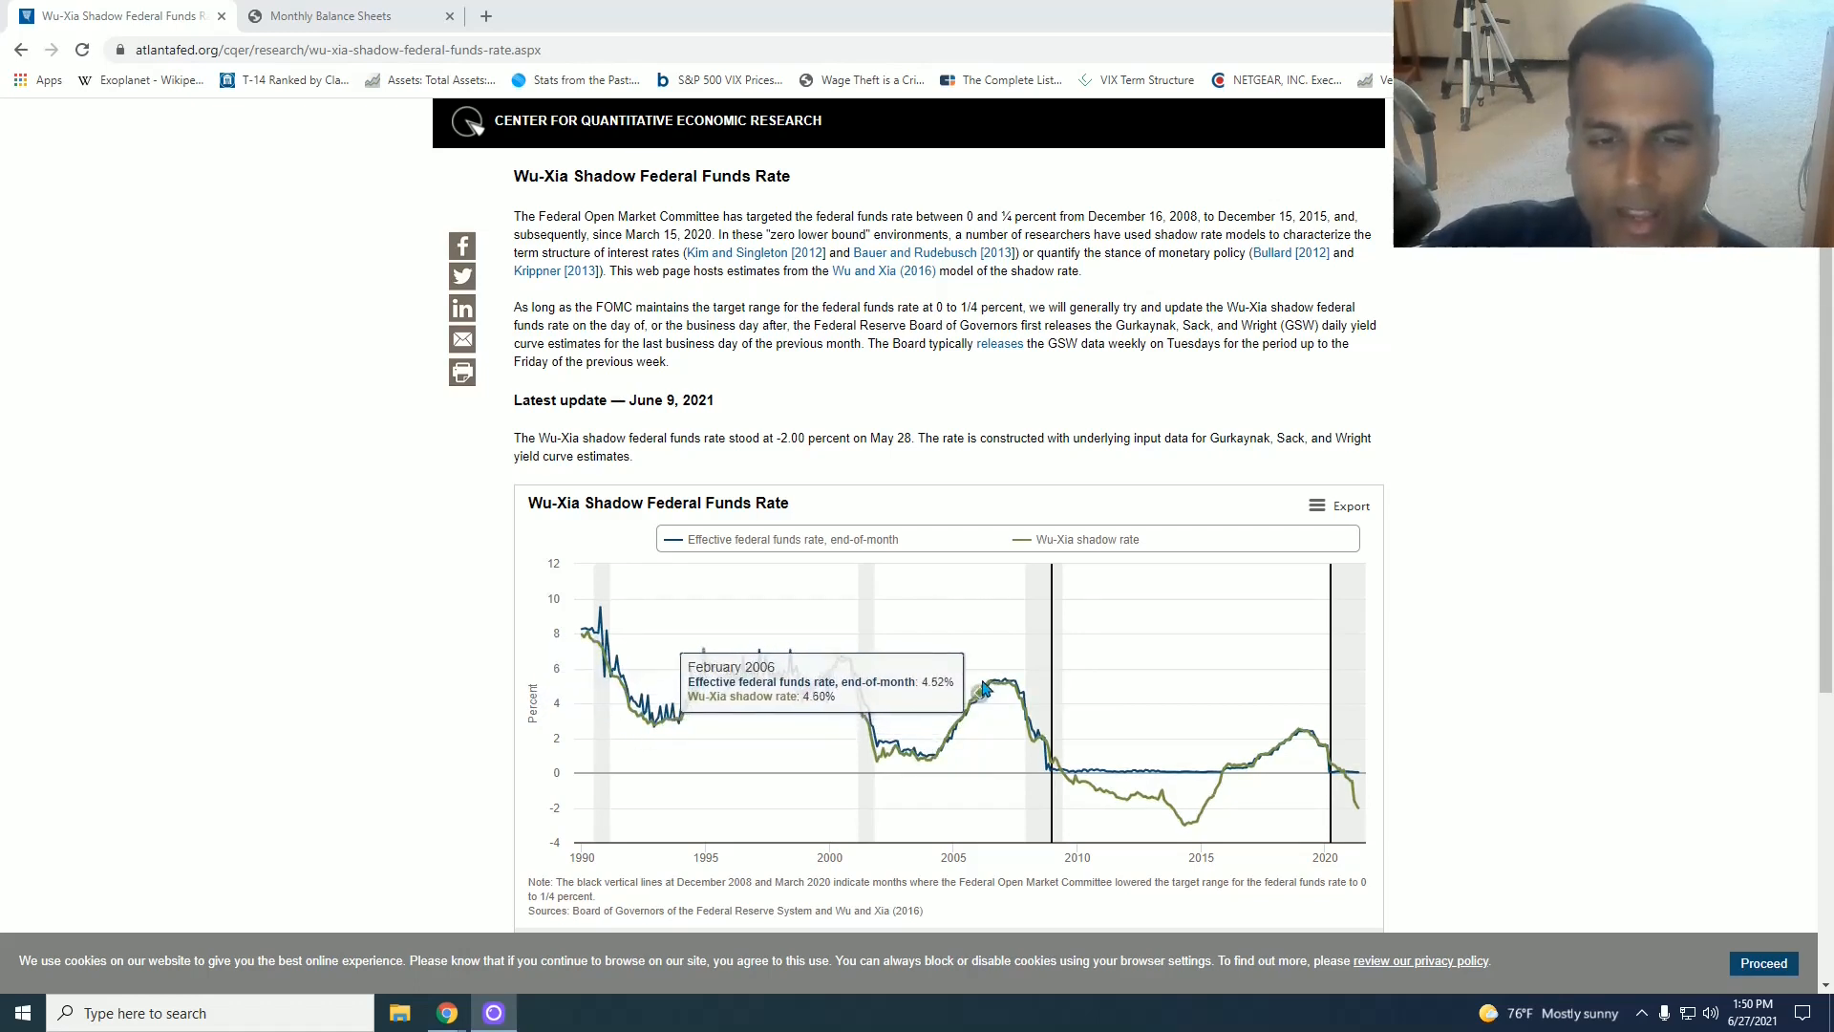
mouse_move(910, 749)
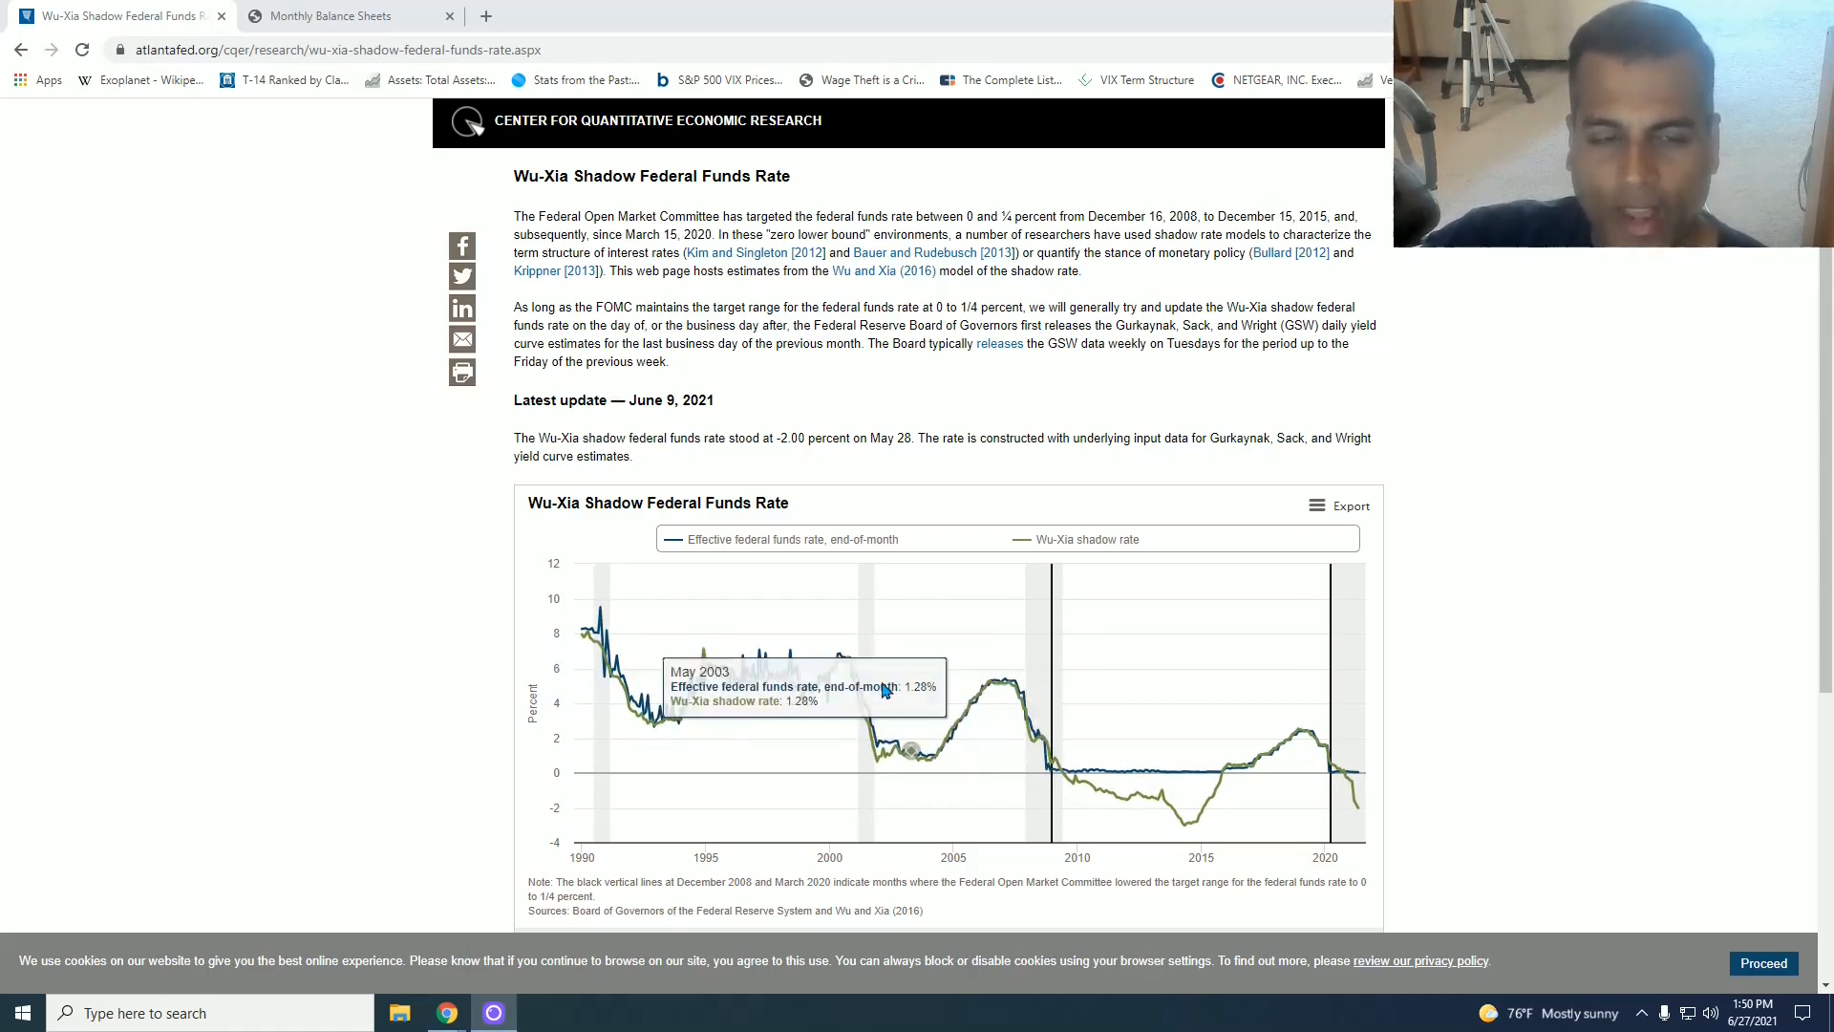
mouse_move(795, 664)
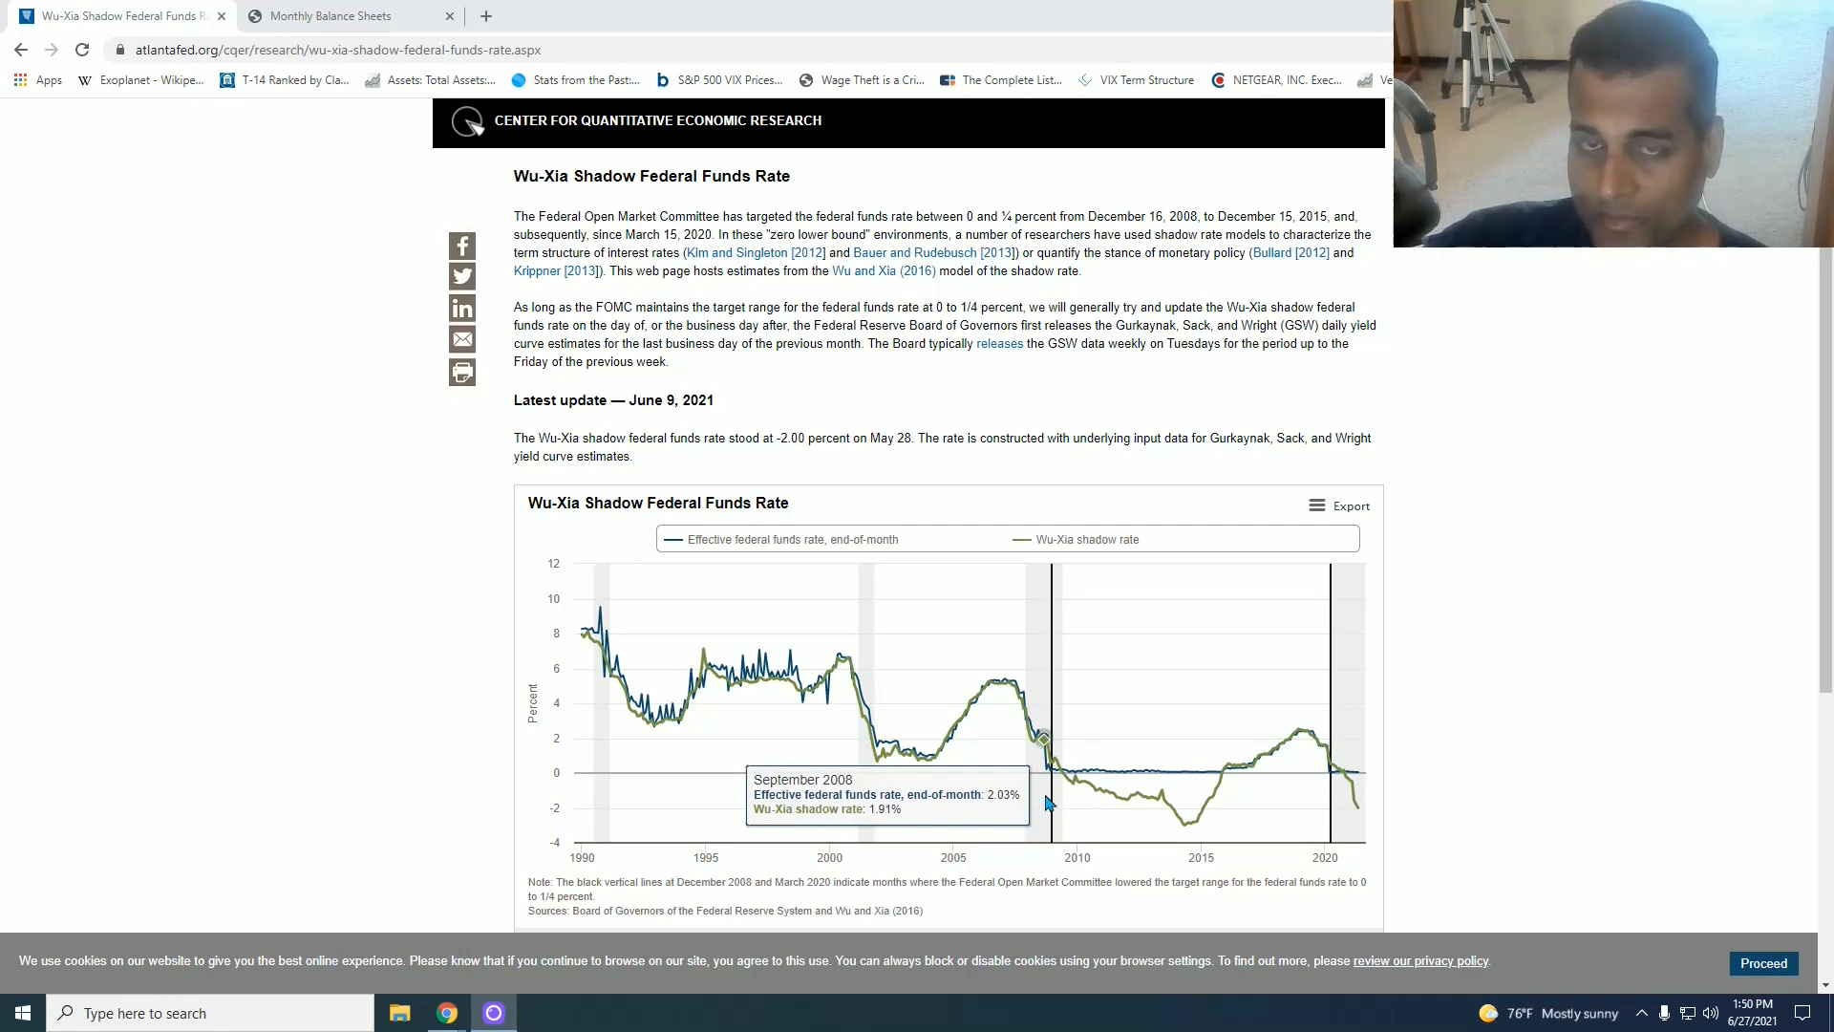
mouse_move(1158, 770)
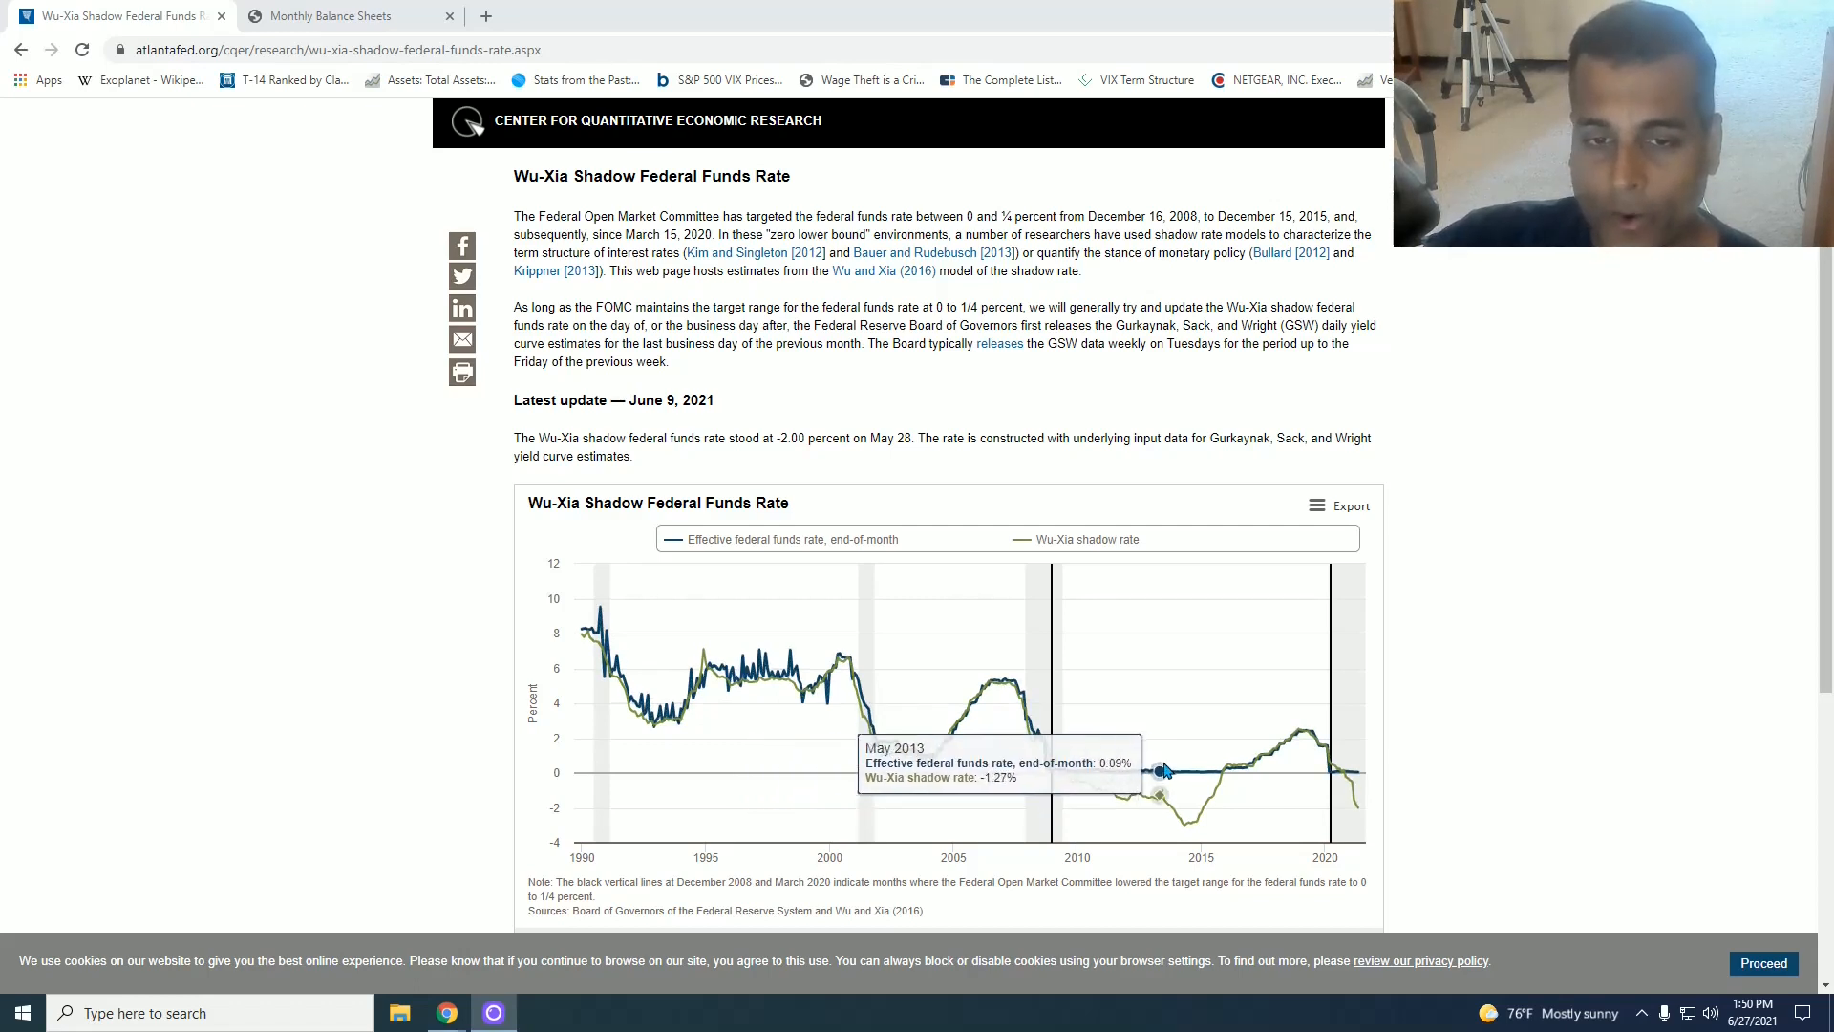
mouse_move(1076, 789)
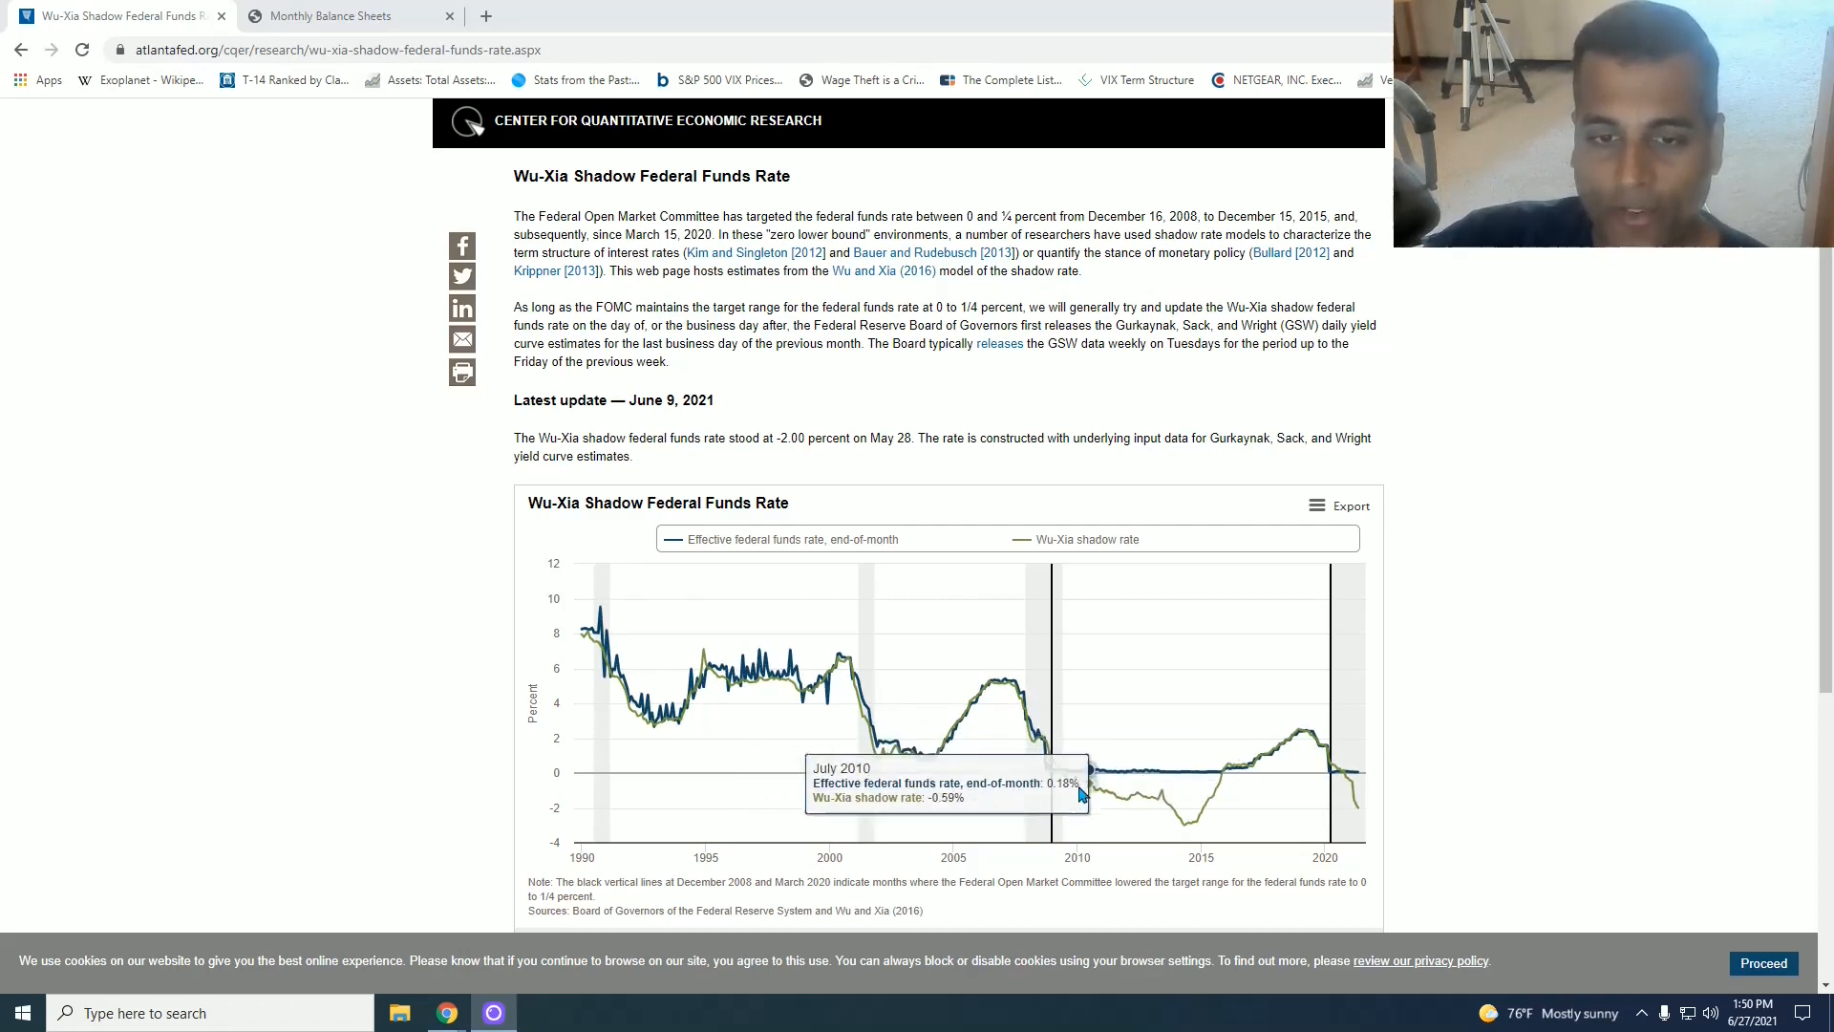
mouse_move(1041, 741)
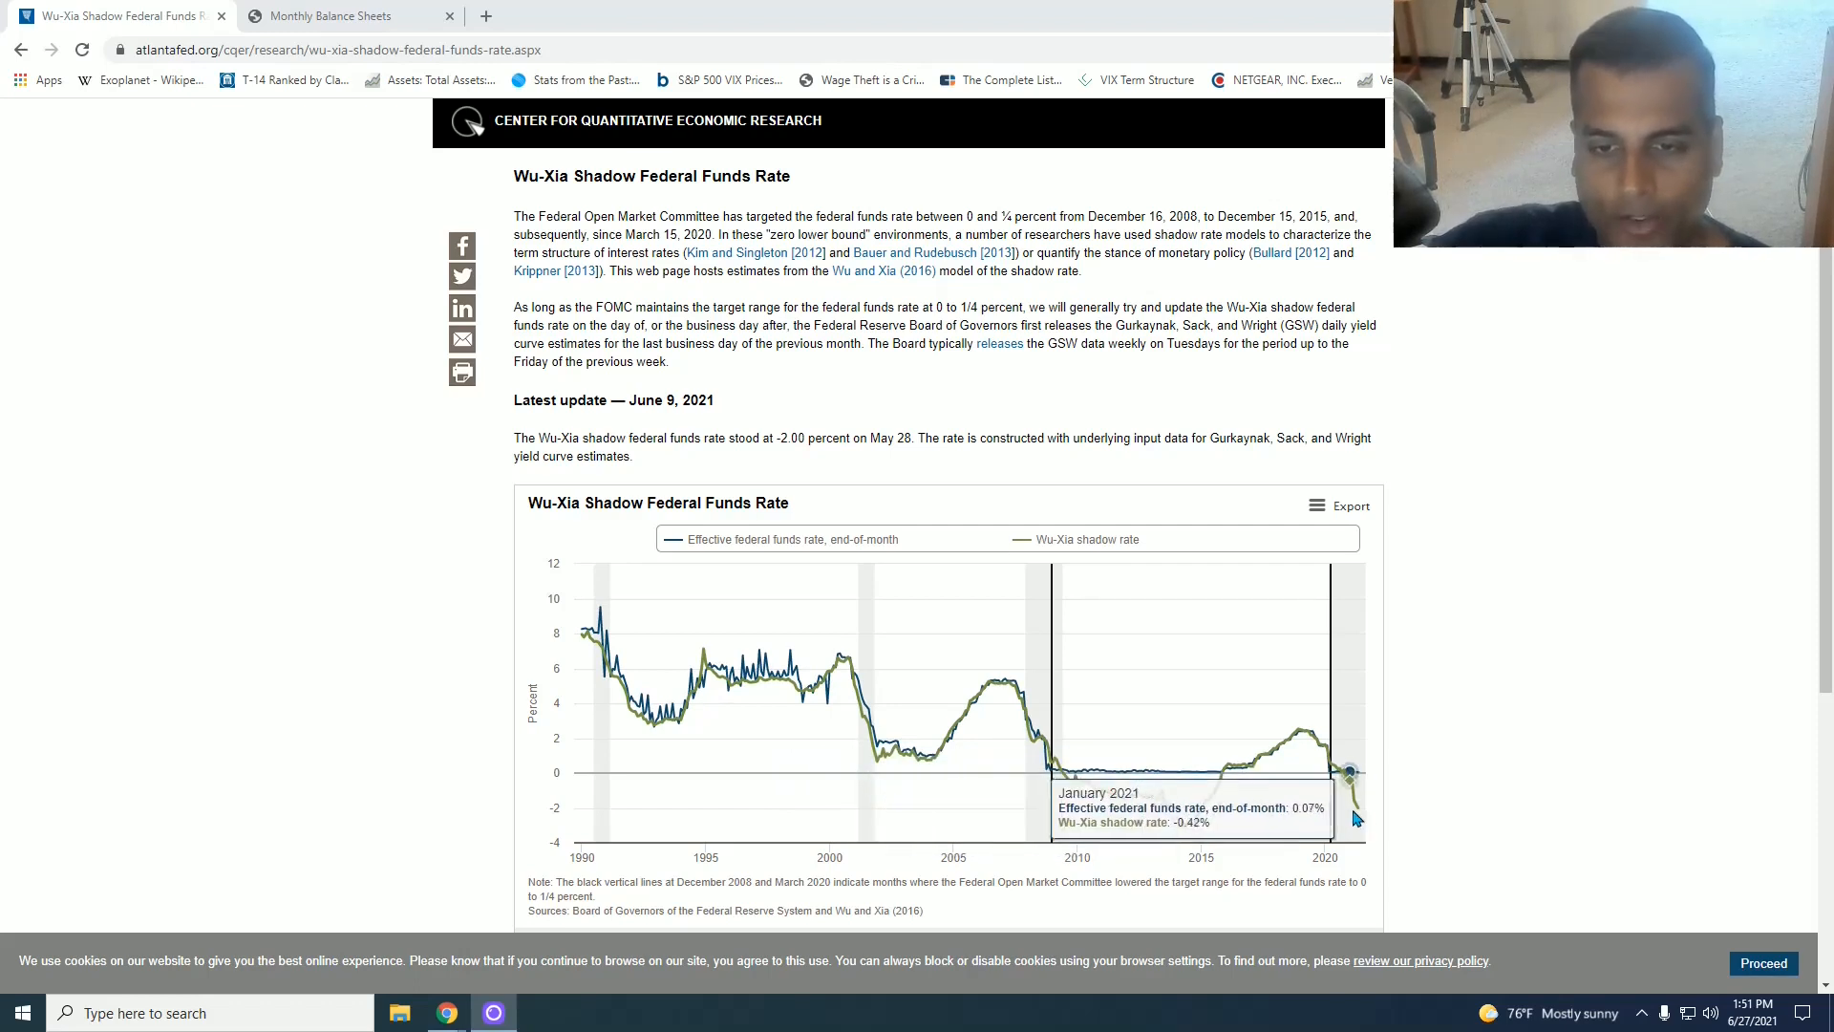
mouse_move(1108, 770)
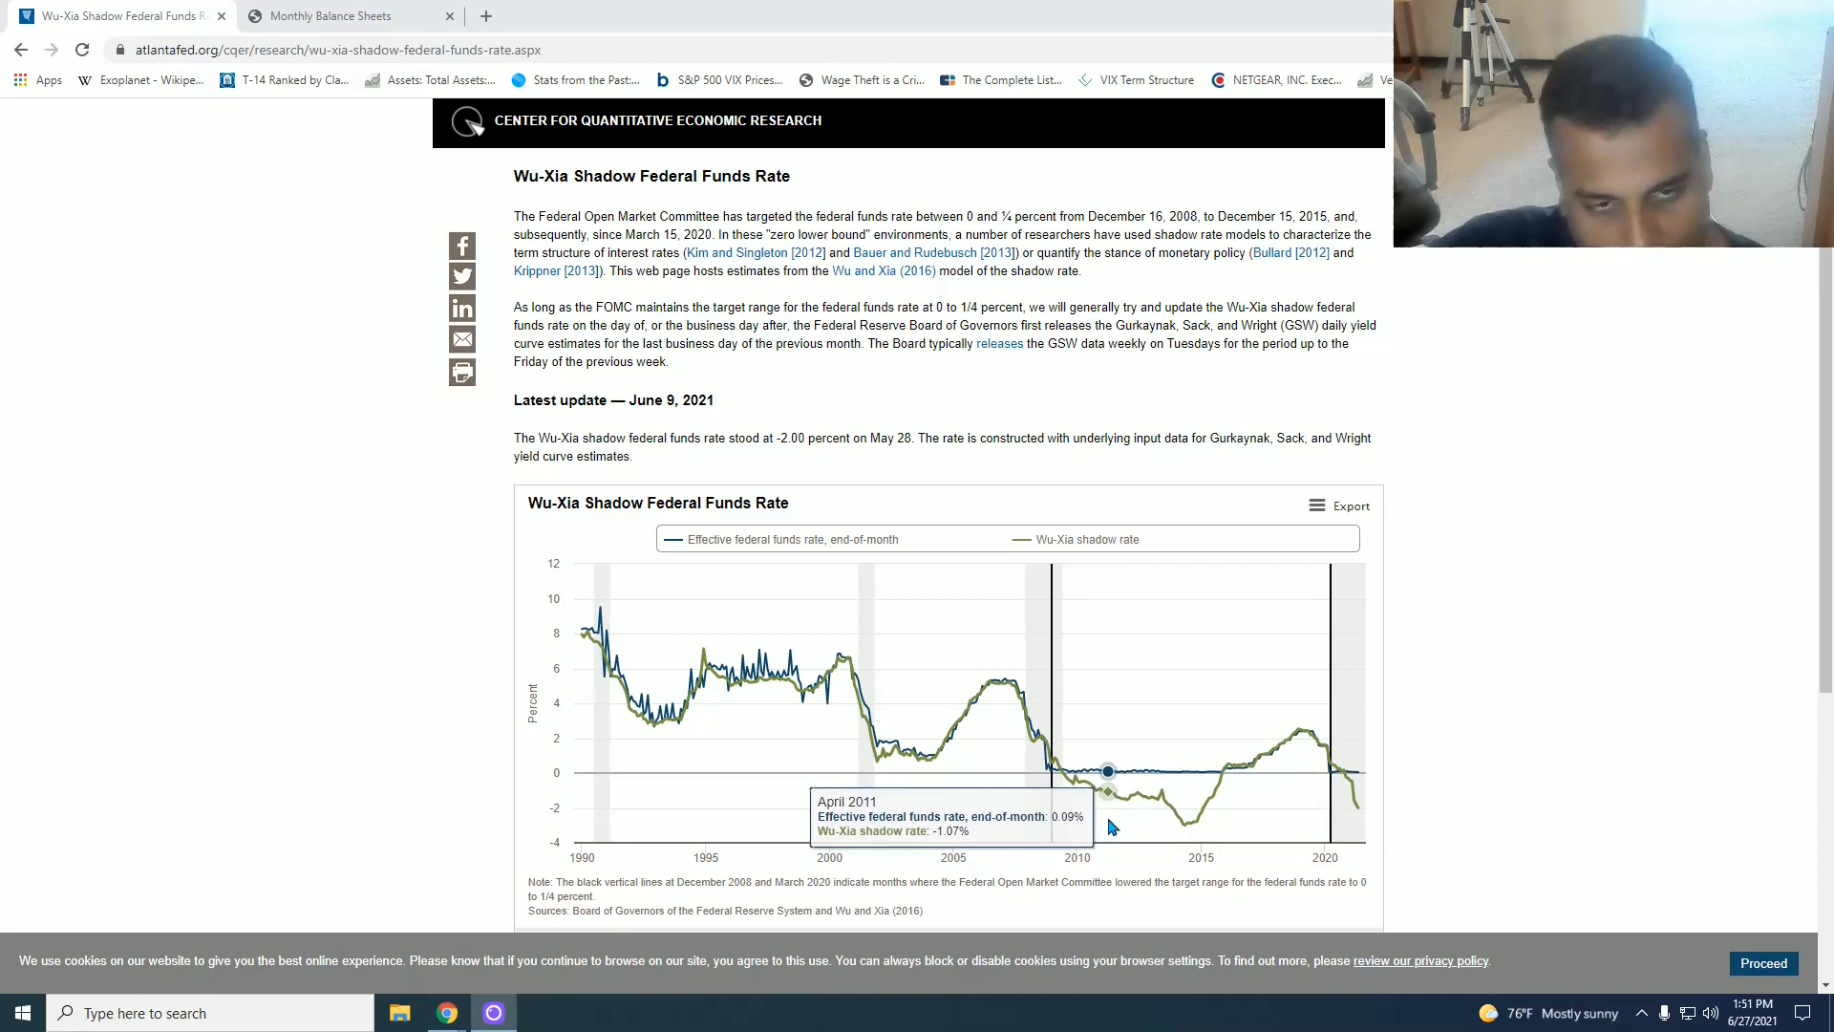
mouse_move(653, 711)
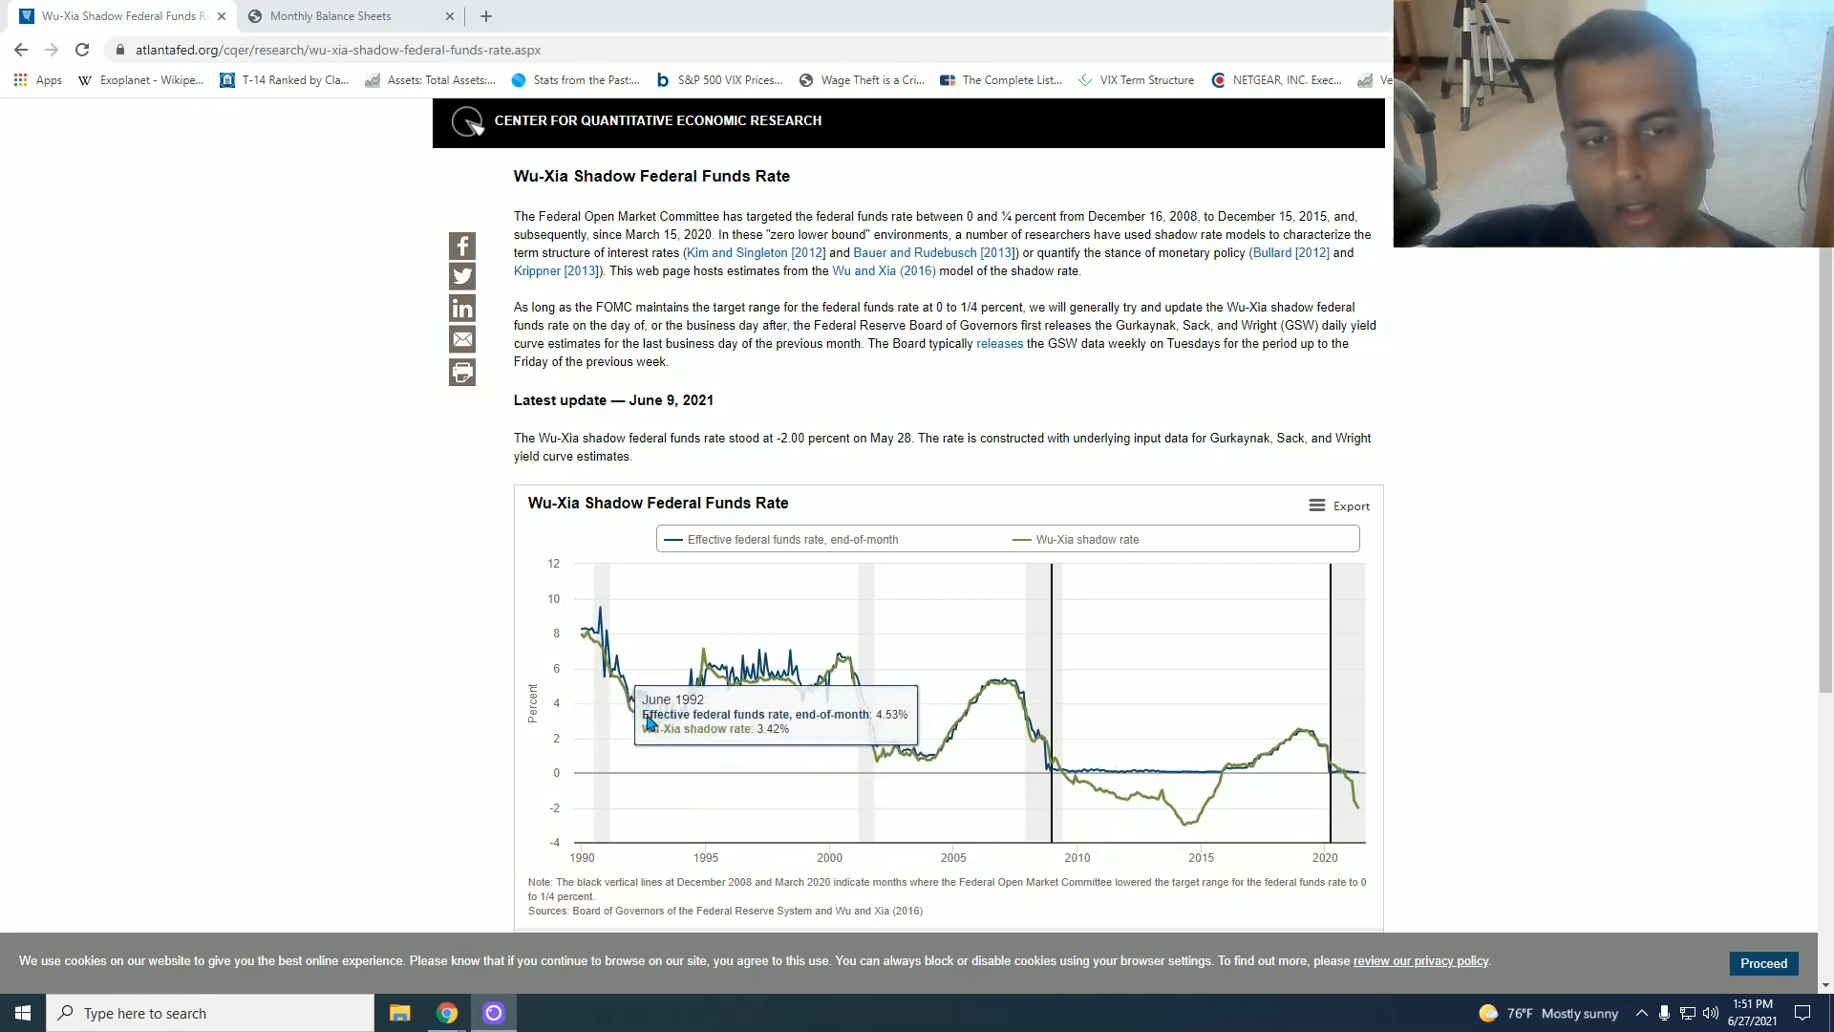
mouse_move(1165, 772)
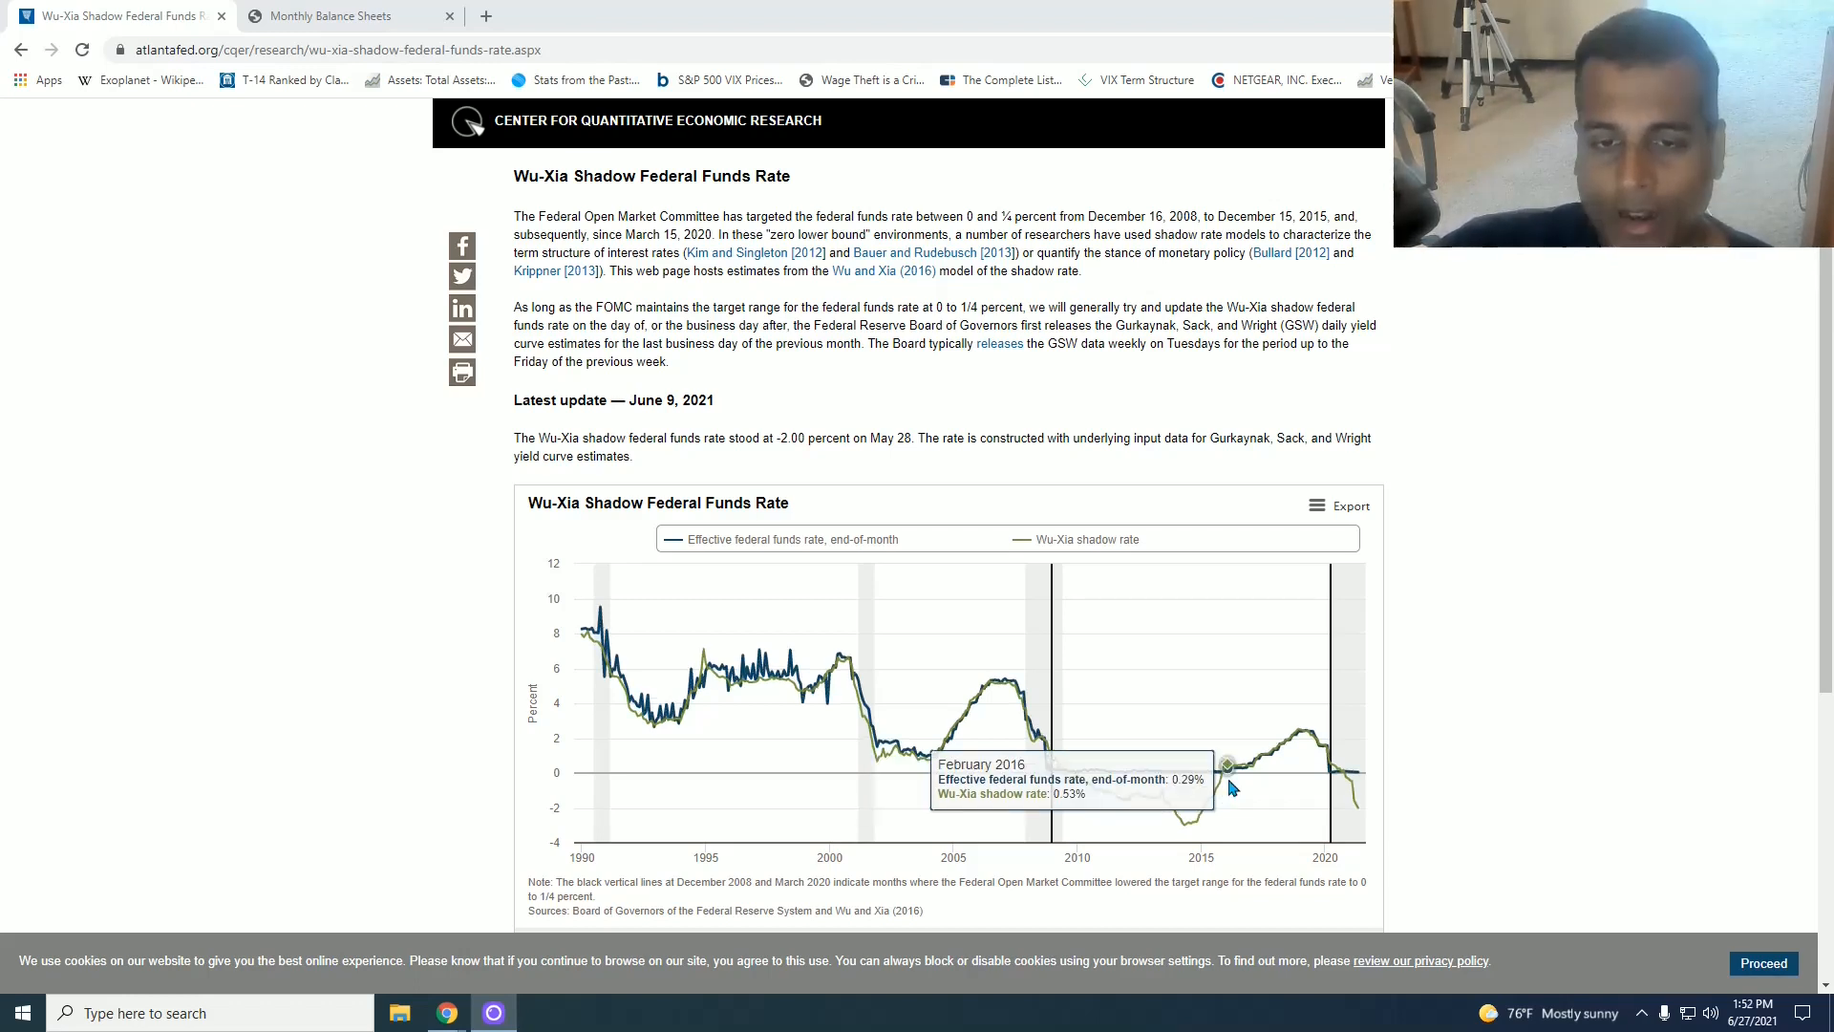
mouse_move(1236, 768)
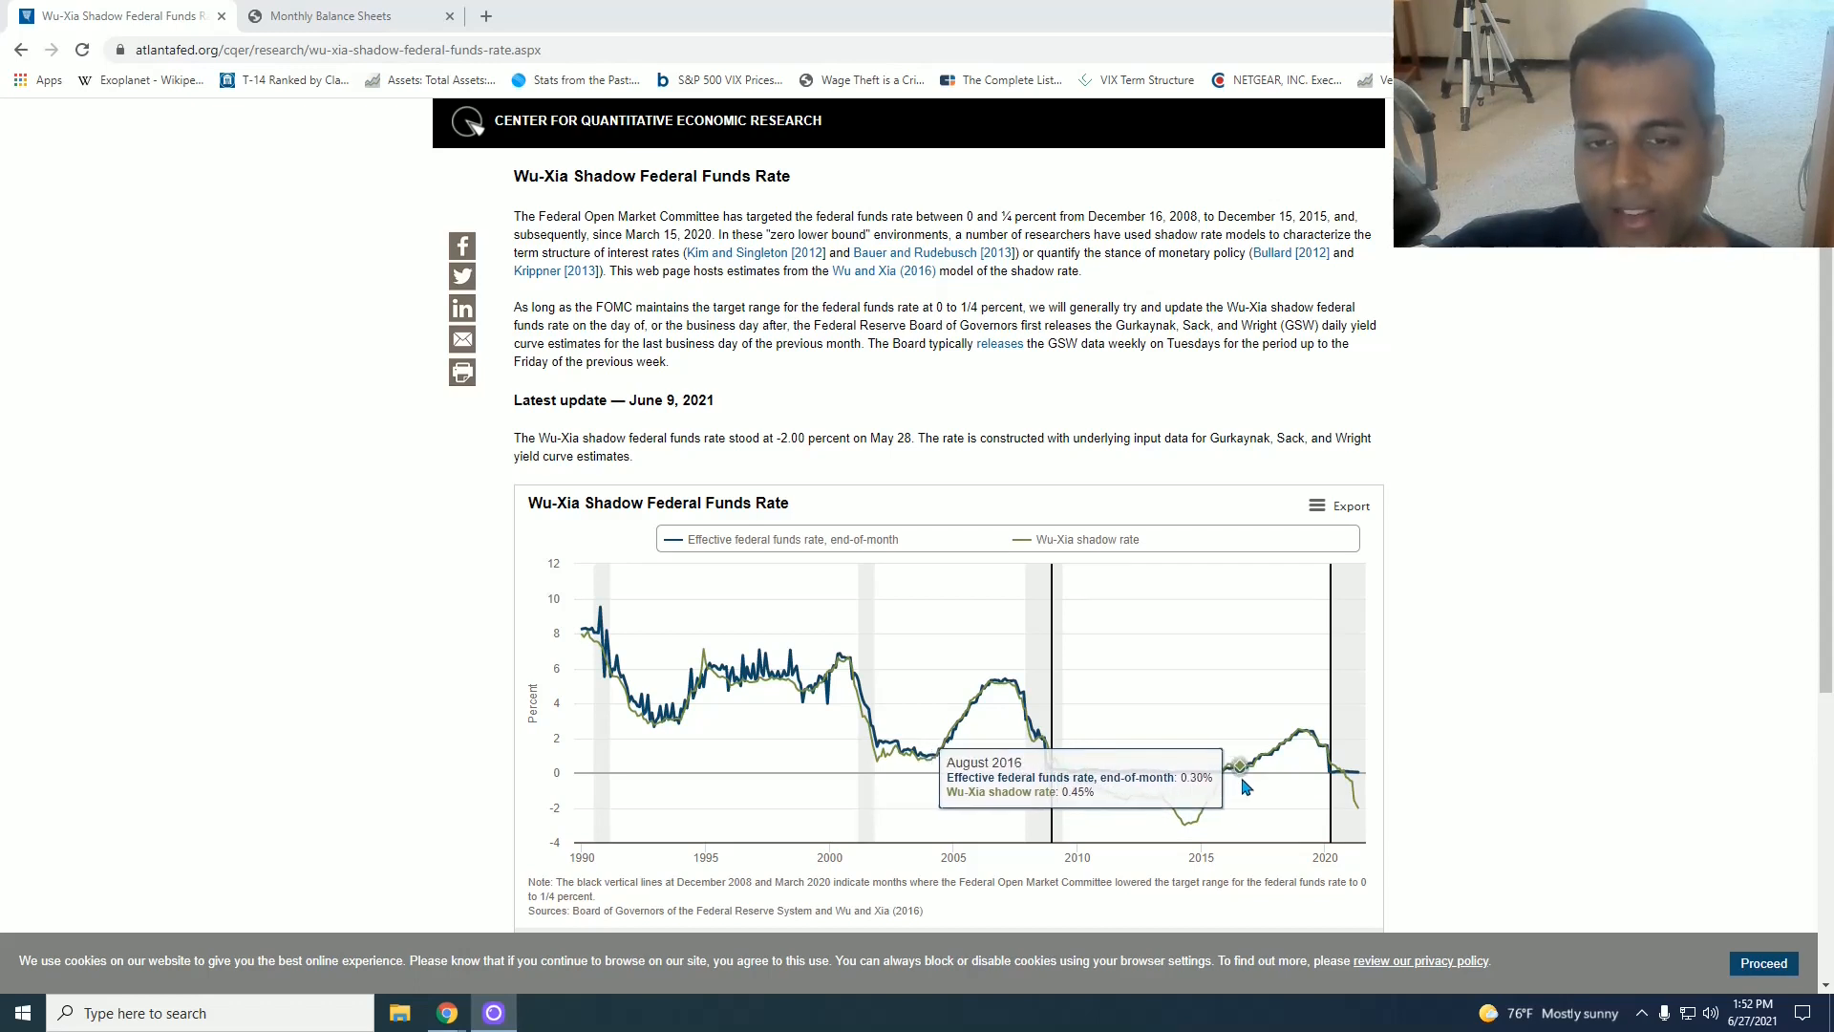
mouse_move(1246, 768)
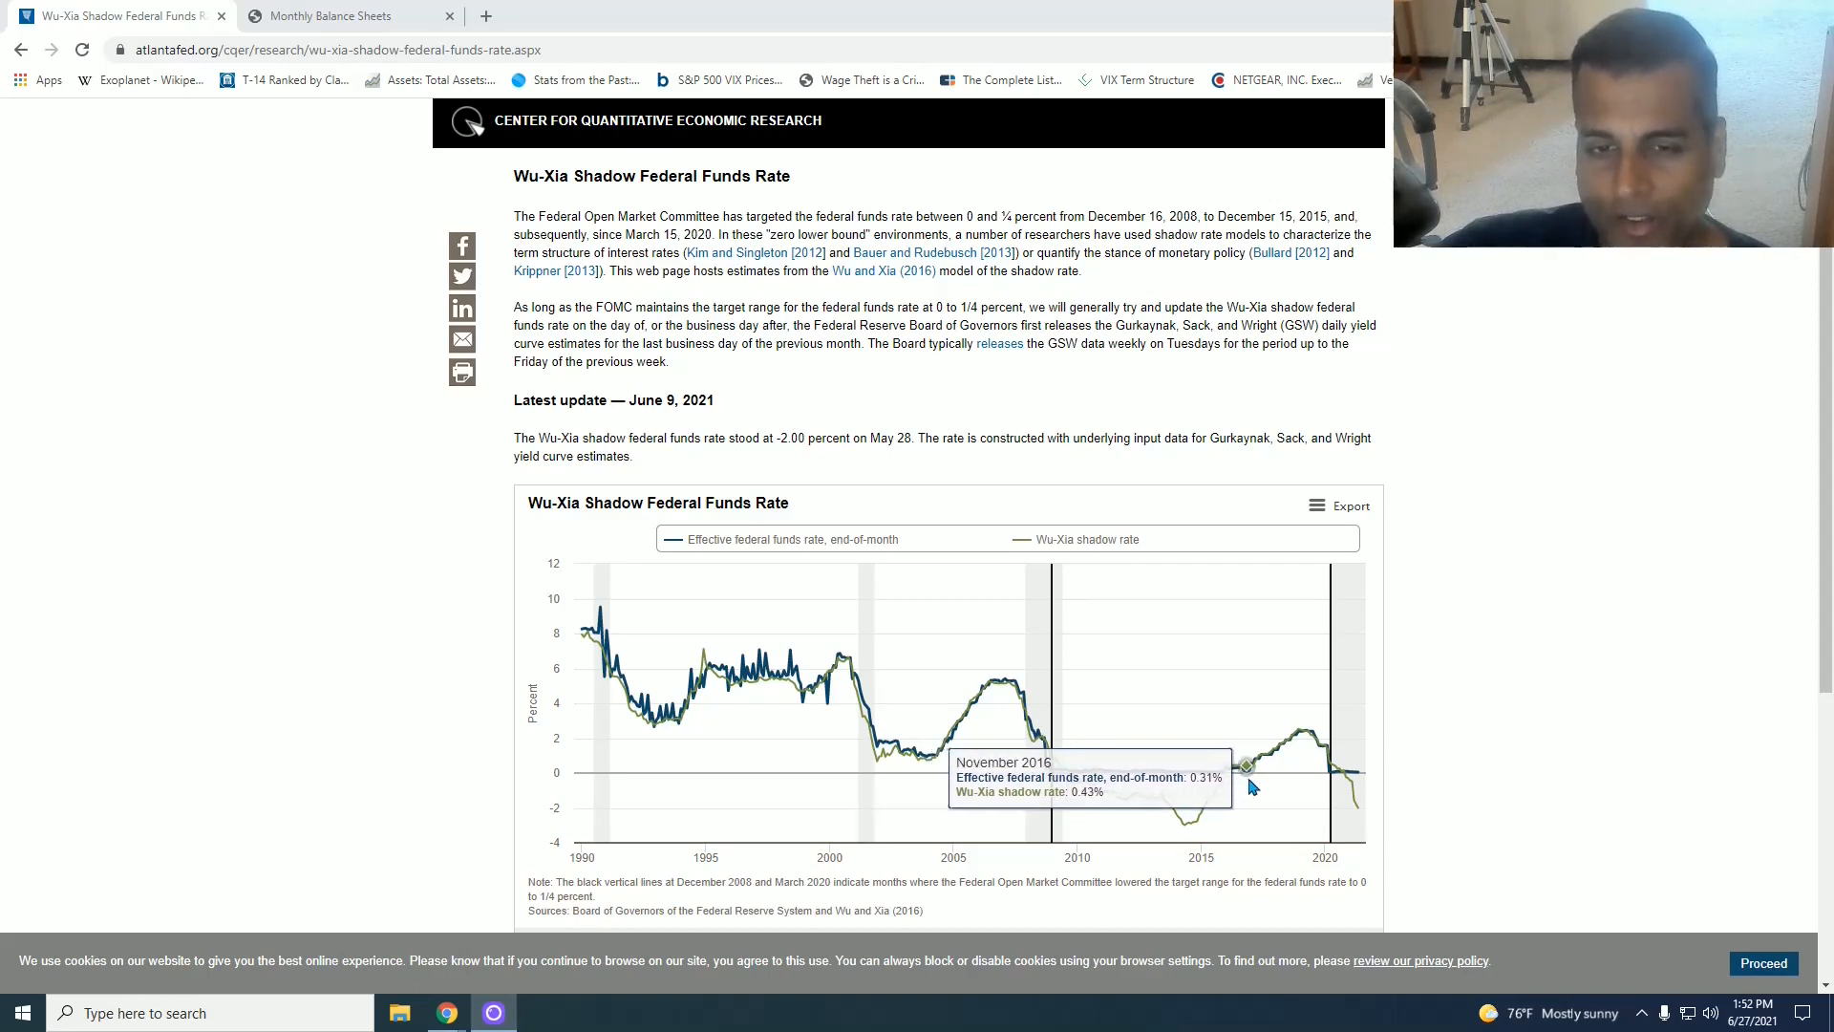
mouse_move(1251, 772)
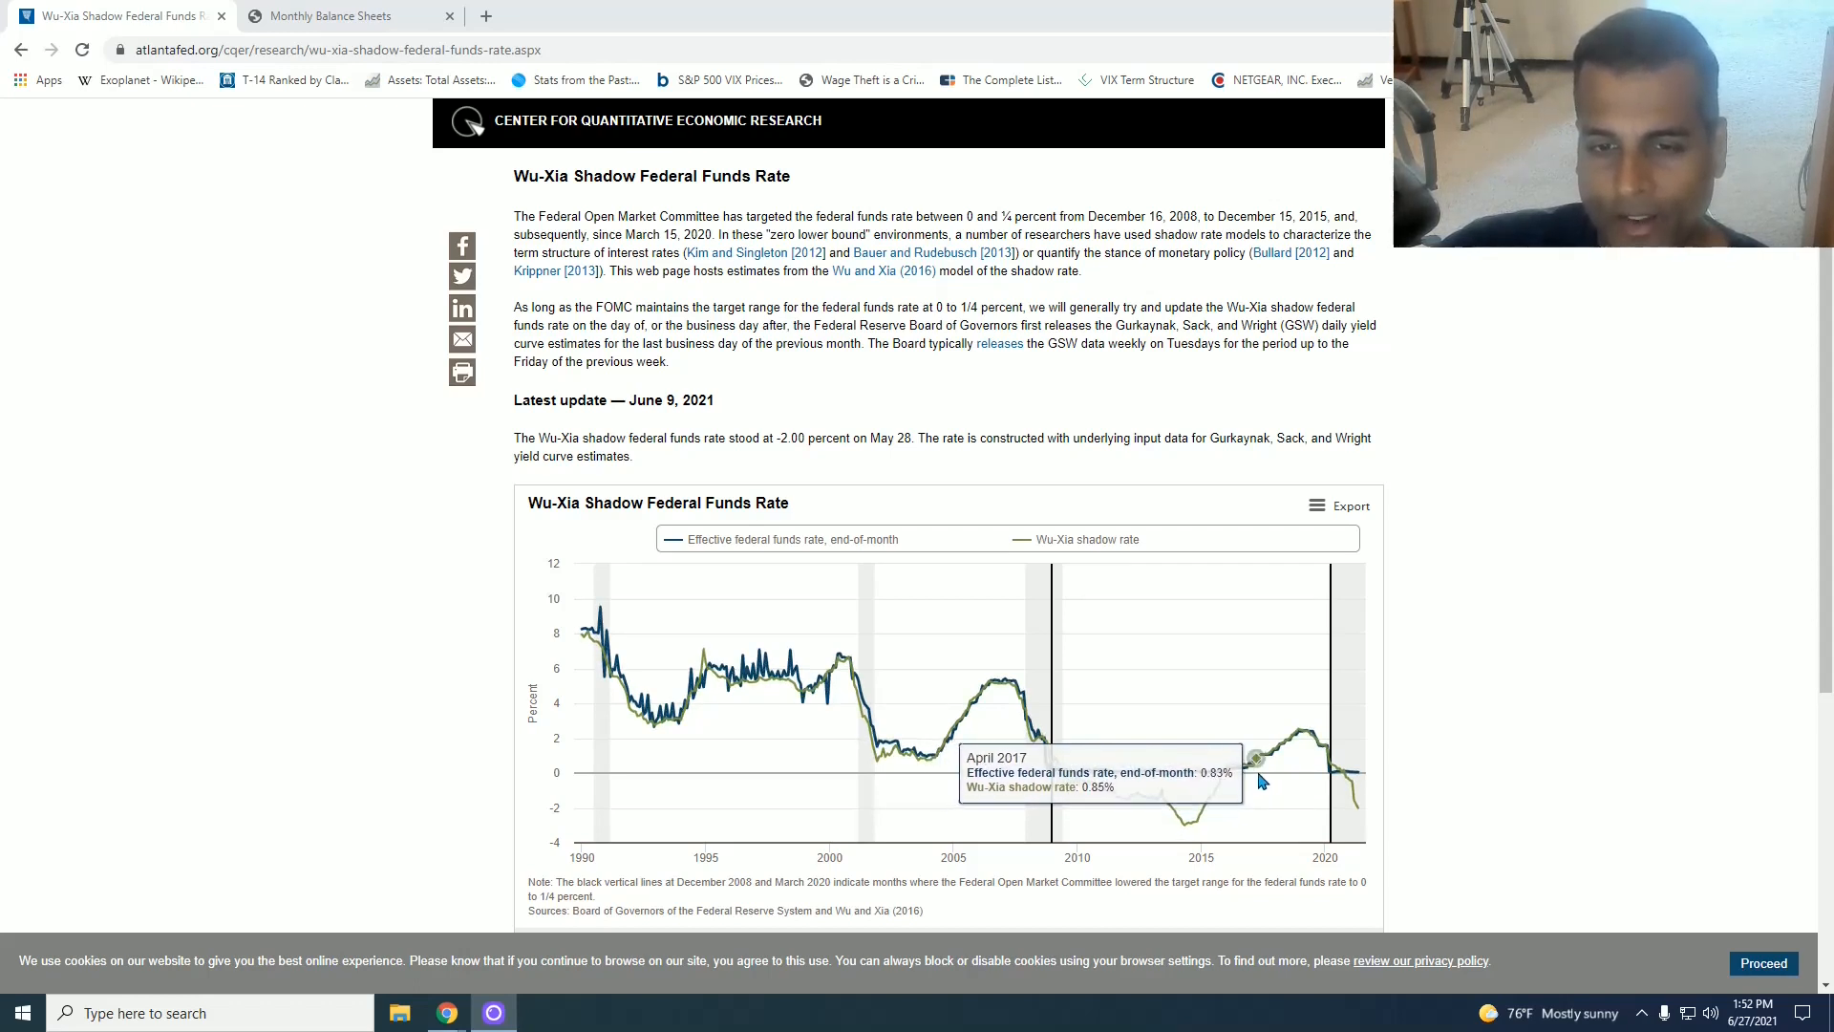
mouse_move(1286, 737)
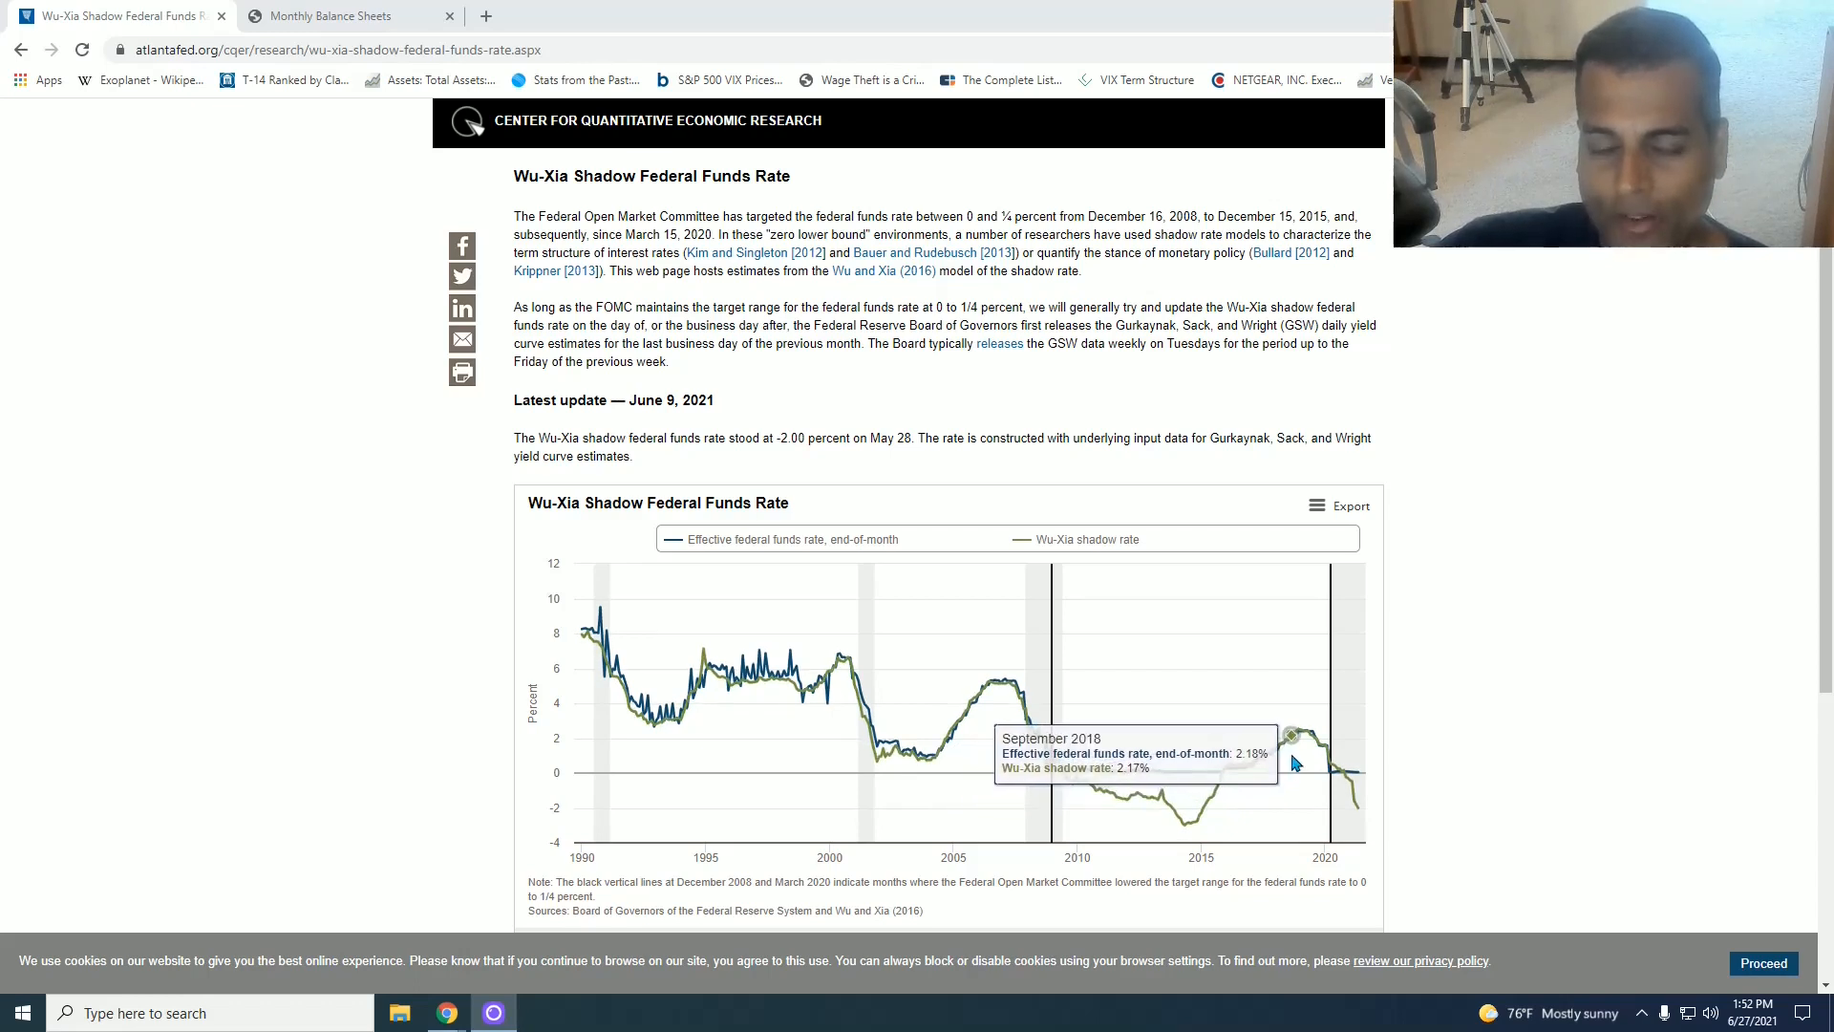
mouse_move(1296, 737)
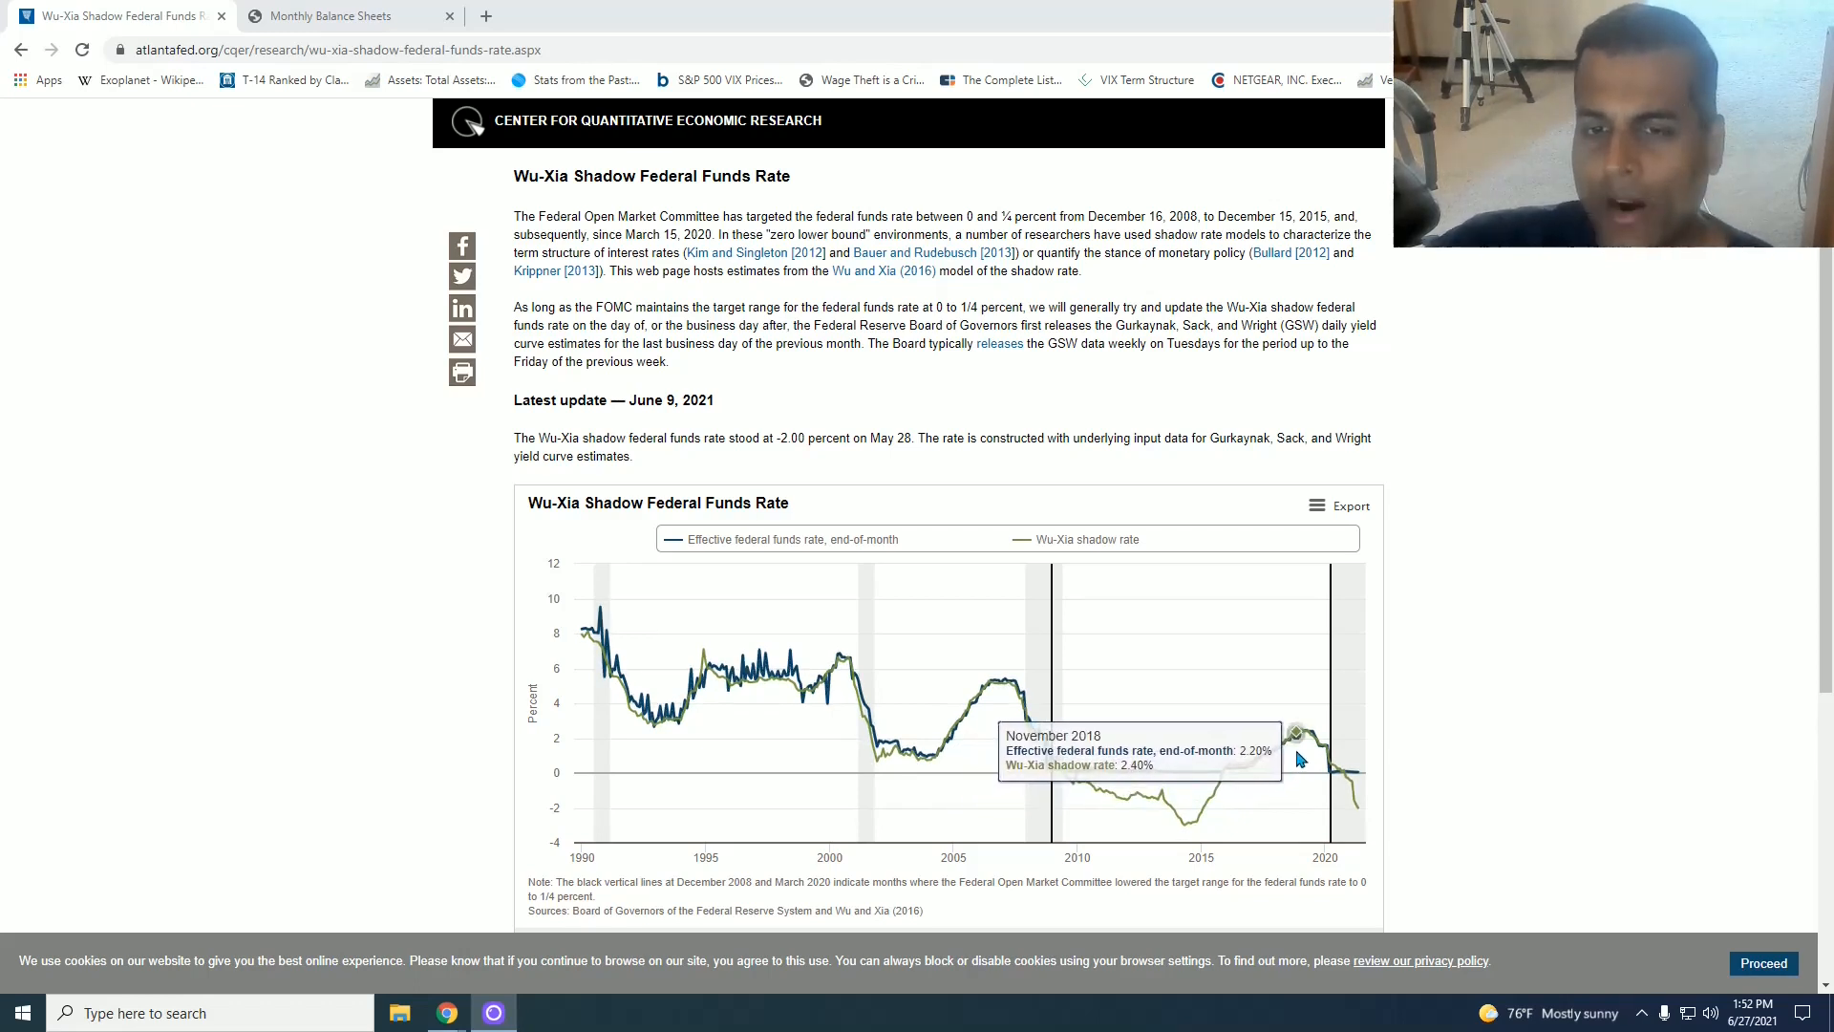
mouse_move(1312, 738)
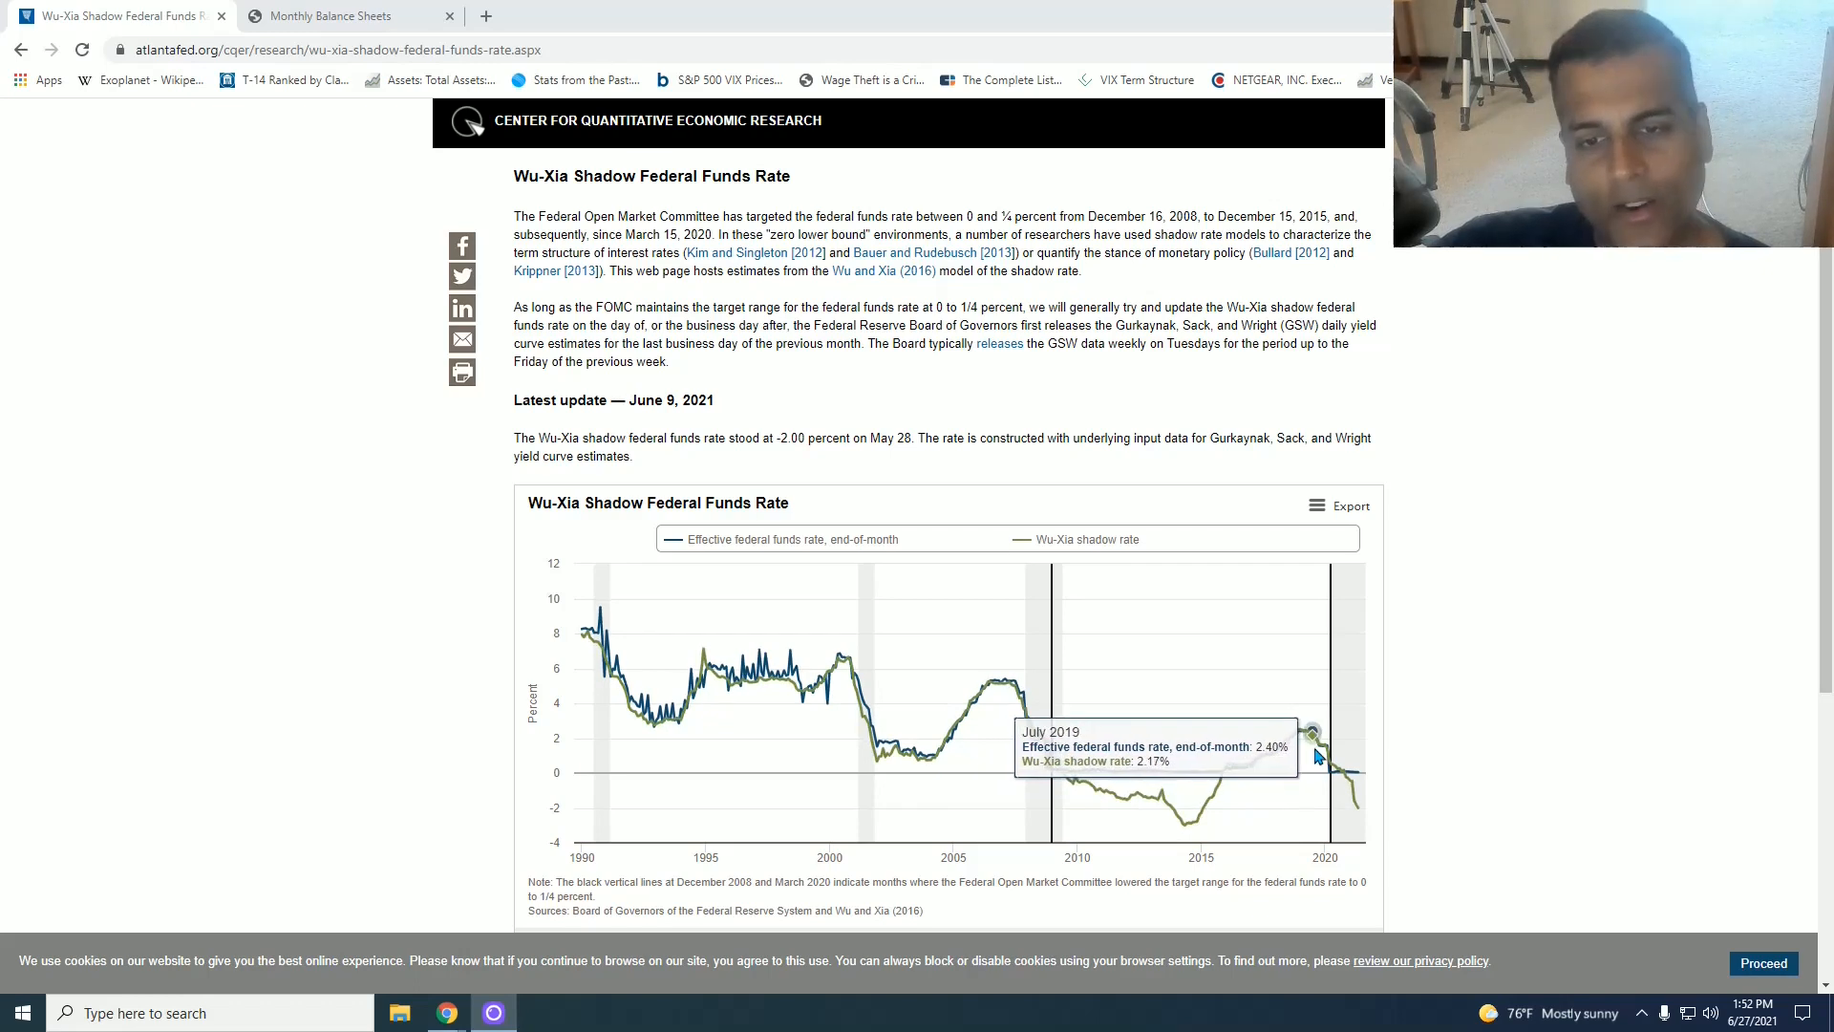
mouse_move(1316, 749)
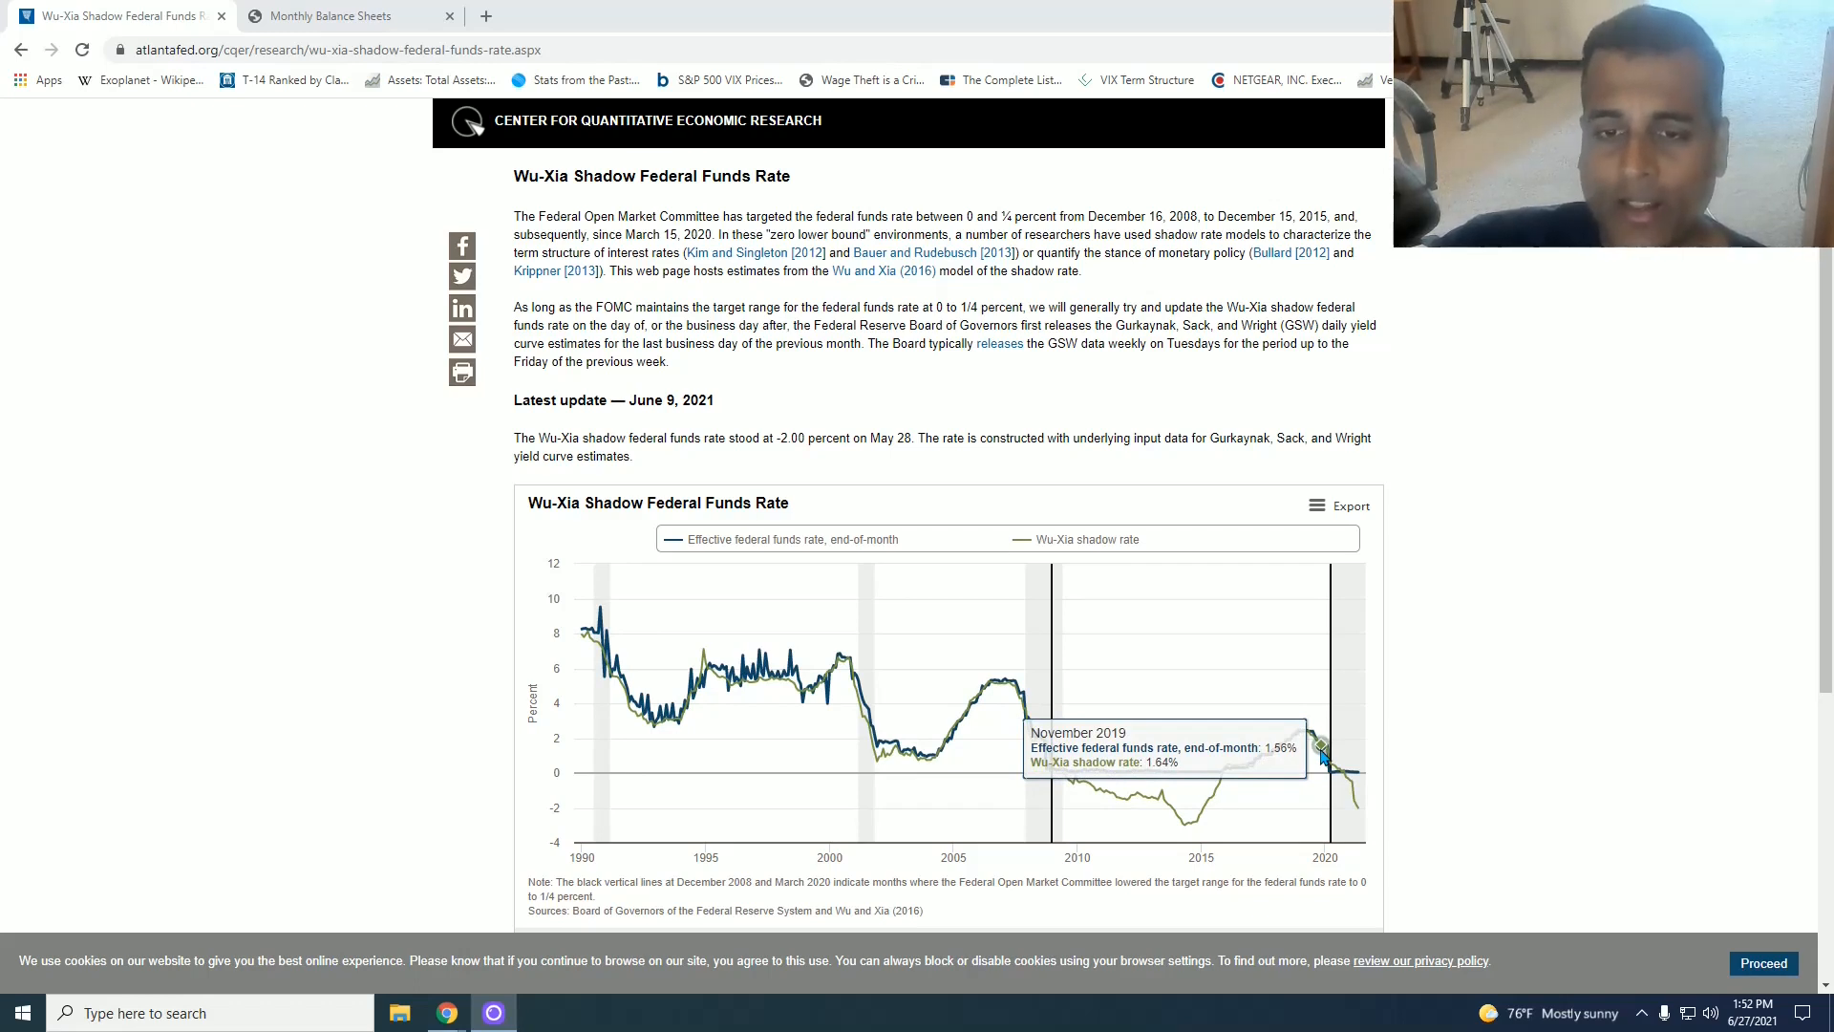
mouse_move(1322, 758)
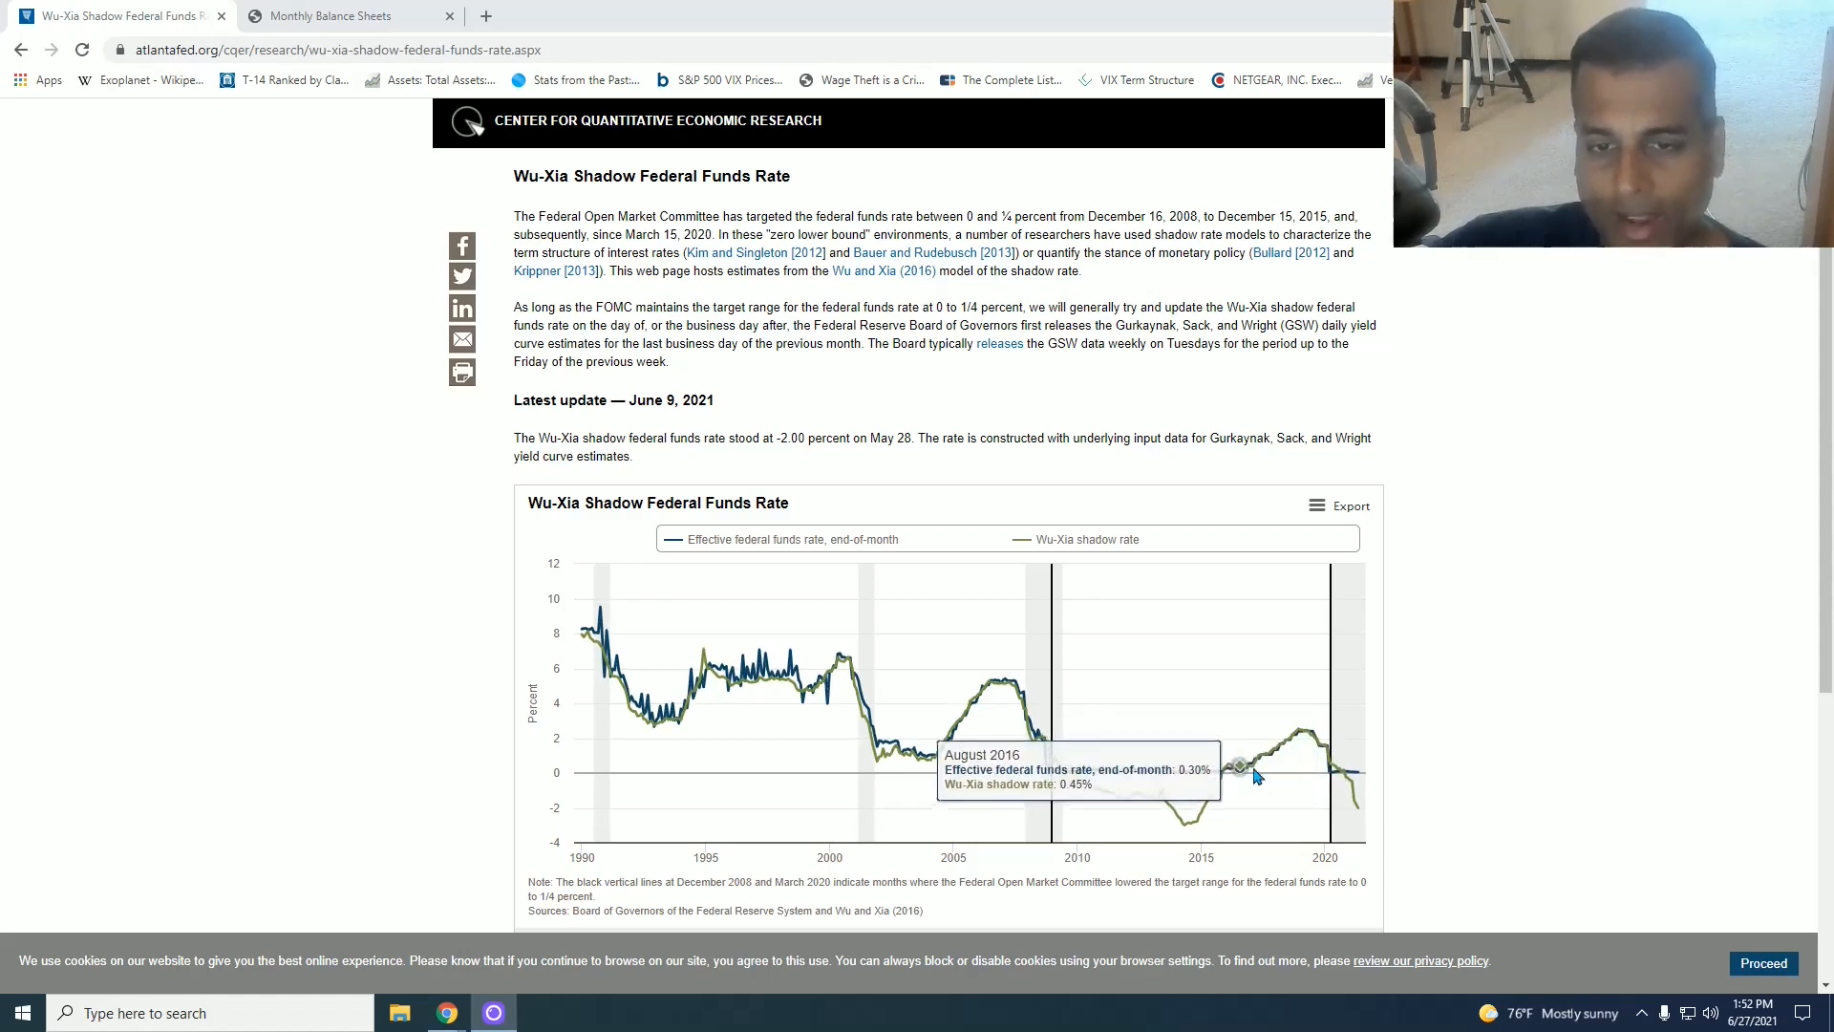
mouse_move(1322, 751)
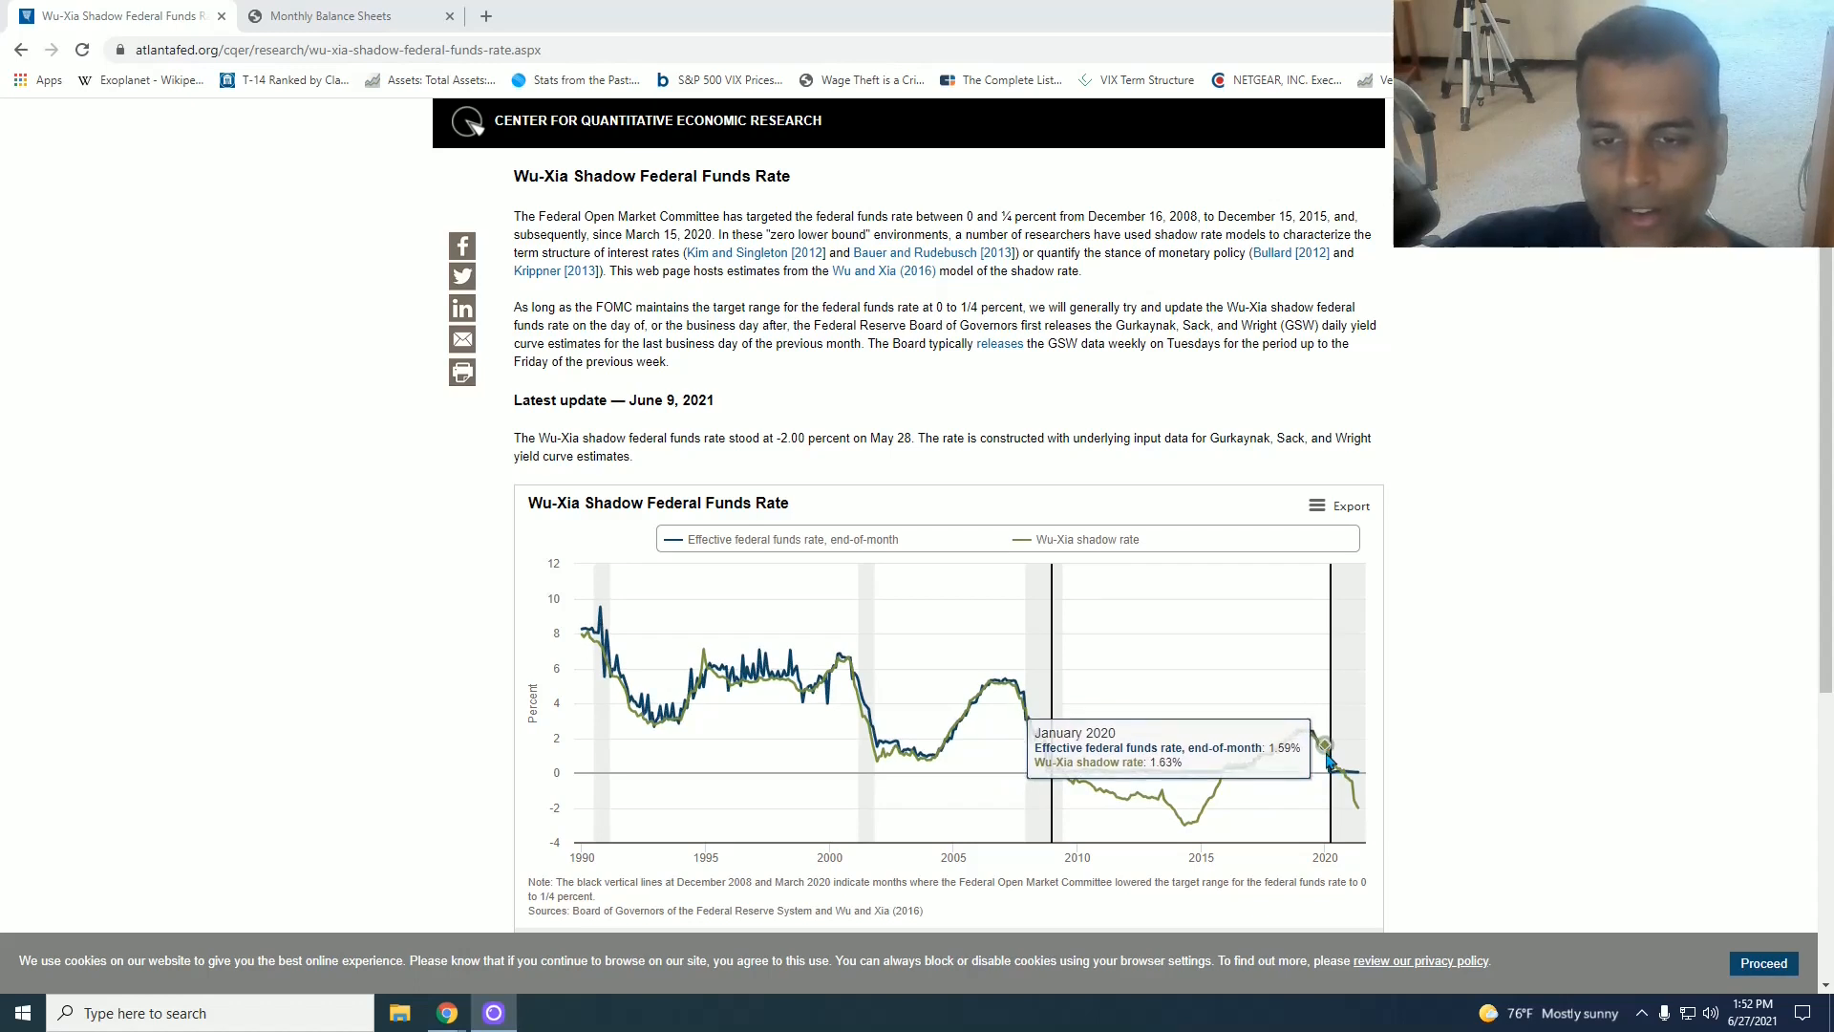
mouse_move(1326, 753)
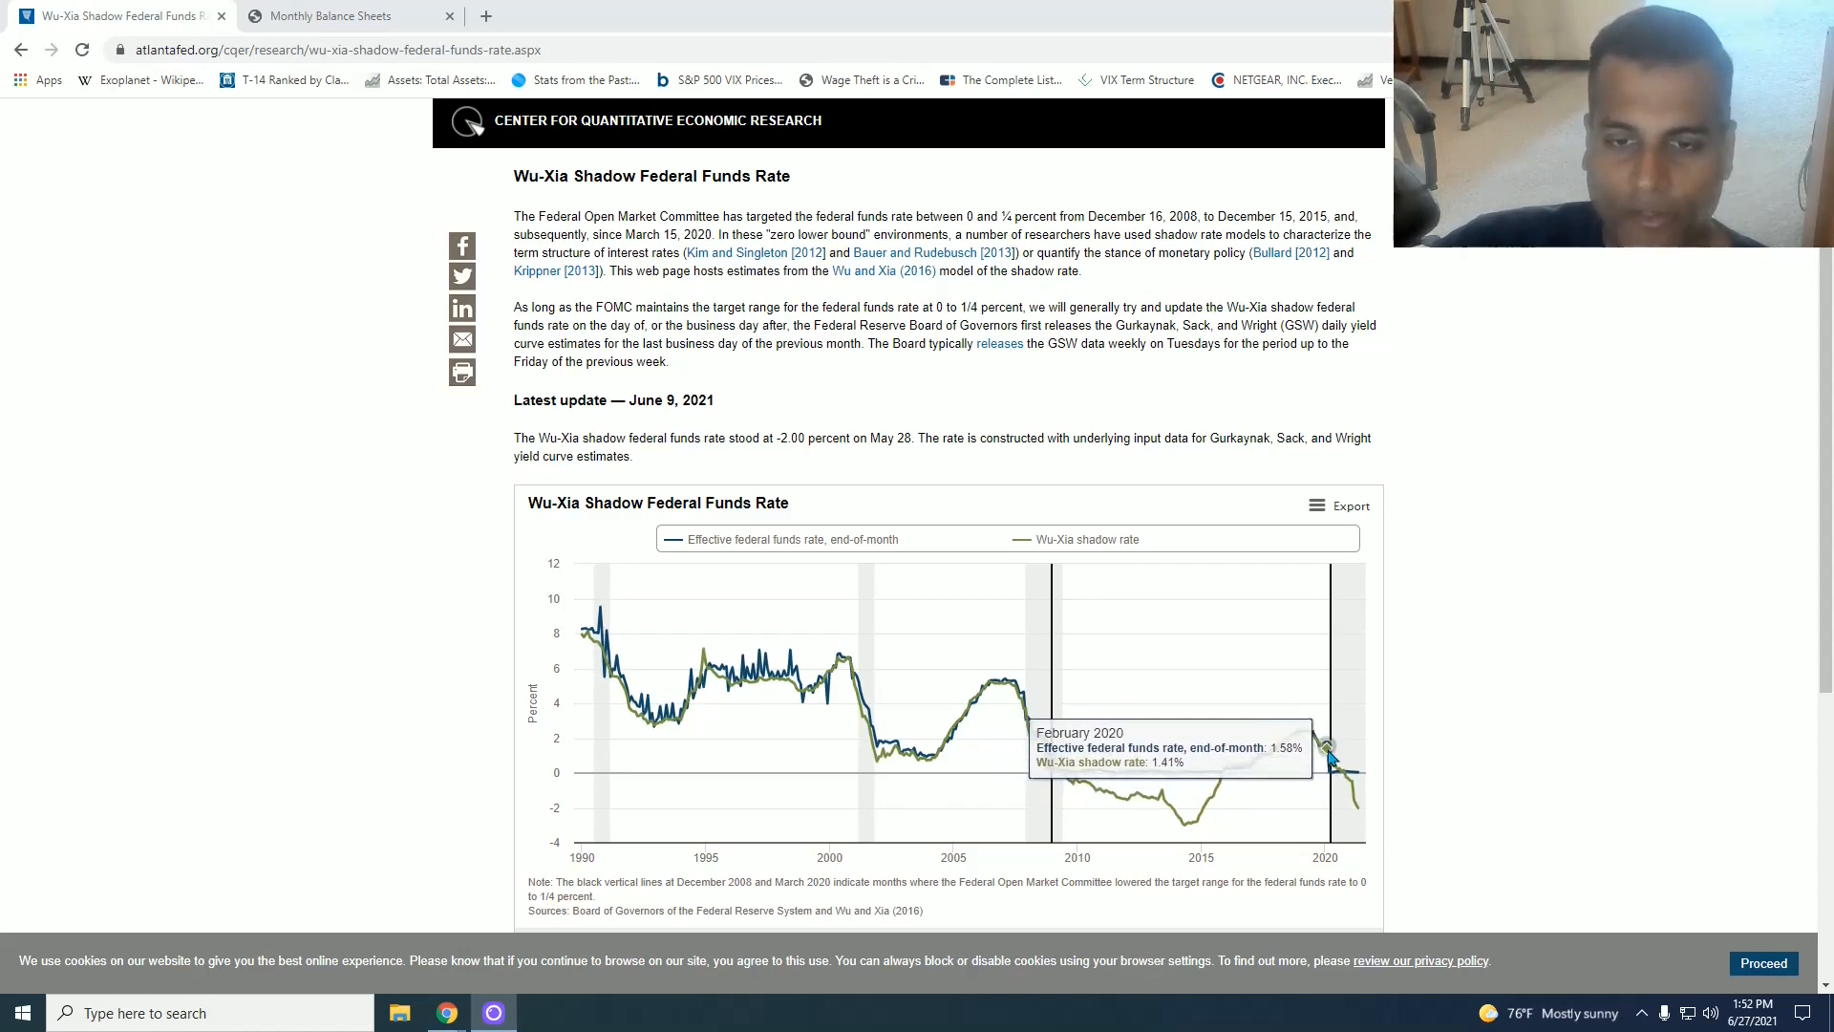
mouse_move(1356, 814)
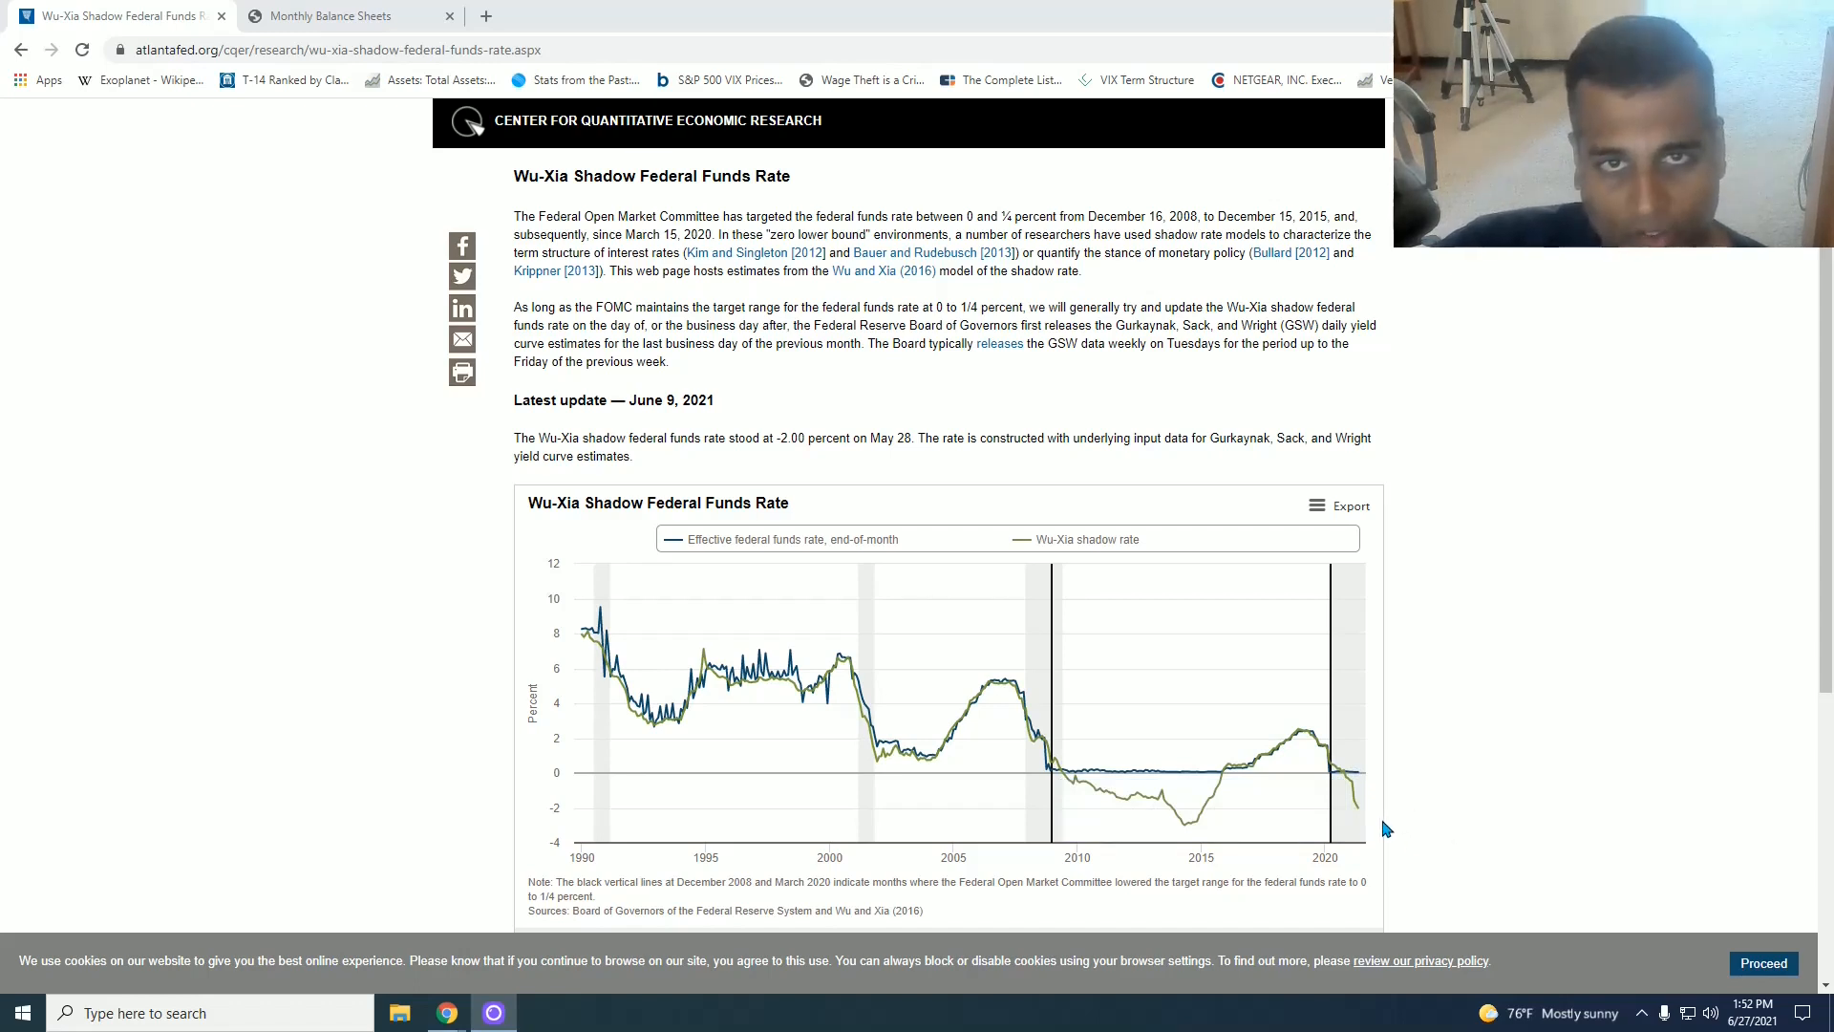
mouse_move(1217, 772)
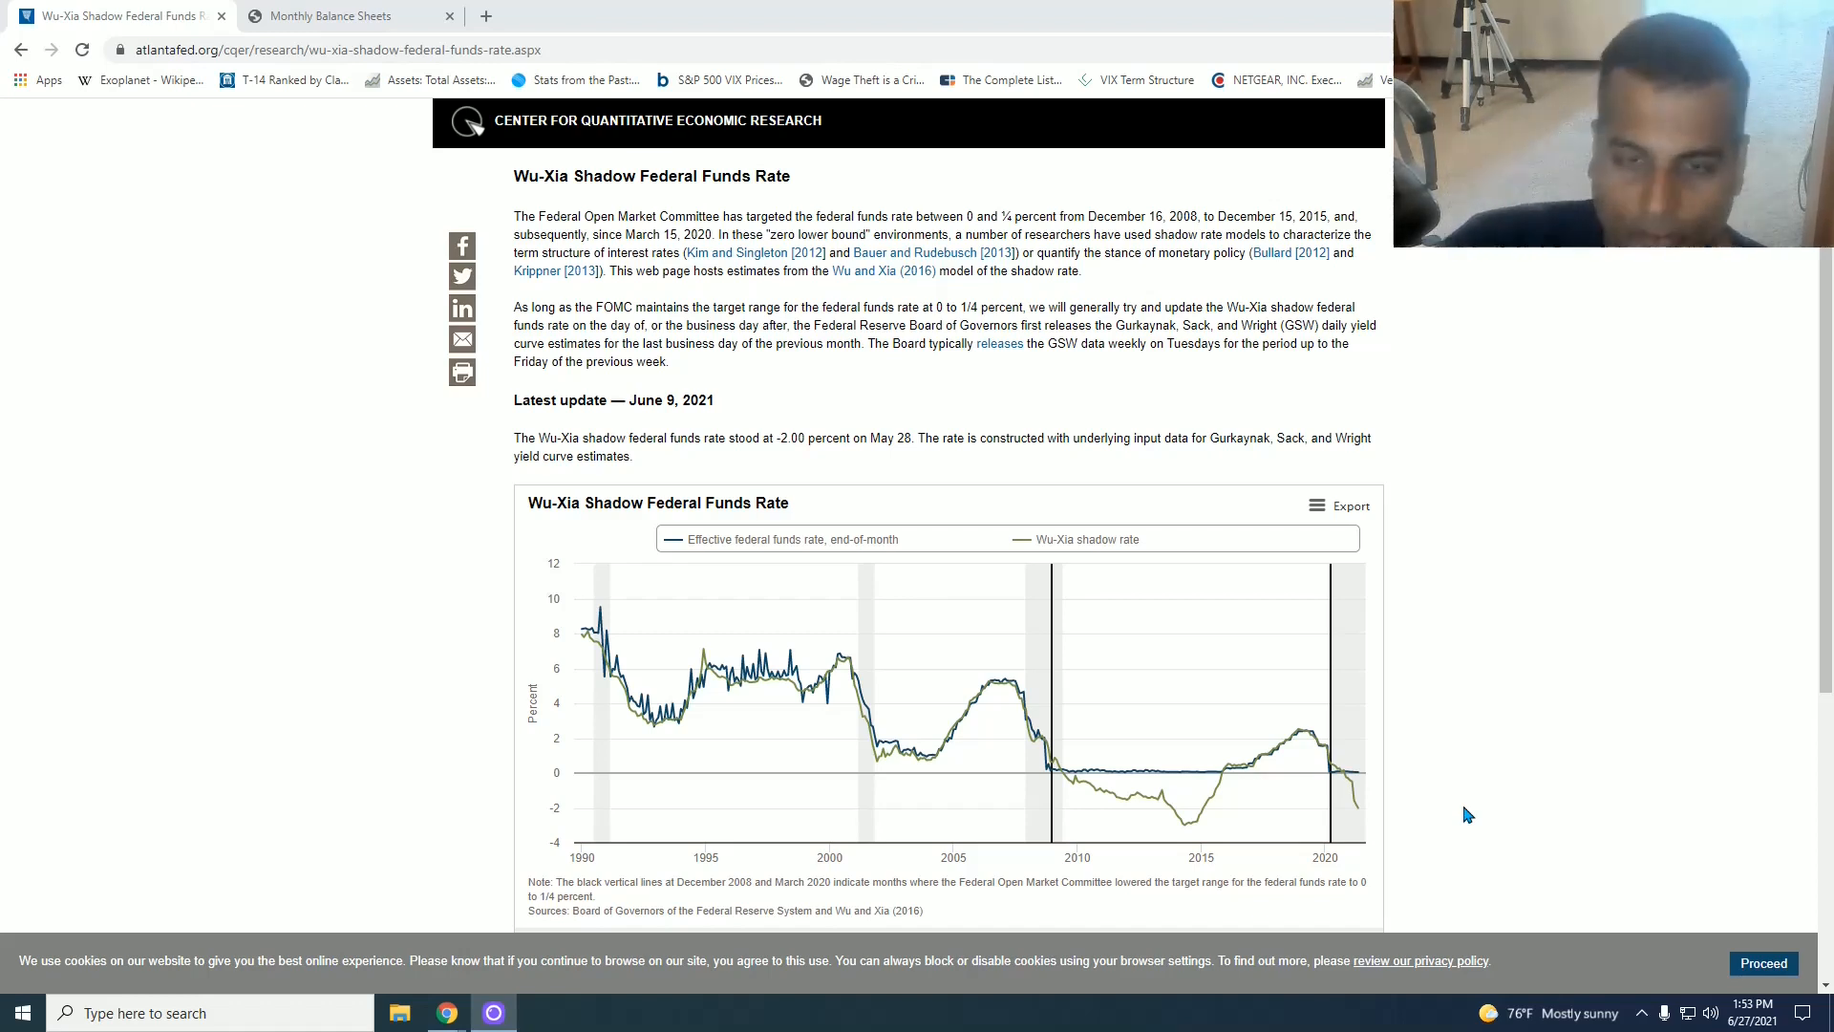
mouse_move(1357, 772)
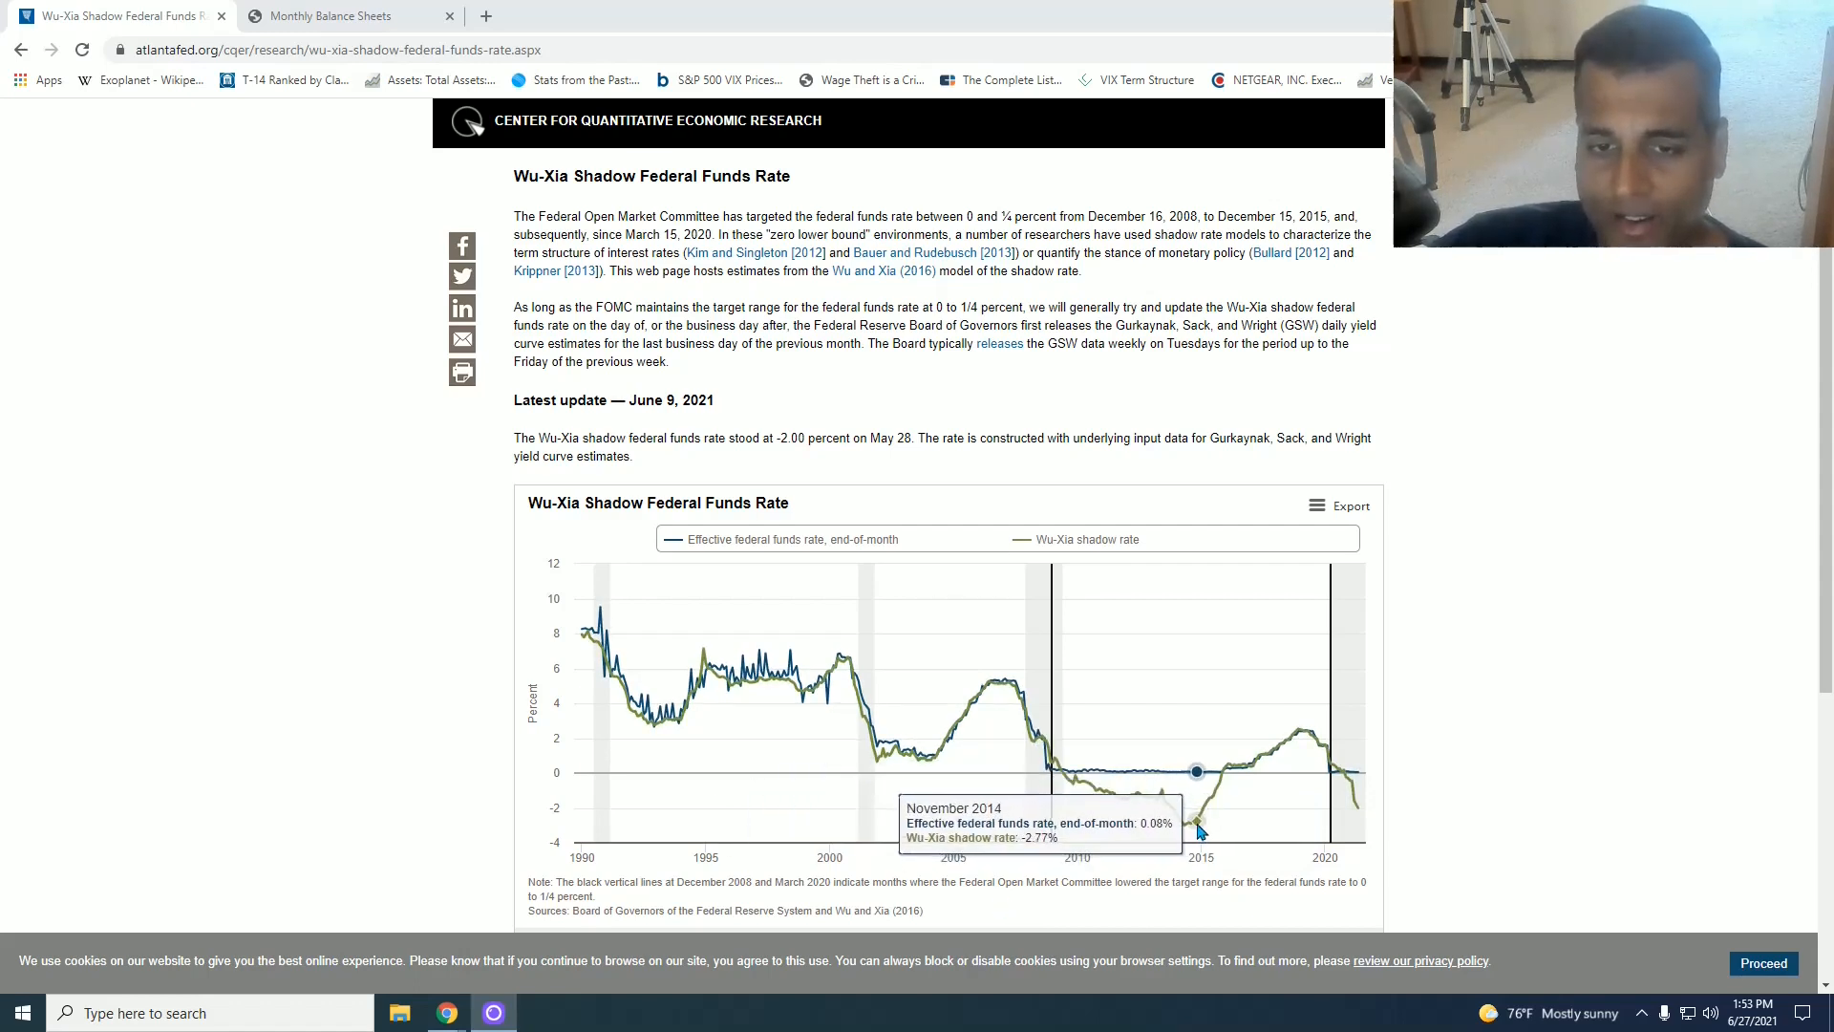
mouse_move(1207, 770)
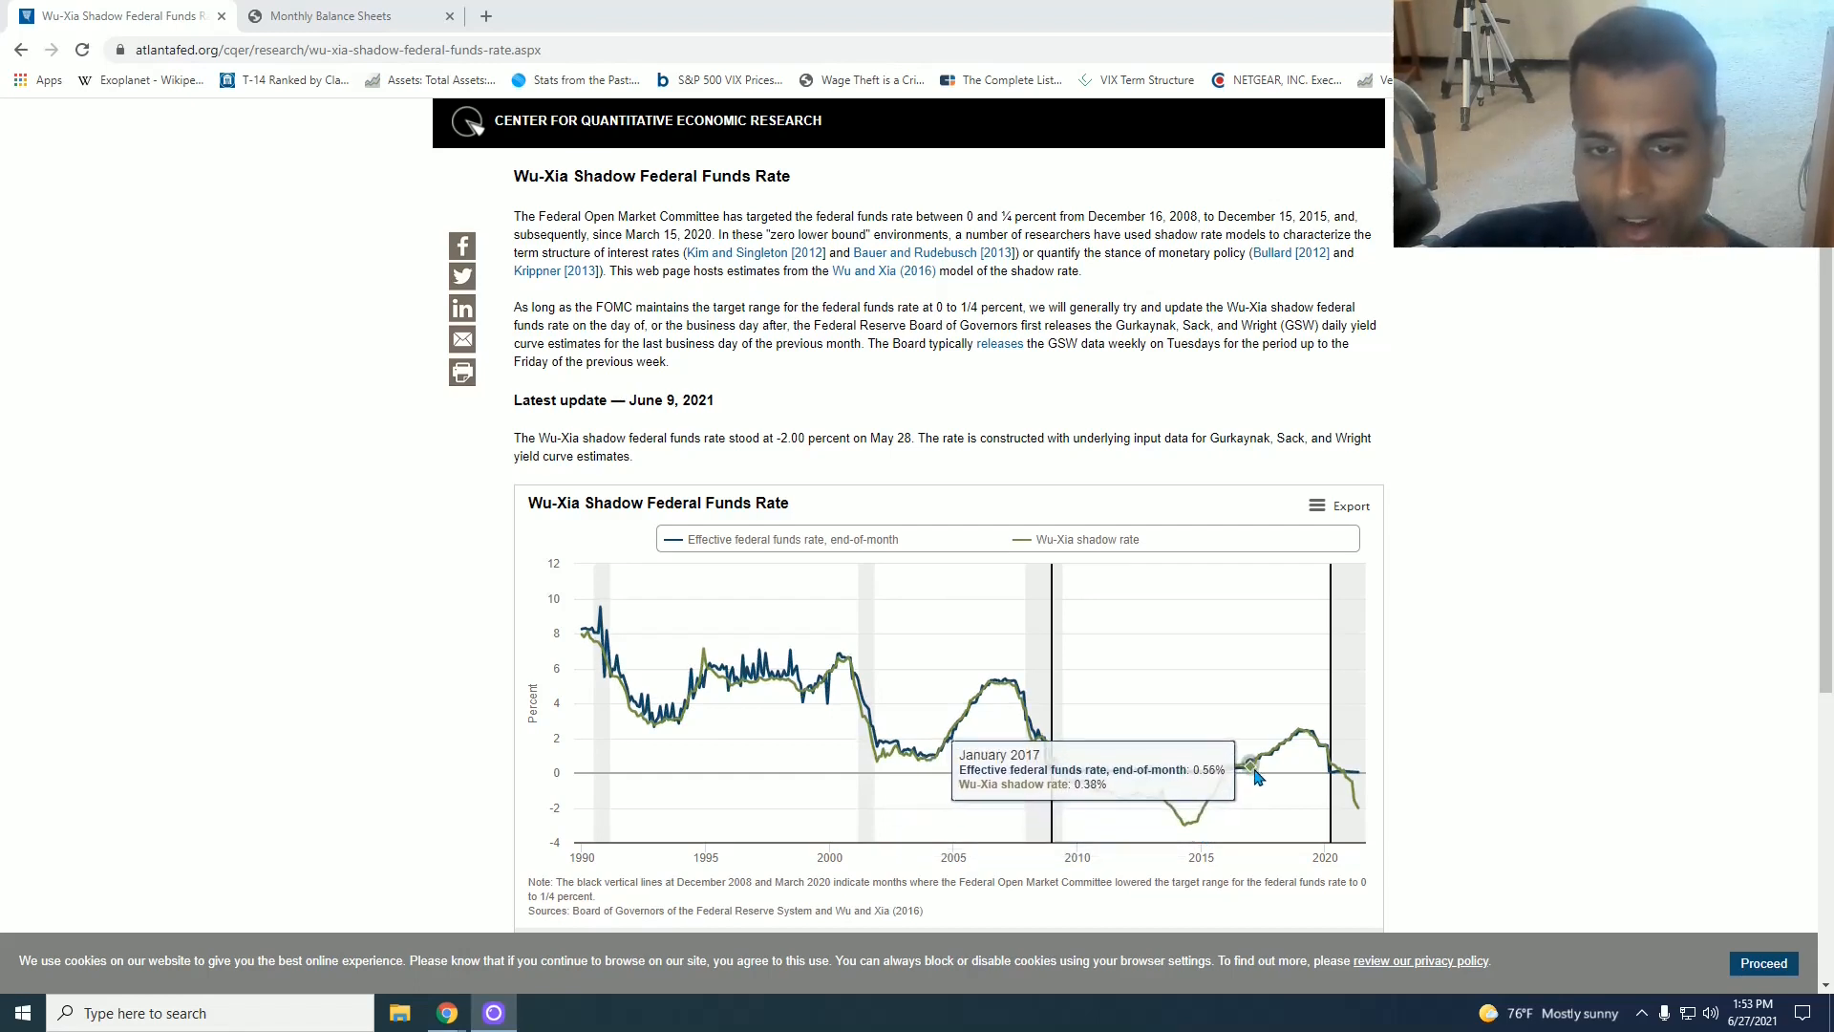
mouse_move(1295, 740)
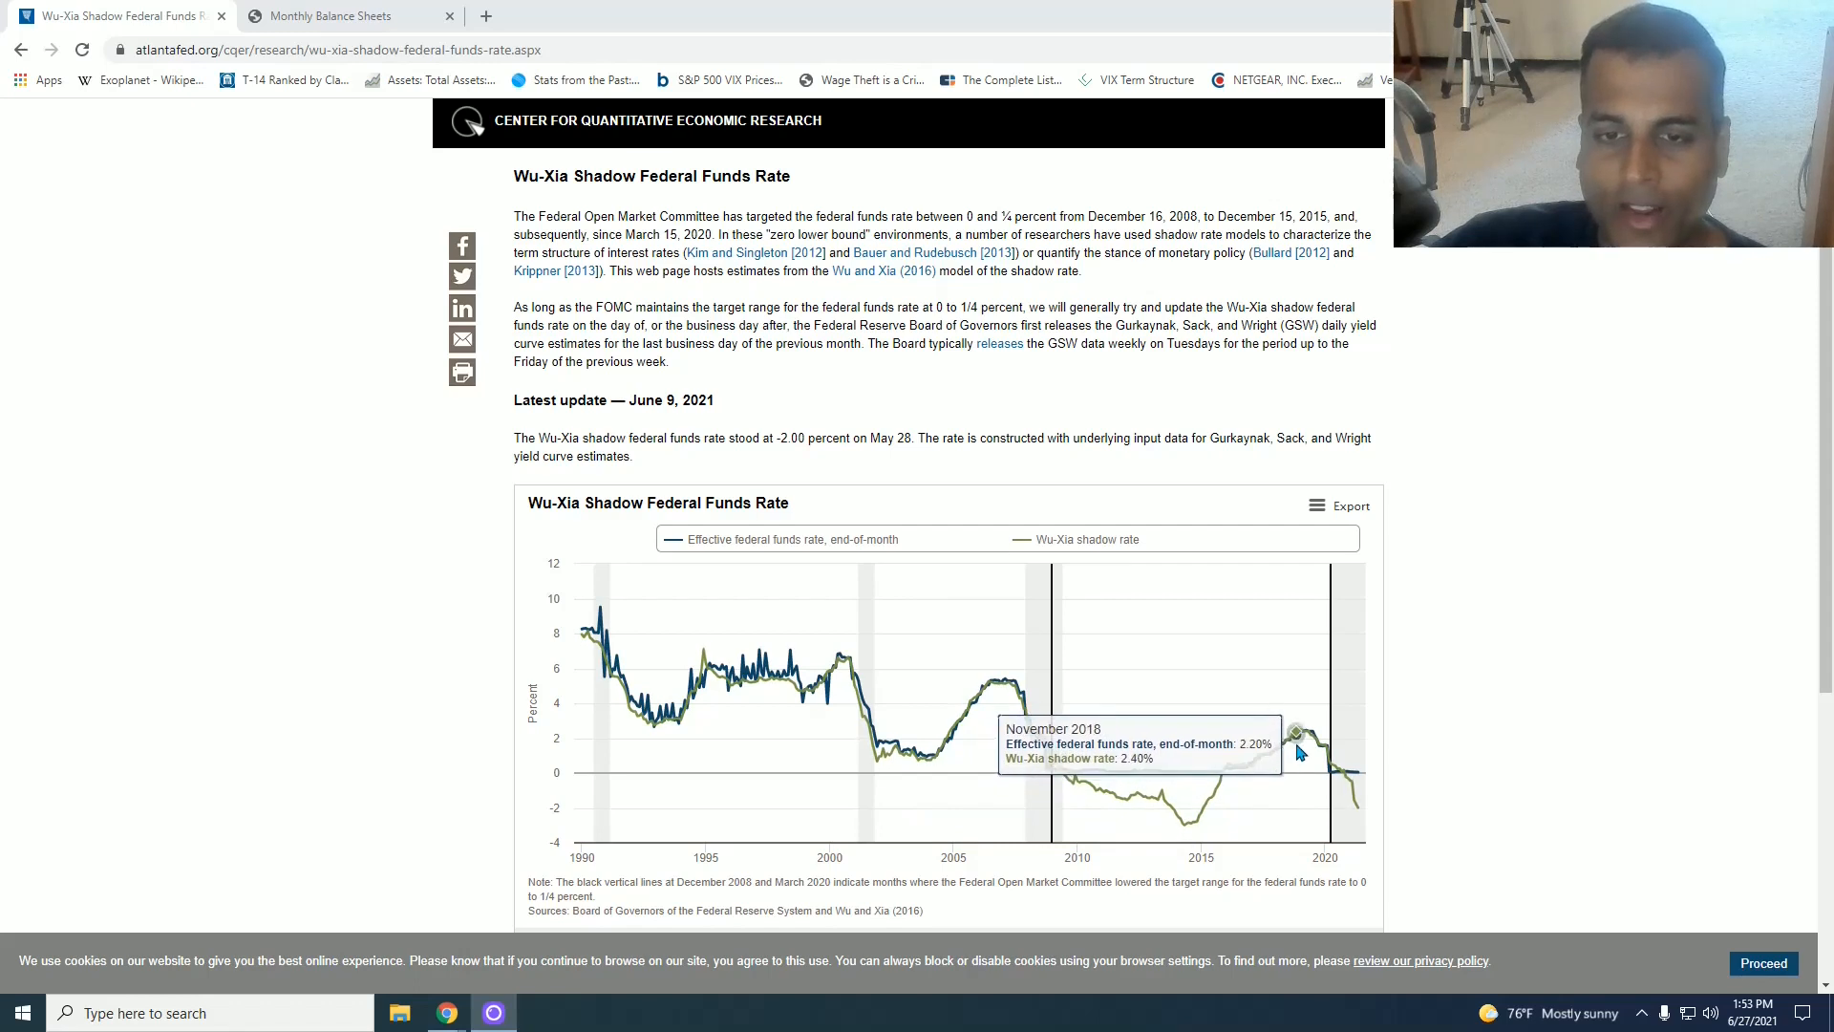
mouse_move(1307, 744)
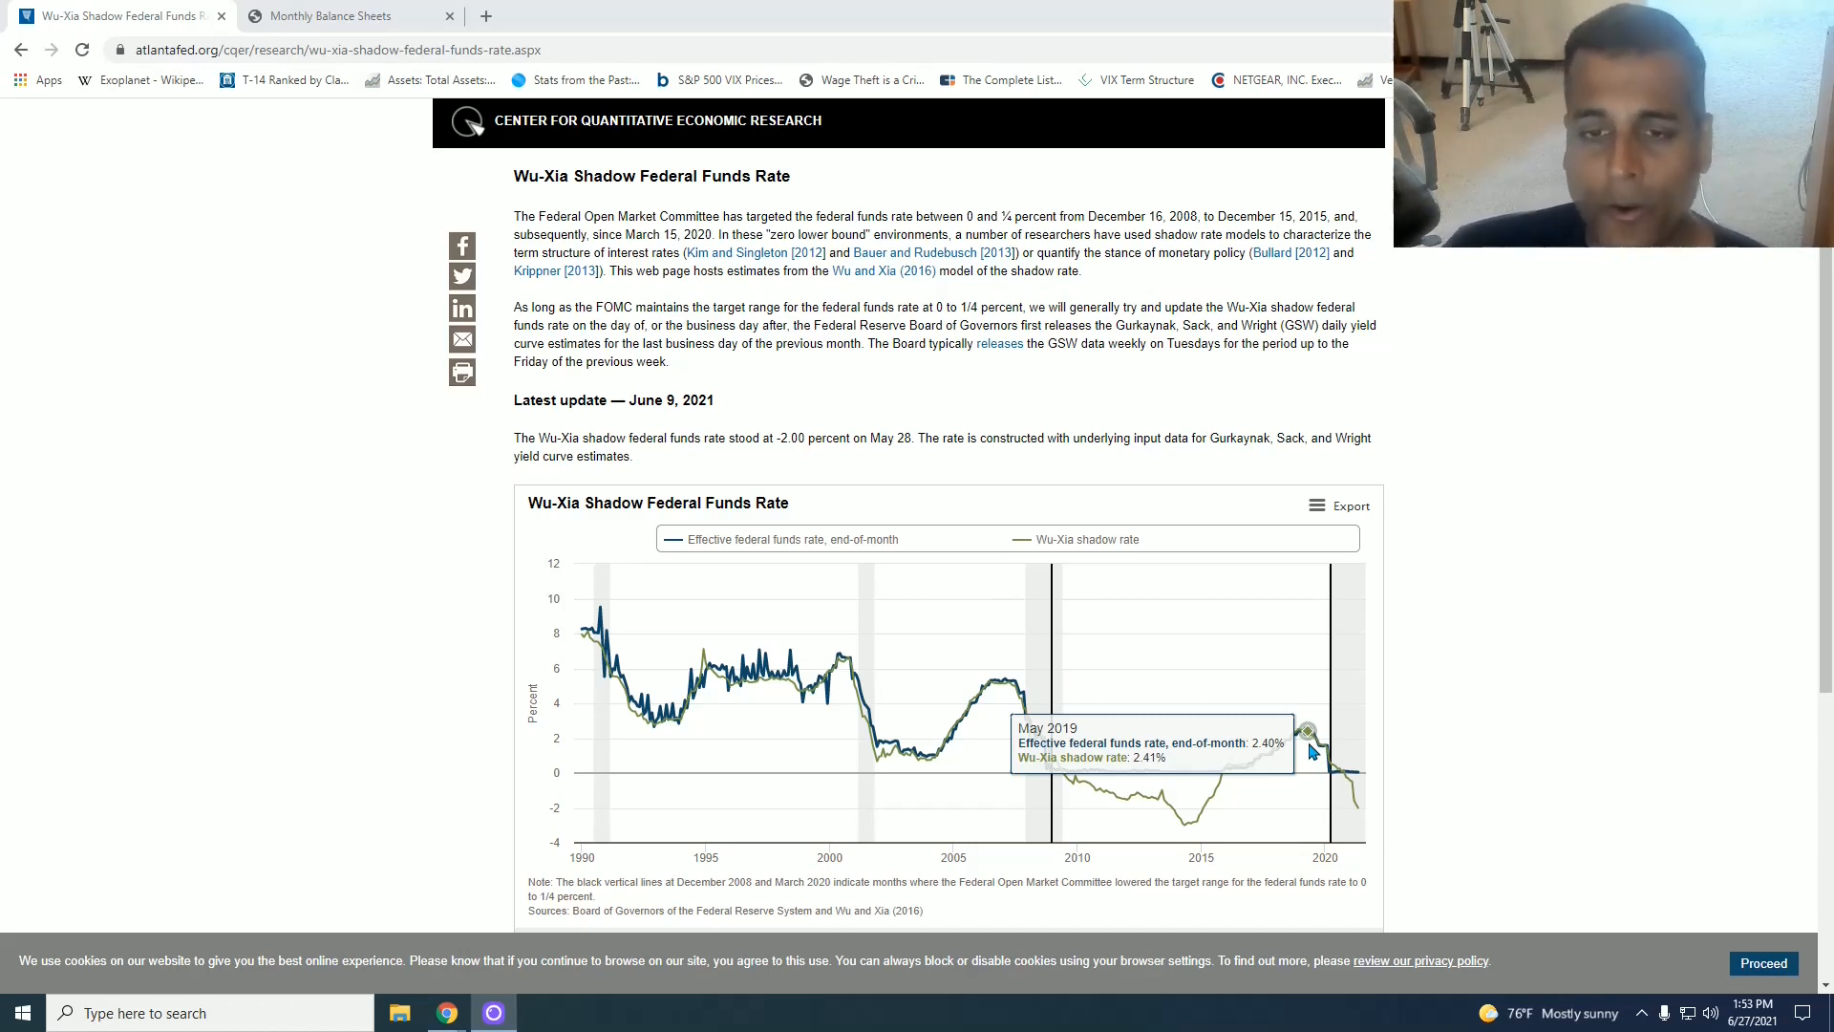
mouse_move(1360, 816)
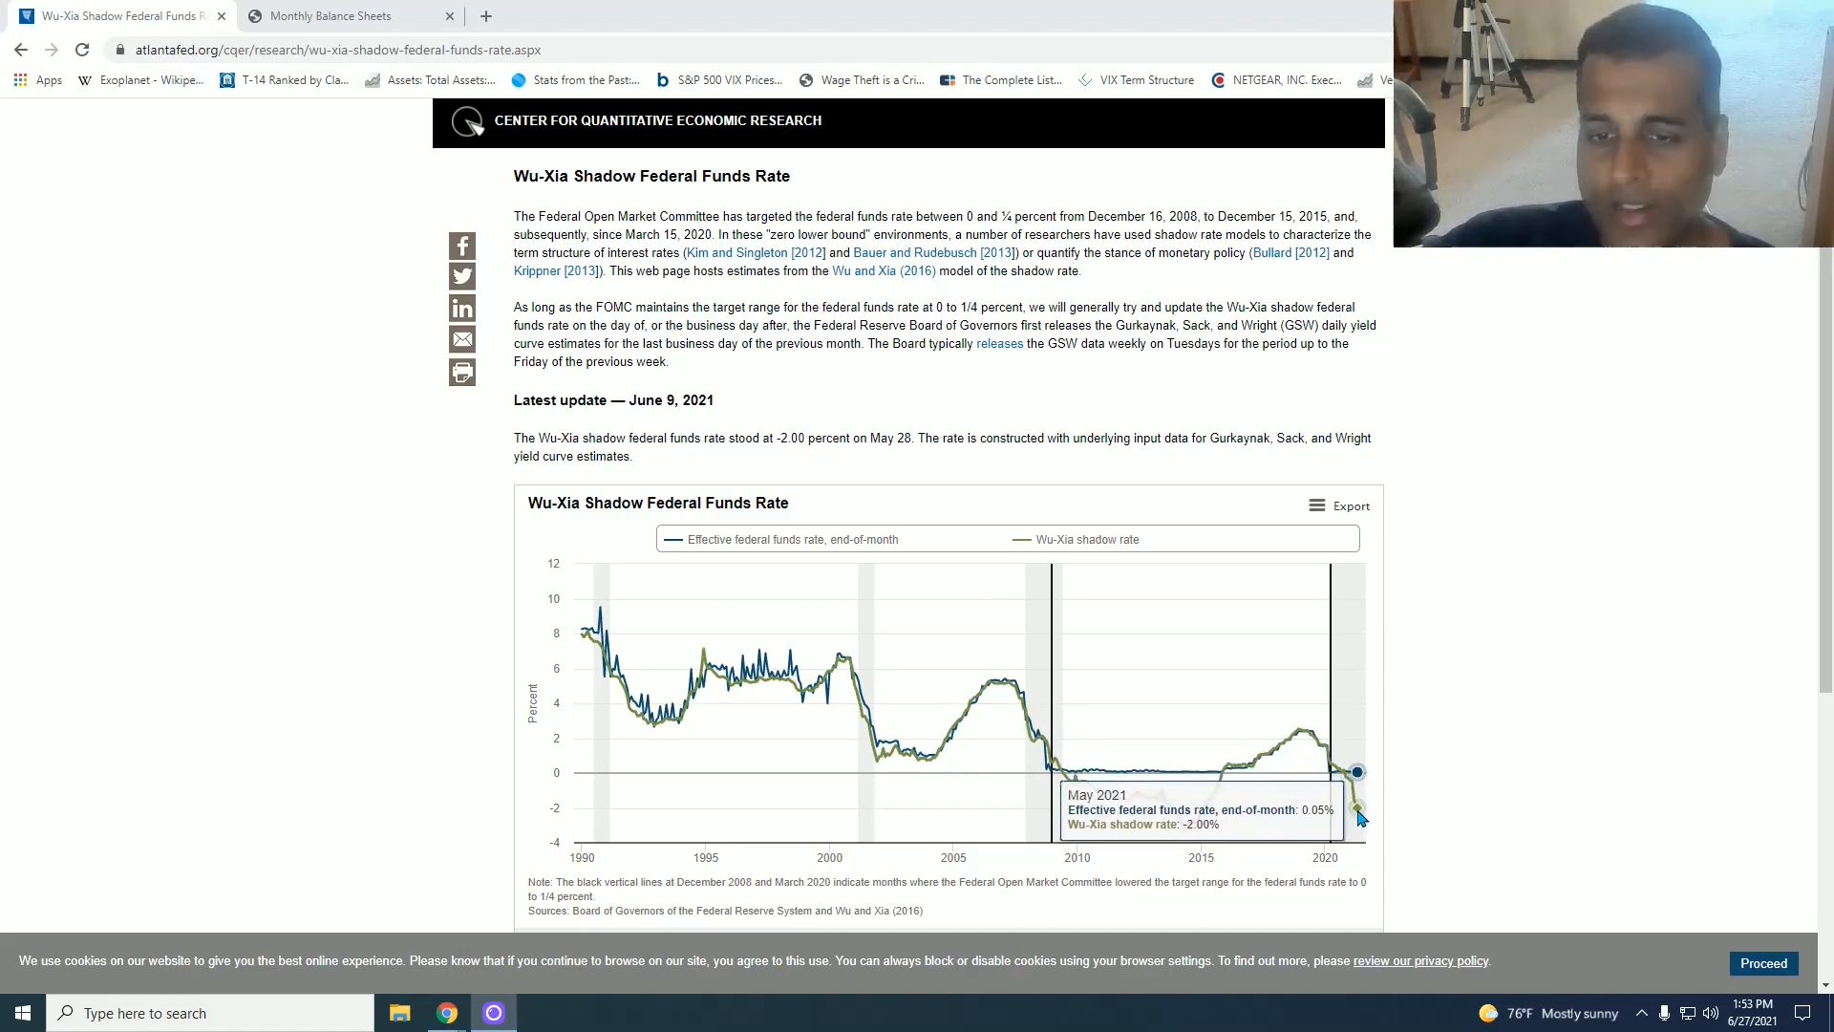
mouse_move(1301, 726)
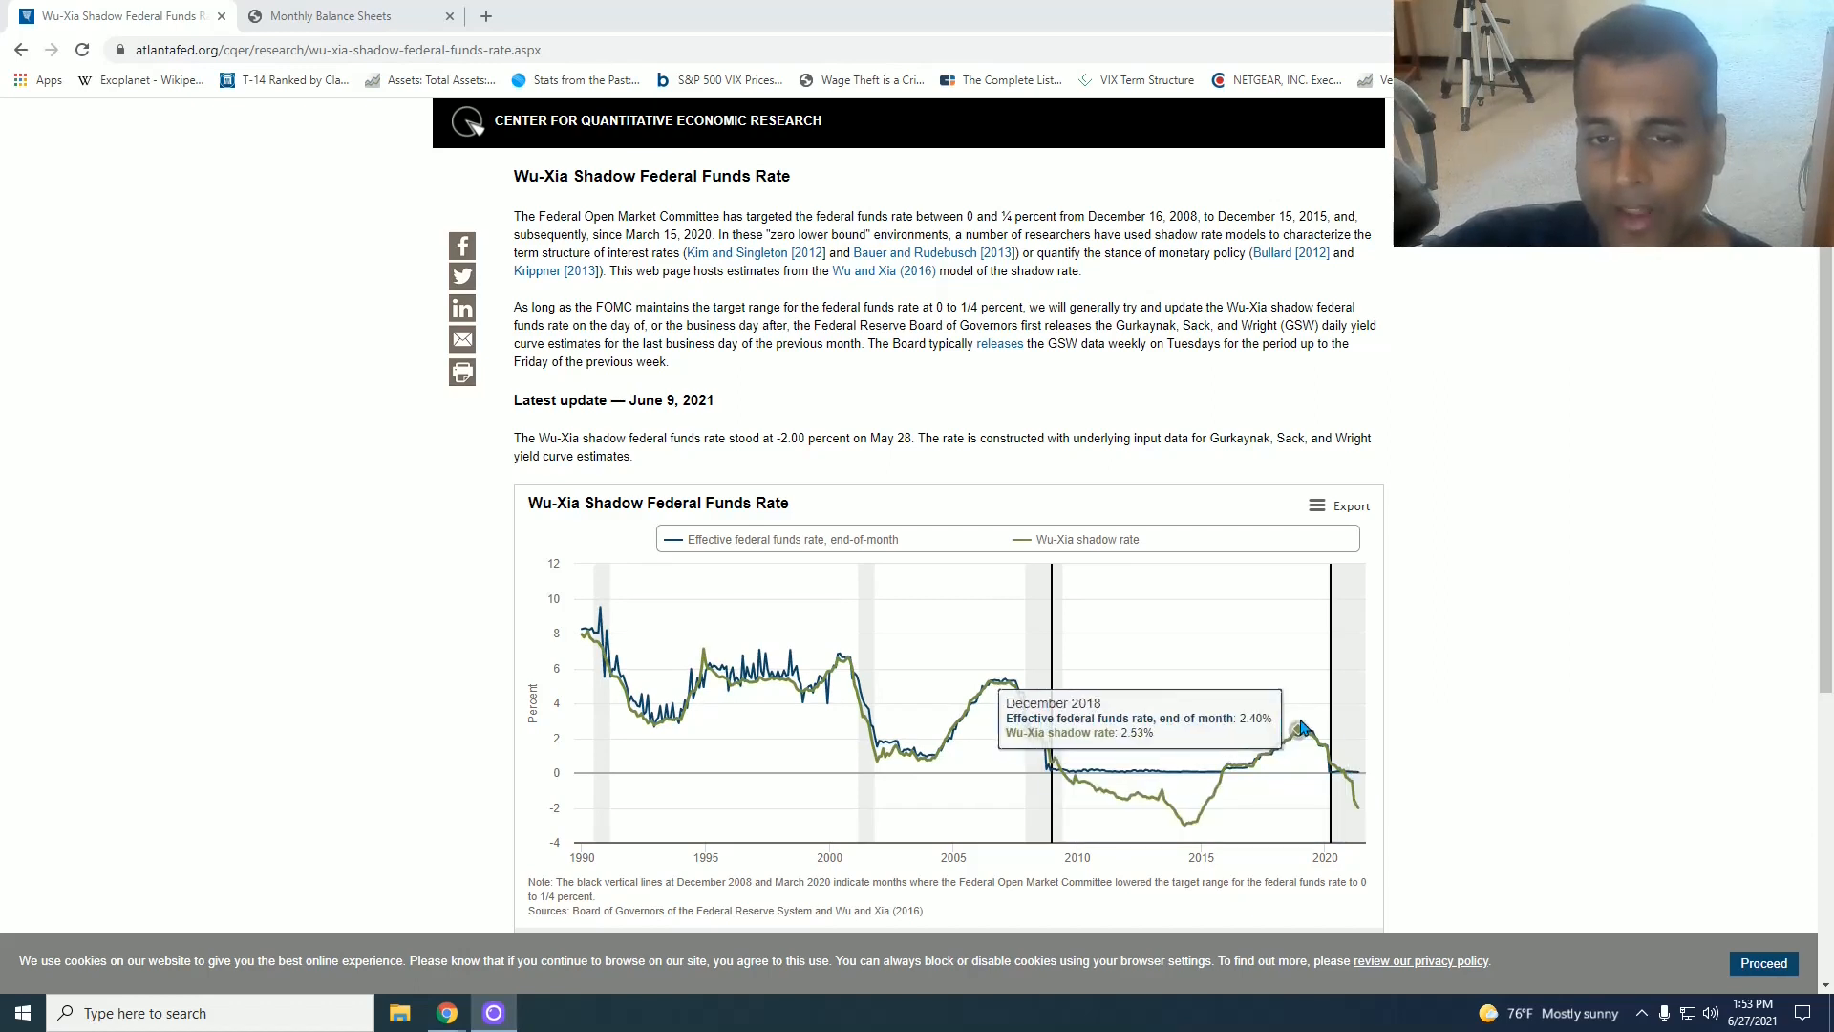
mouse_move(1320, 747)
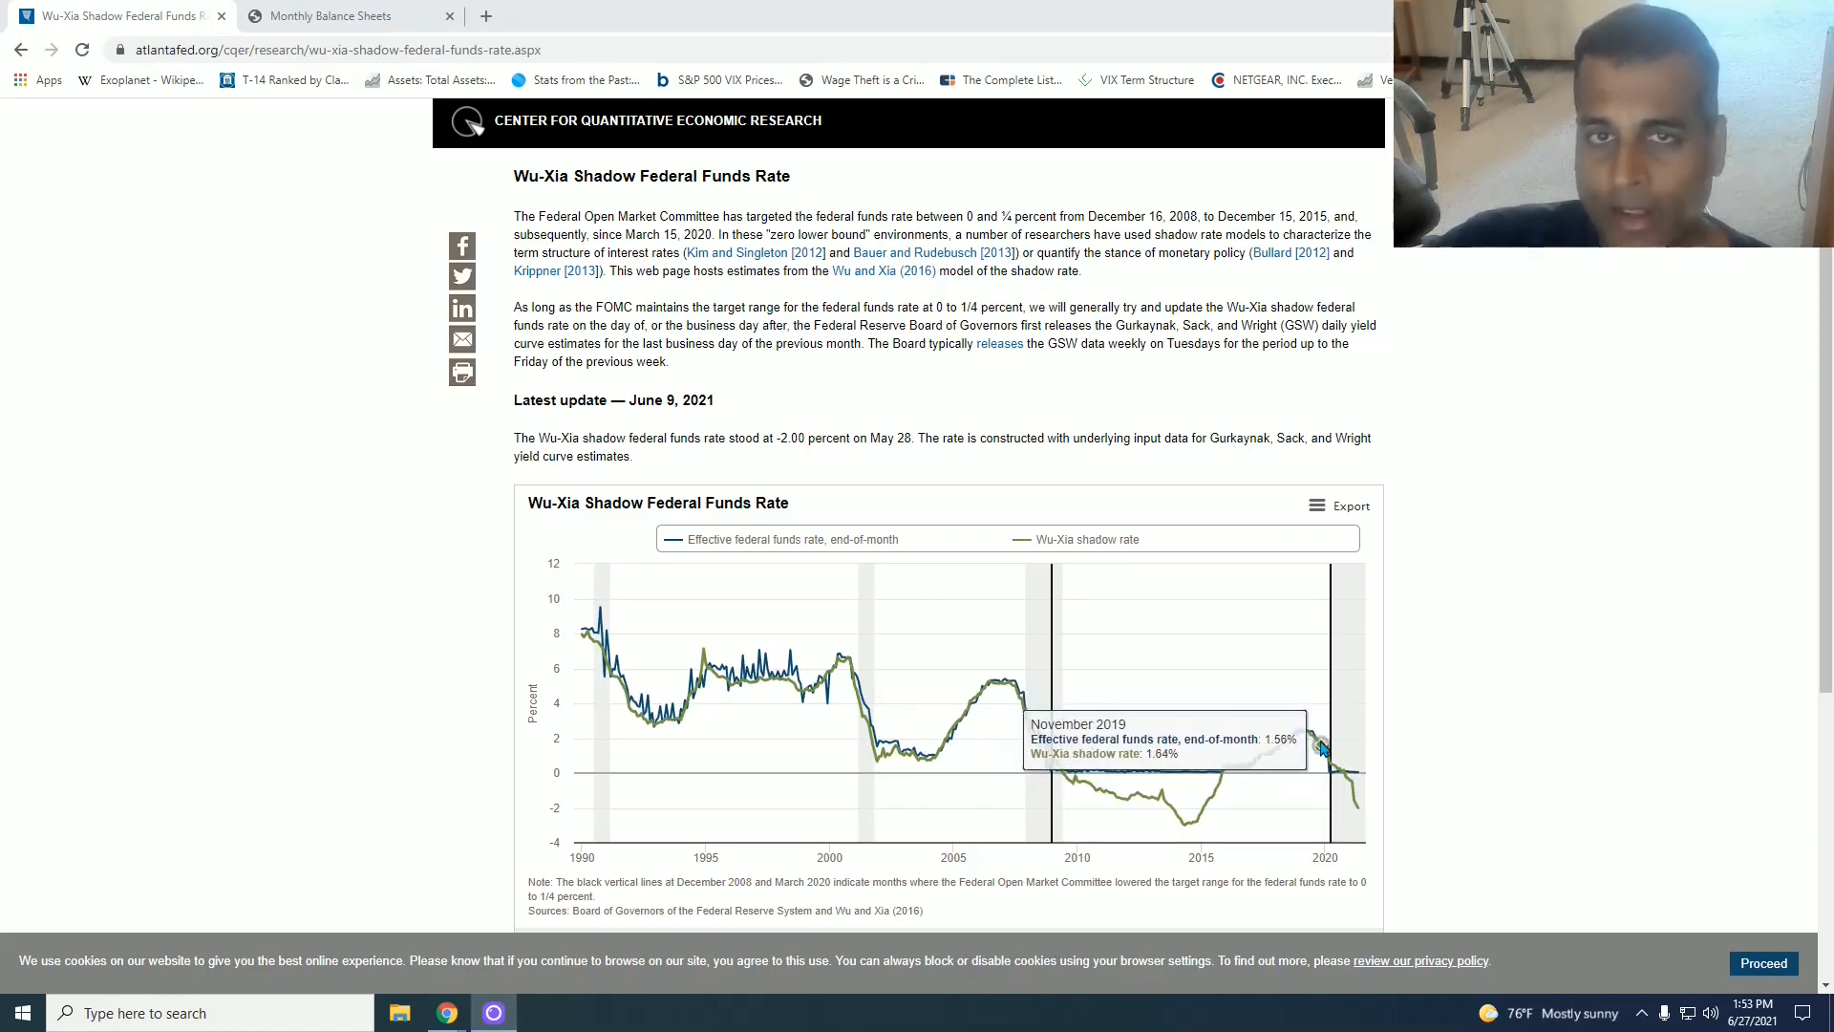
mouse_move(1354, 776)
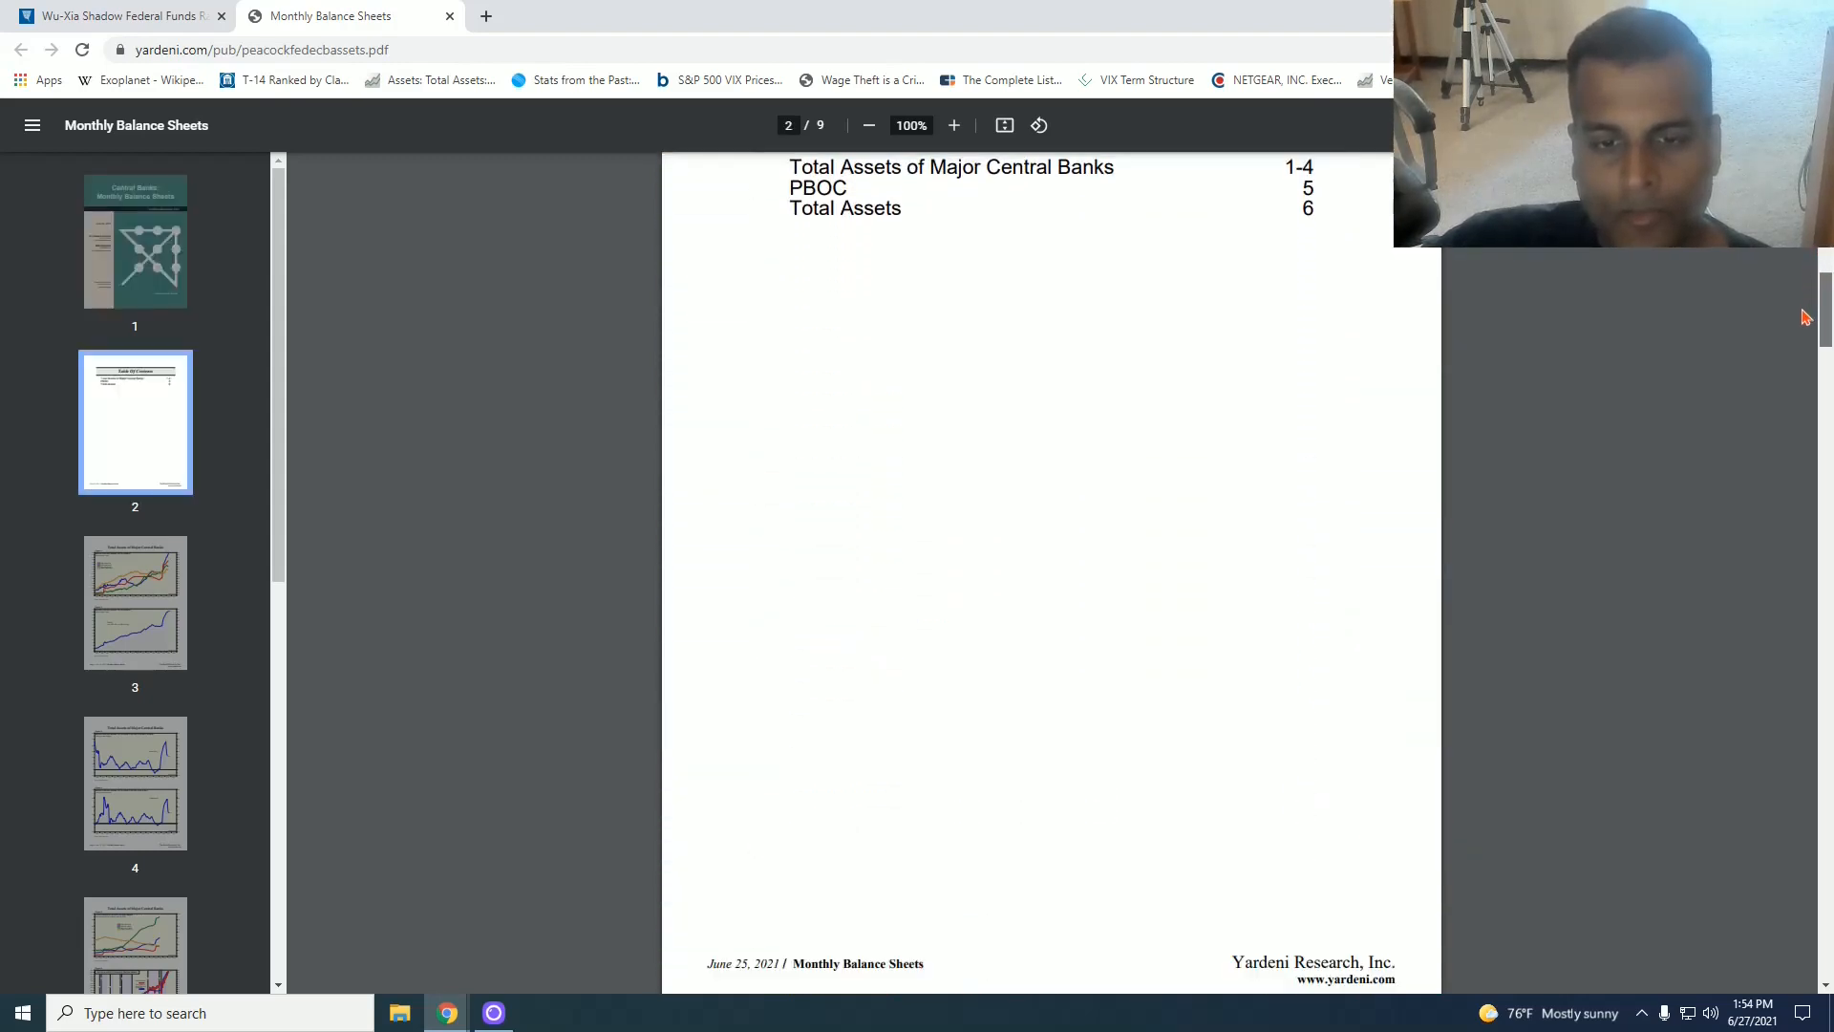
Step: Scroll the Yardeni PDF down to page 3's Figure 1 of Fed, ECB, BOJ and PBOC total assets
scroll(down, 3)
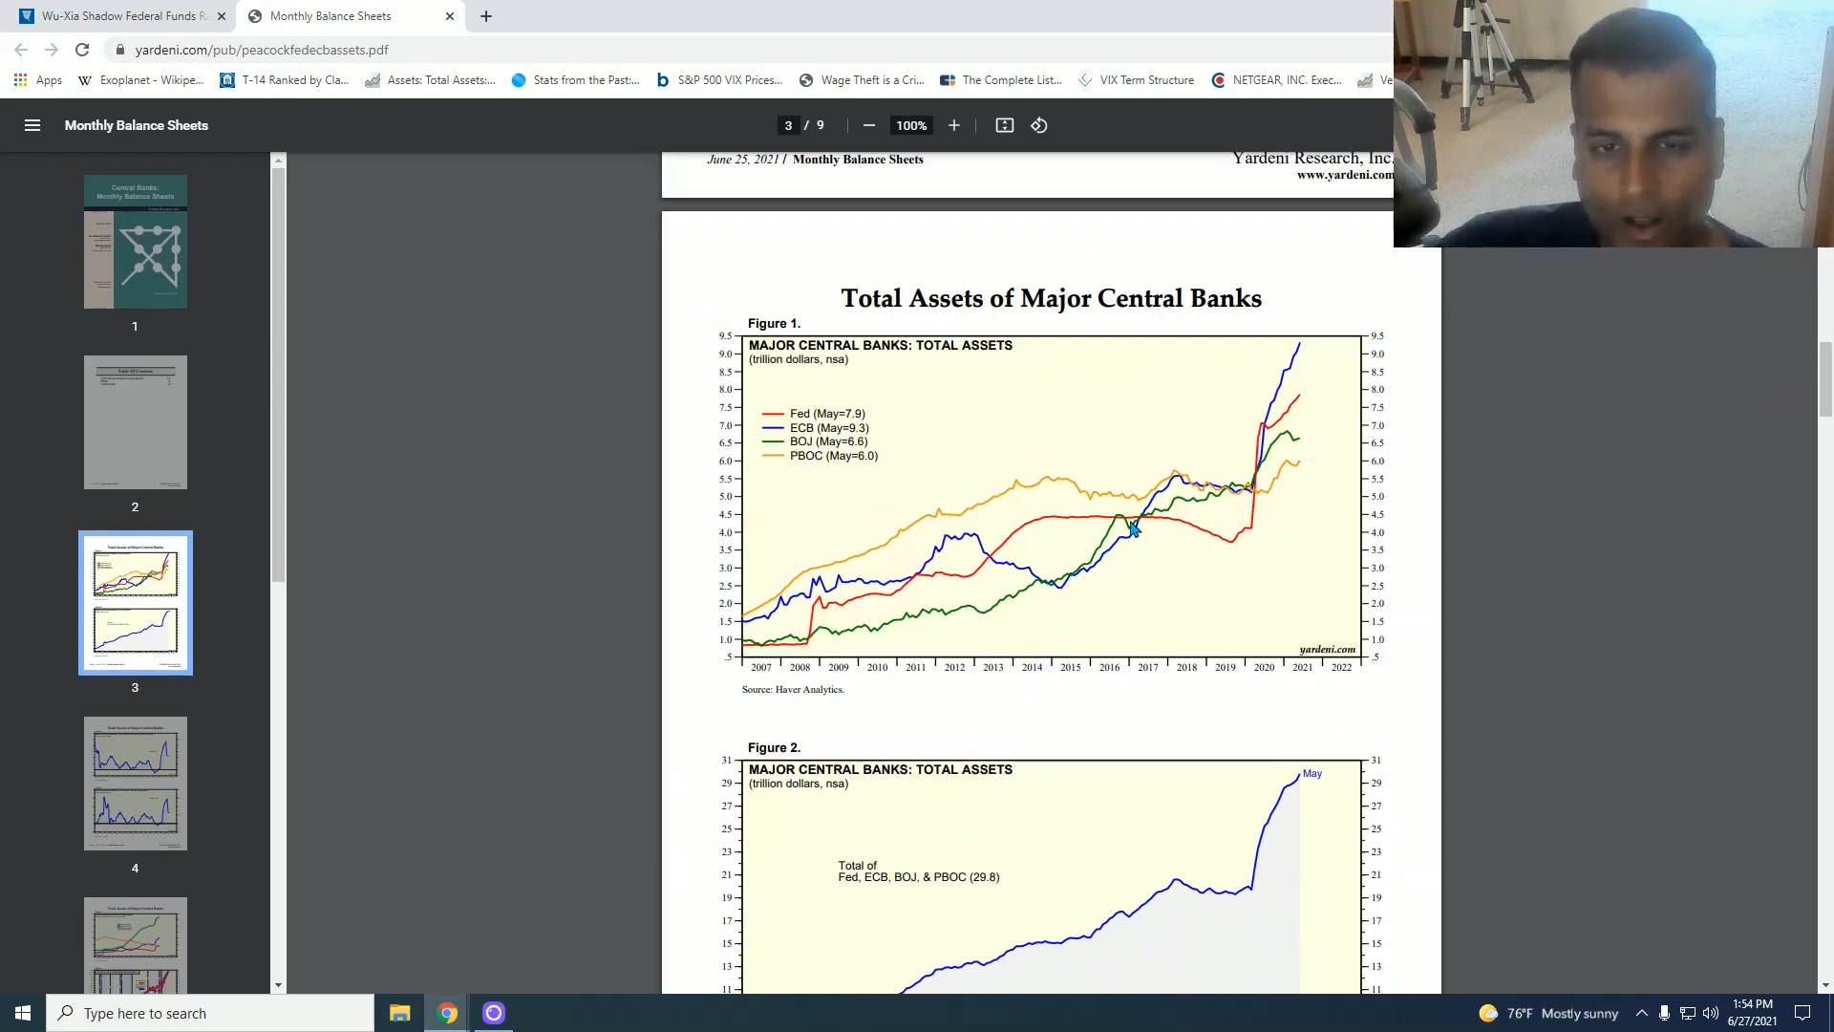
mouse_move(1080, 529)
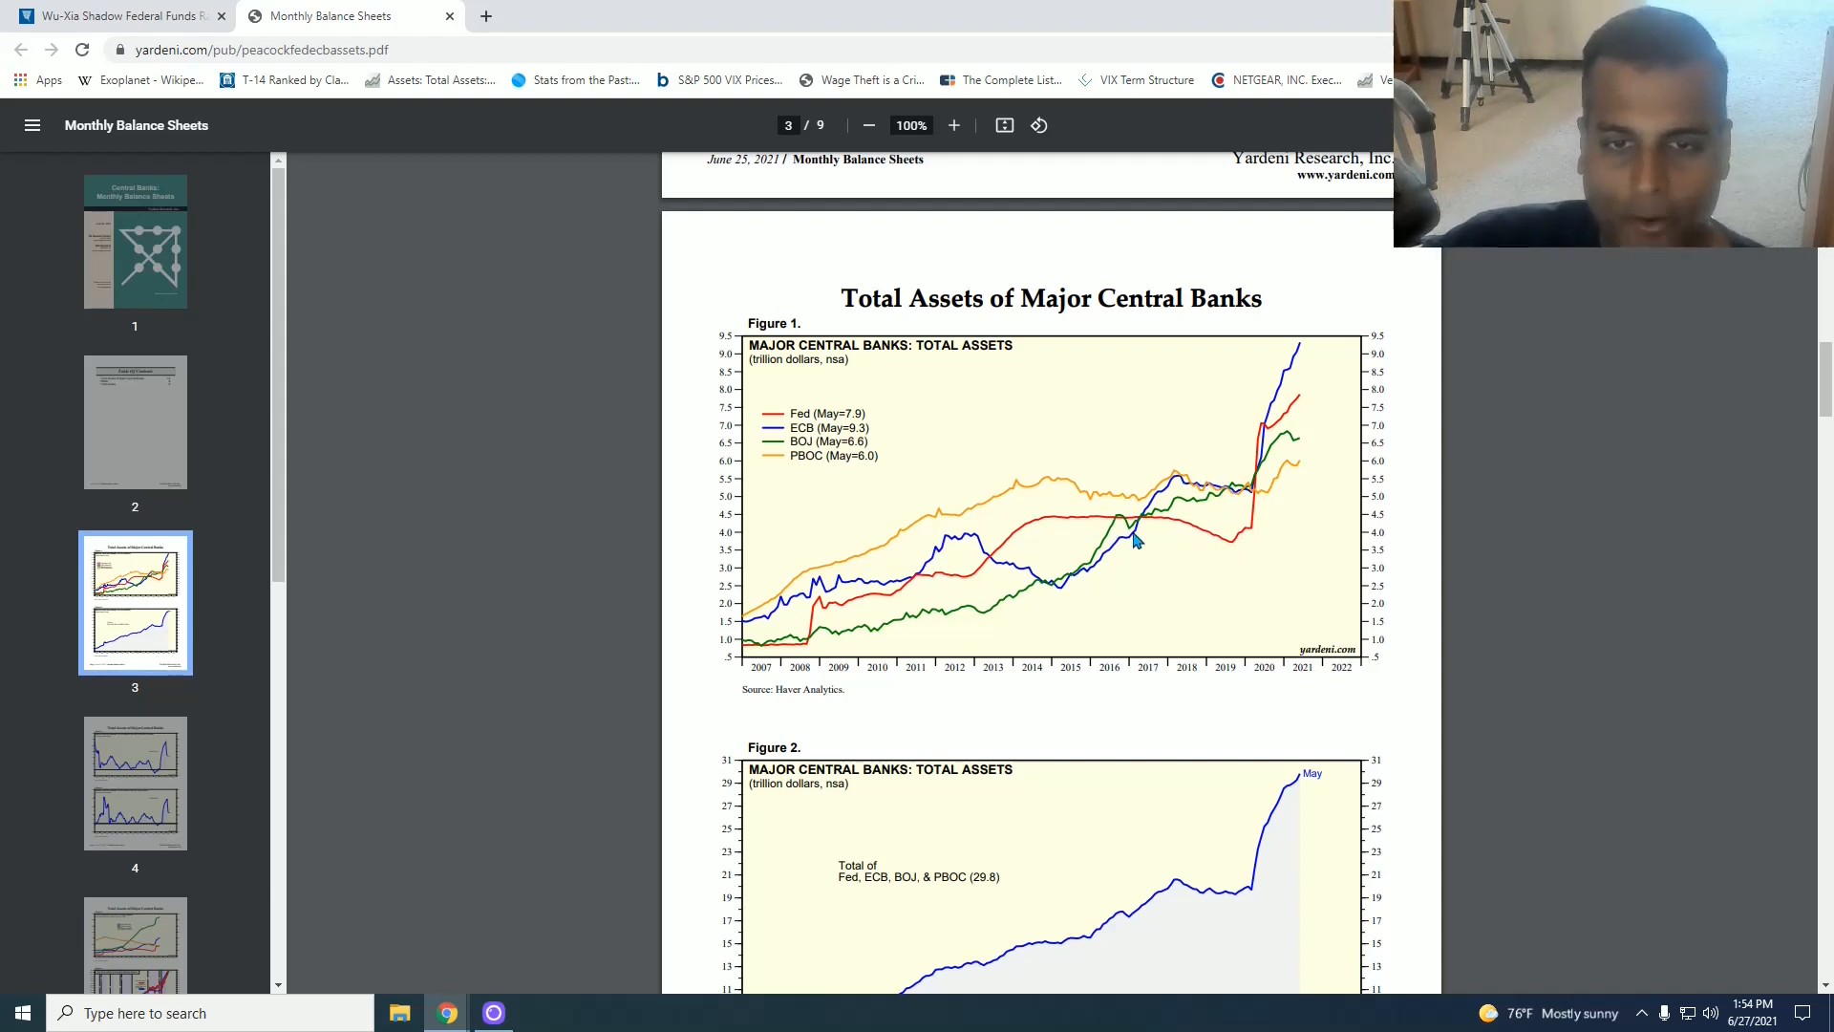
mouse_move(1119, 566)
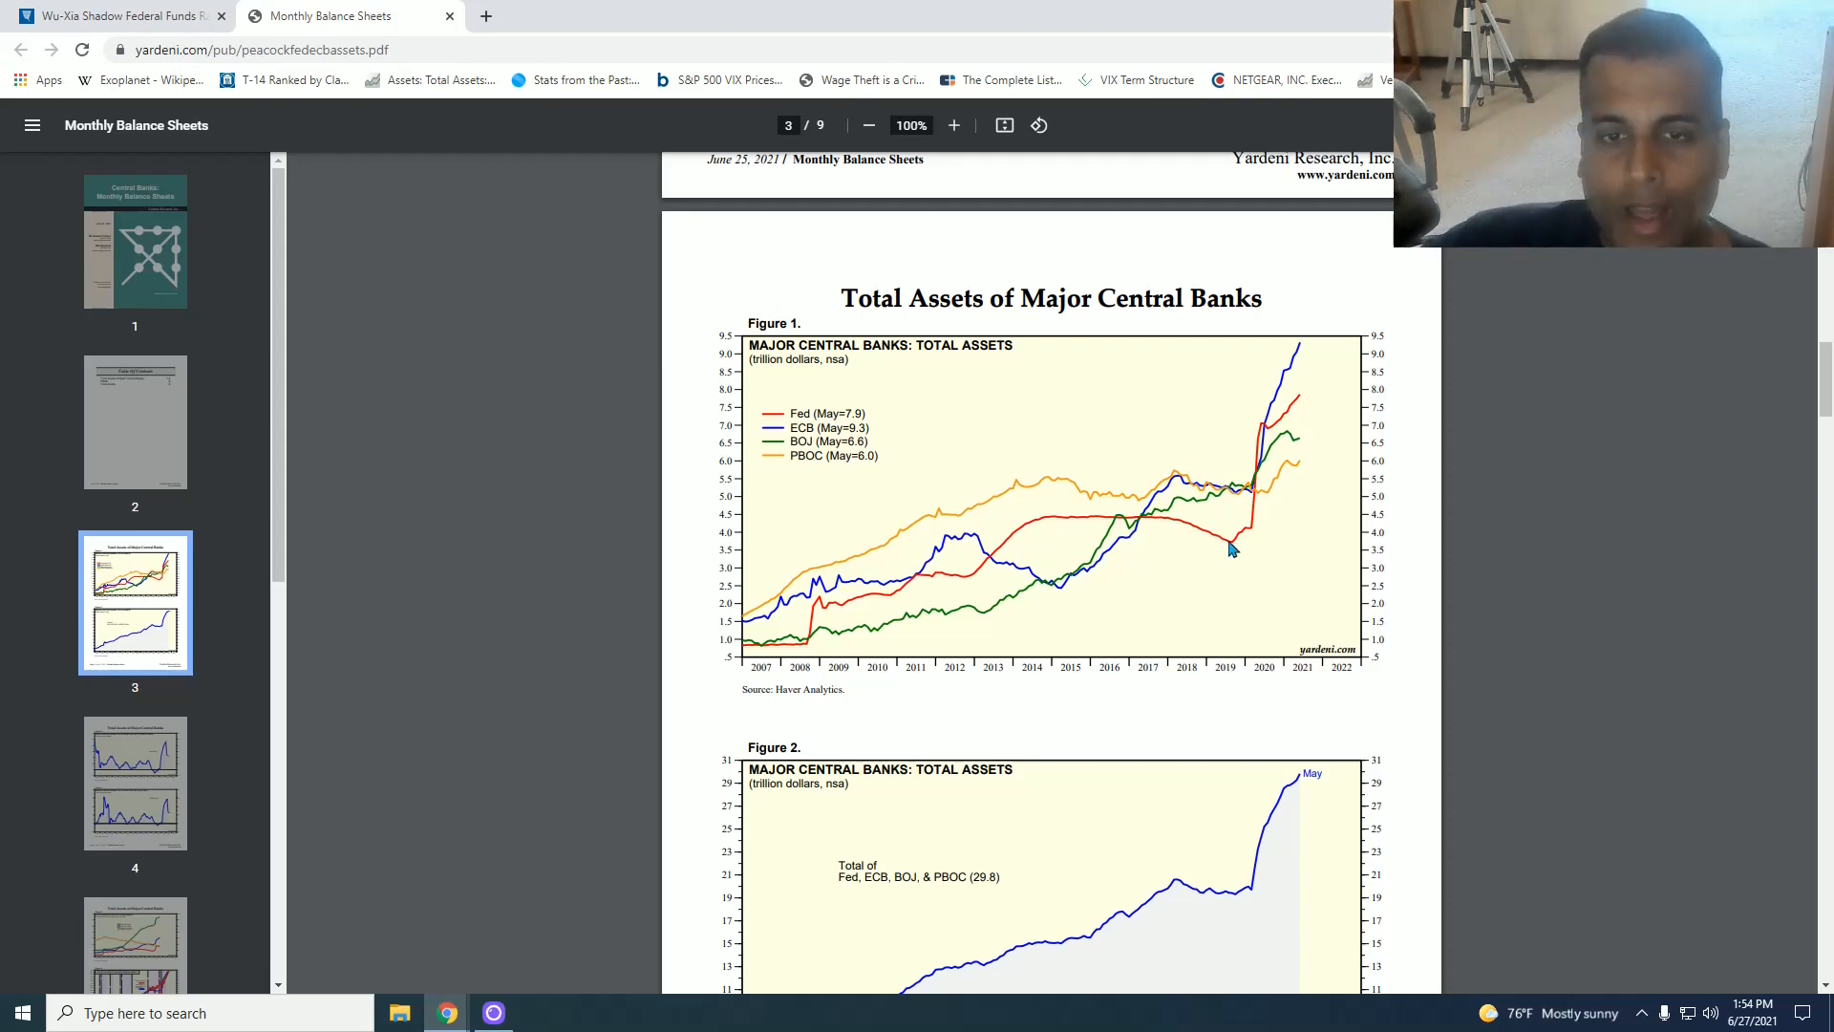
mouse_move(1033, 527)
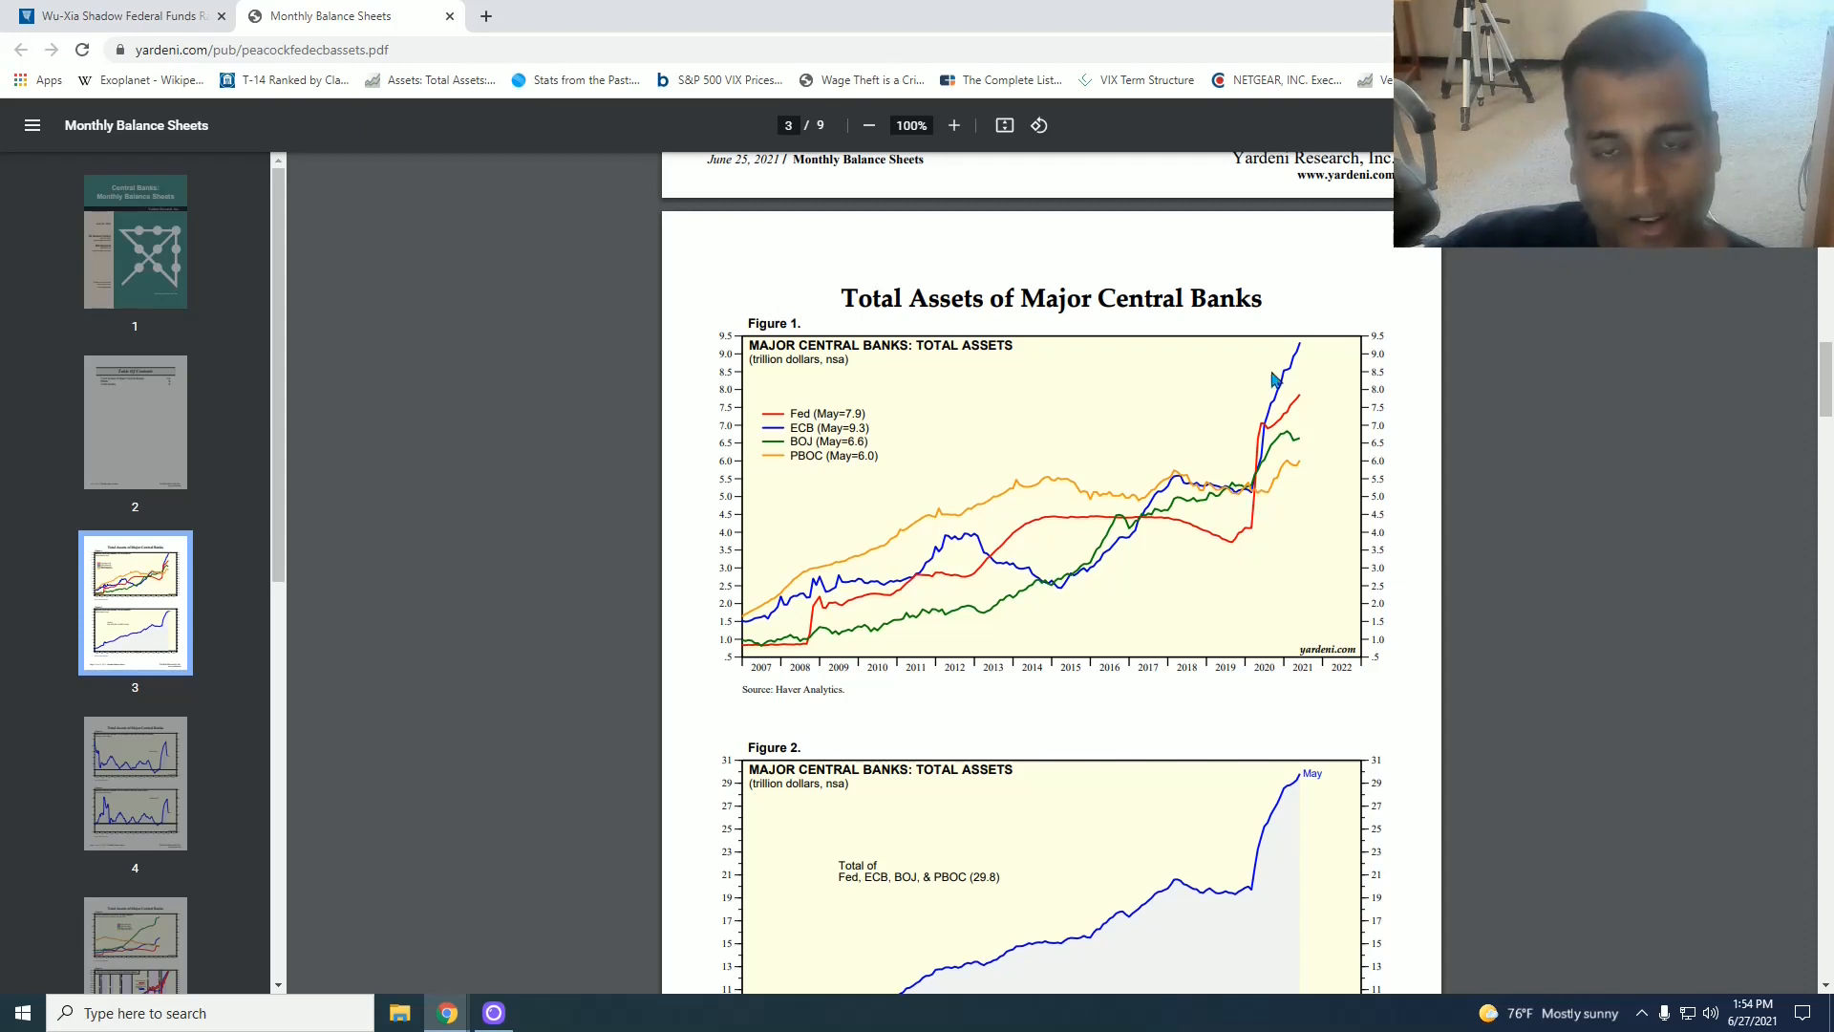
mouse_move(1045, 621)
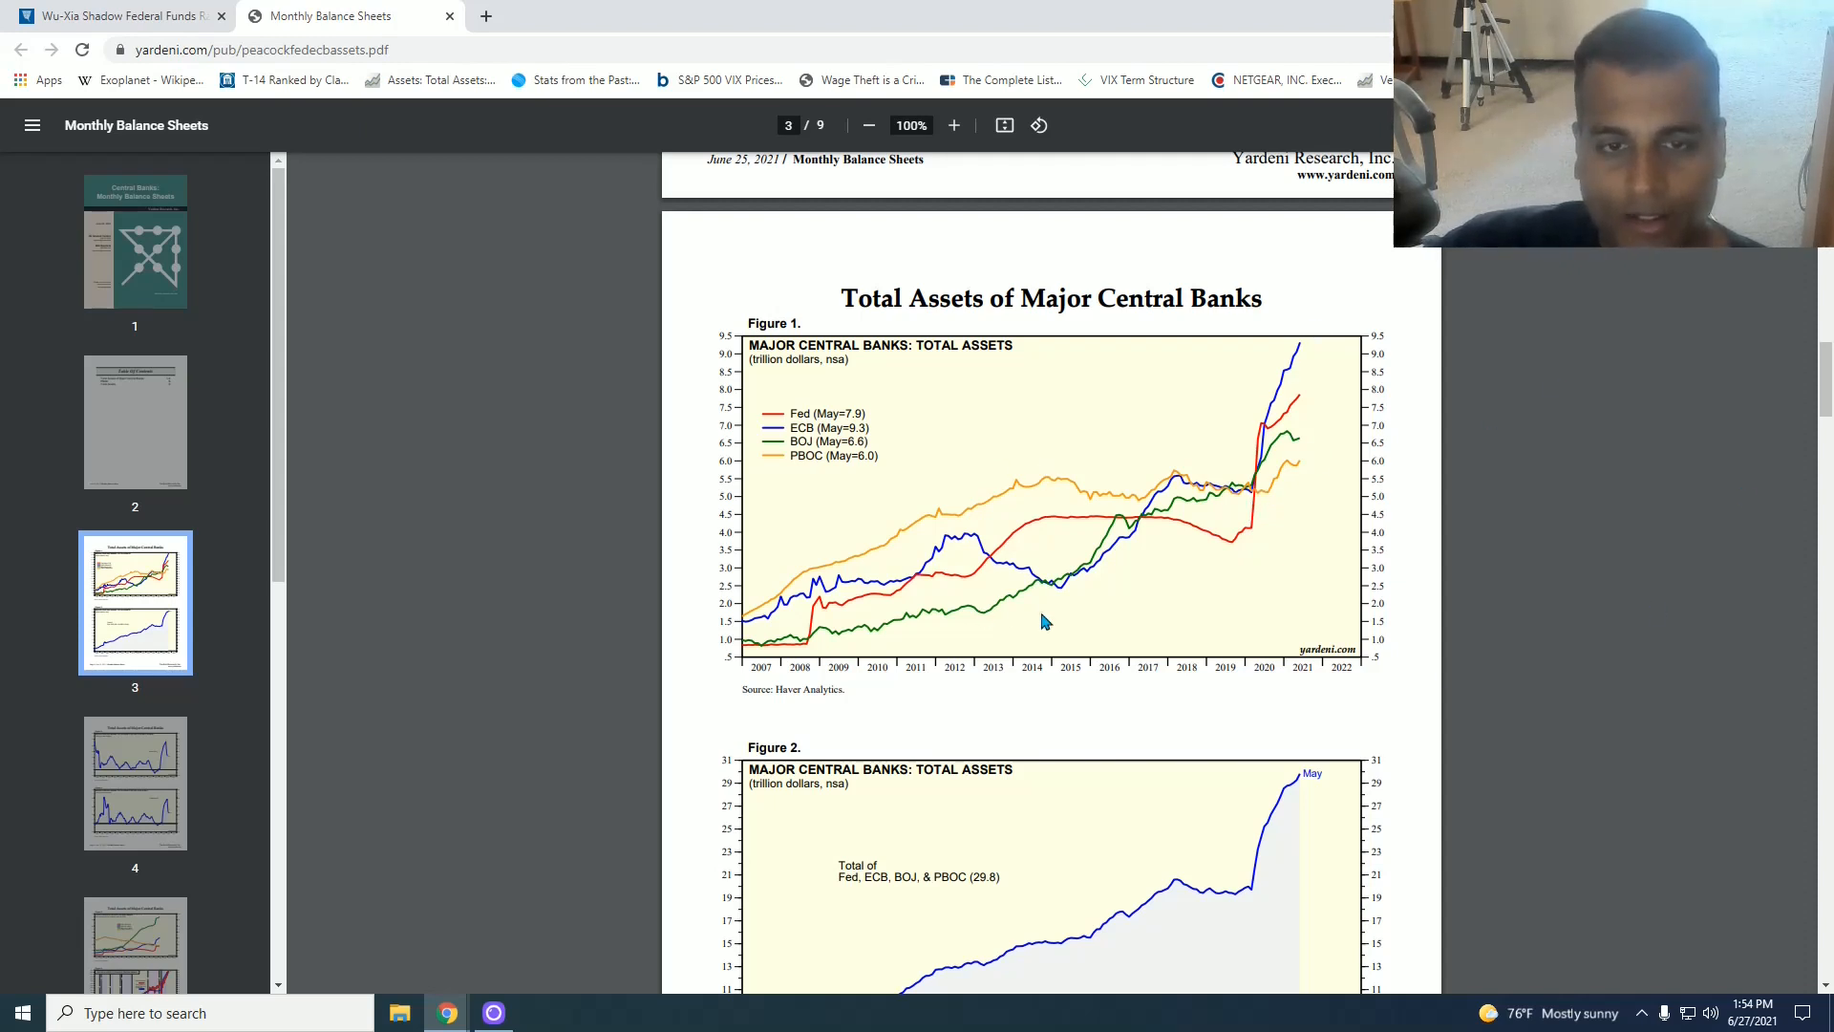
mouse_move(777, 420)
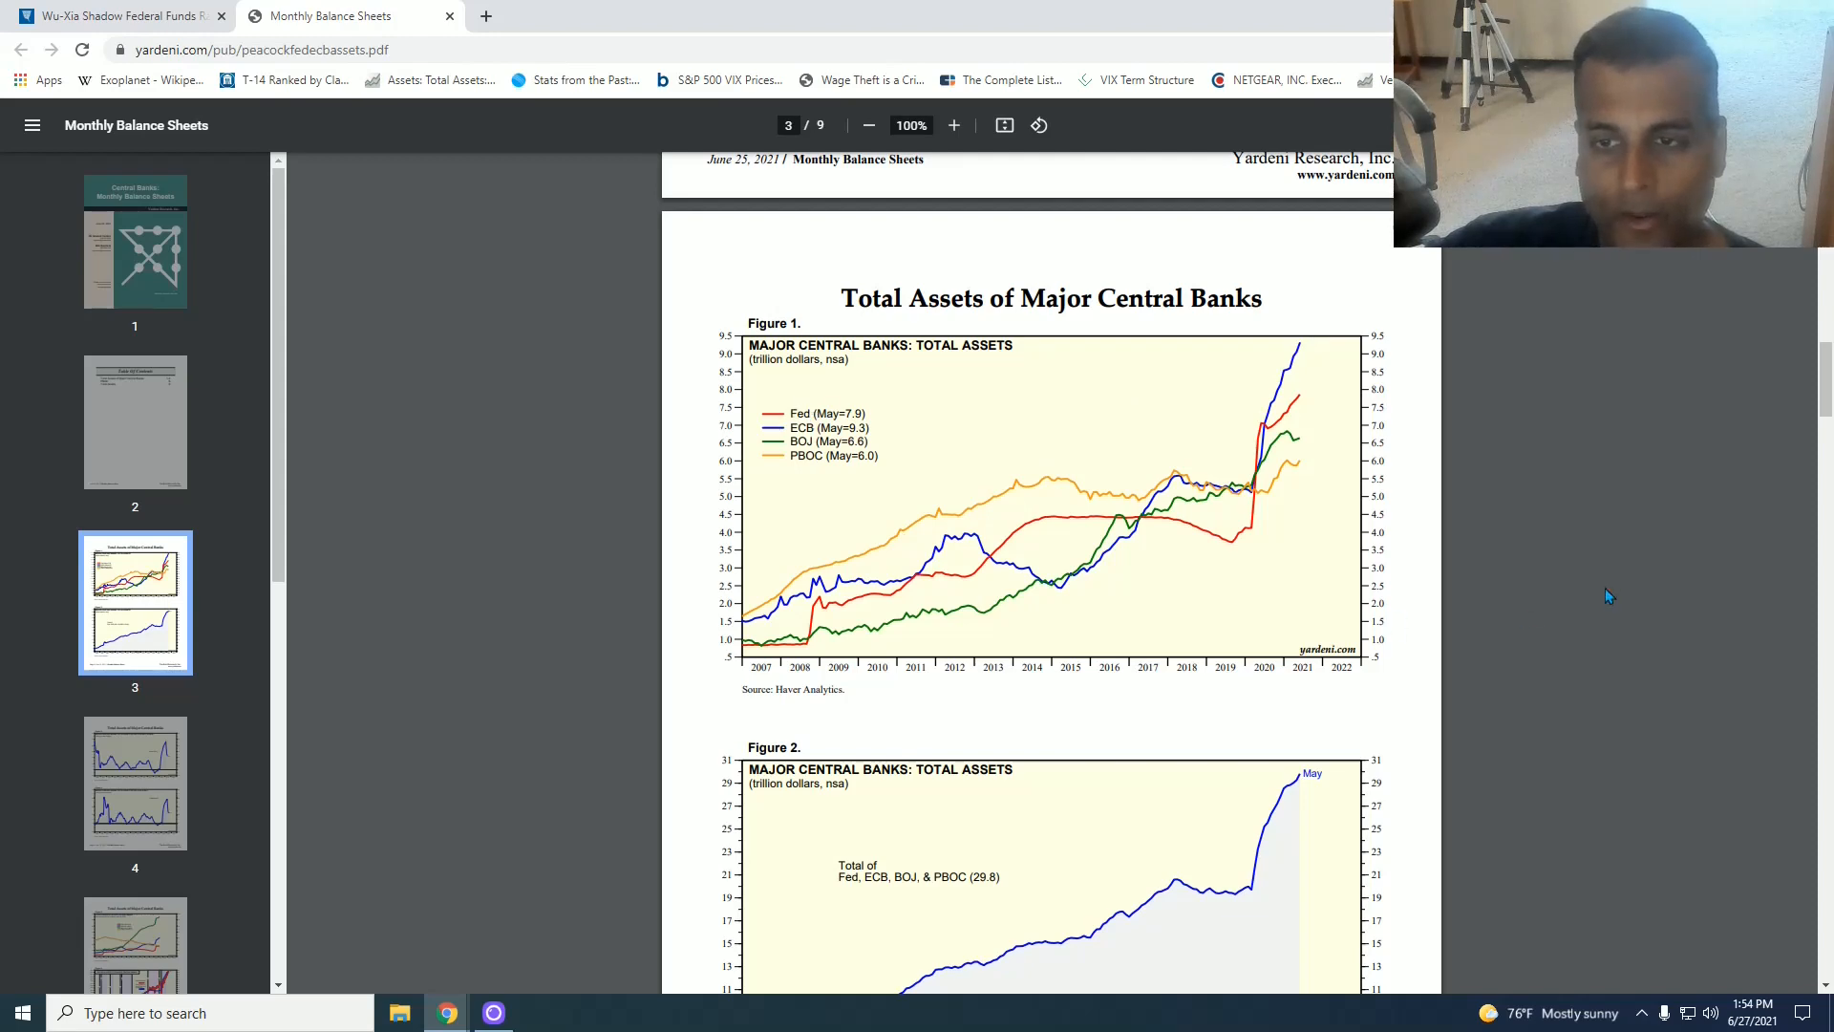
scroll(down, 3)
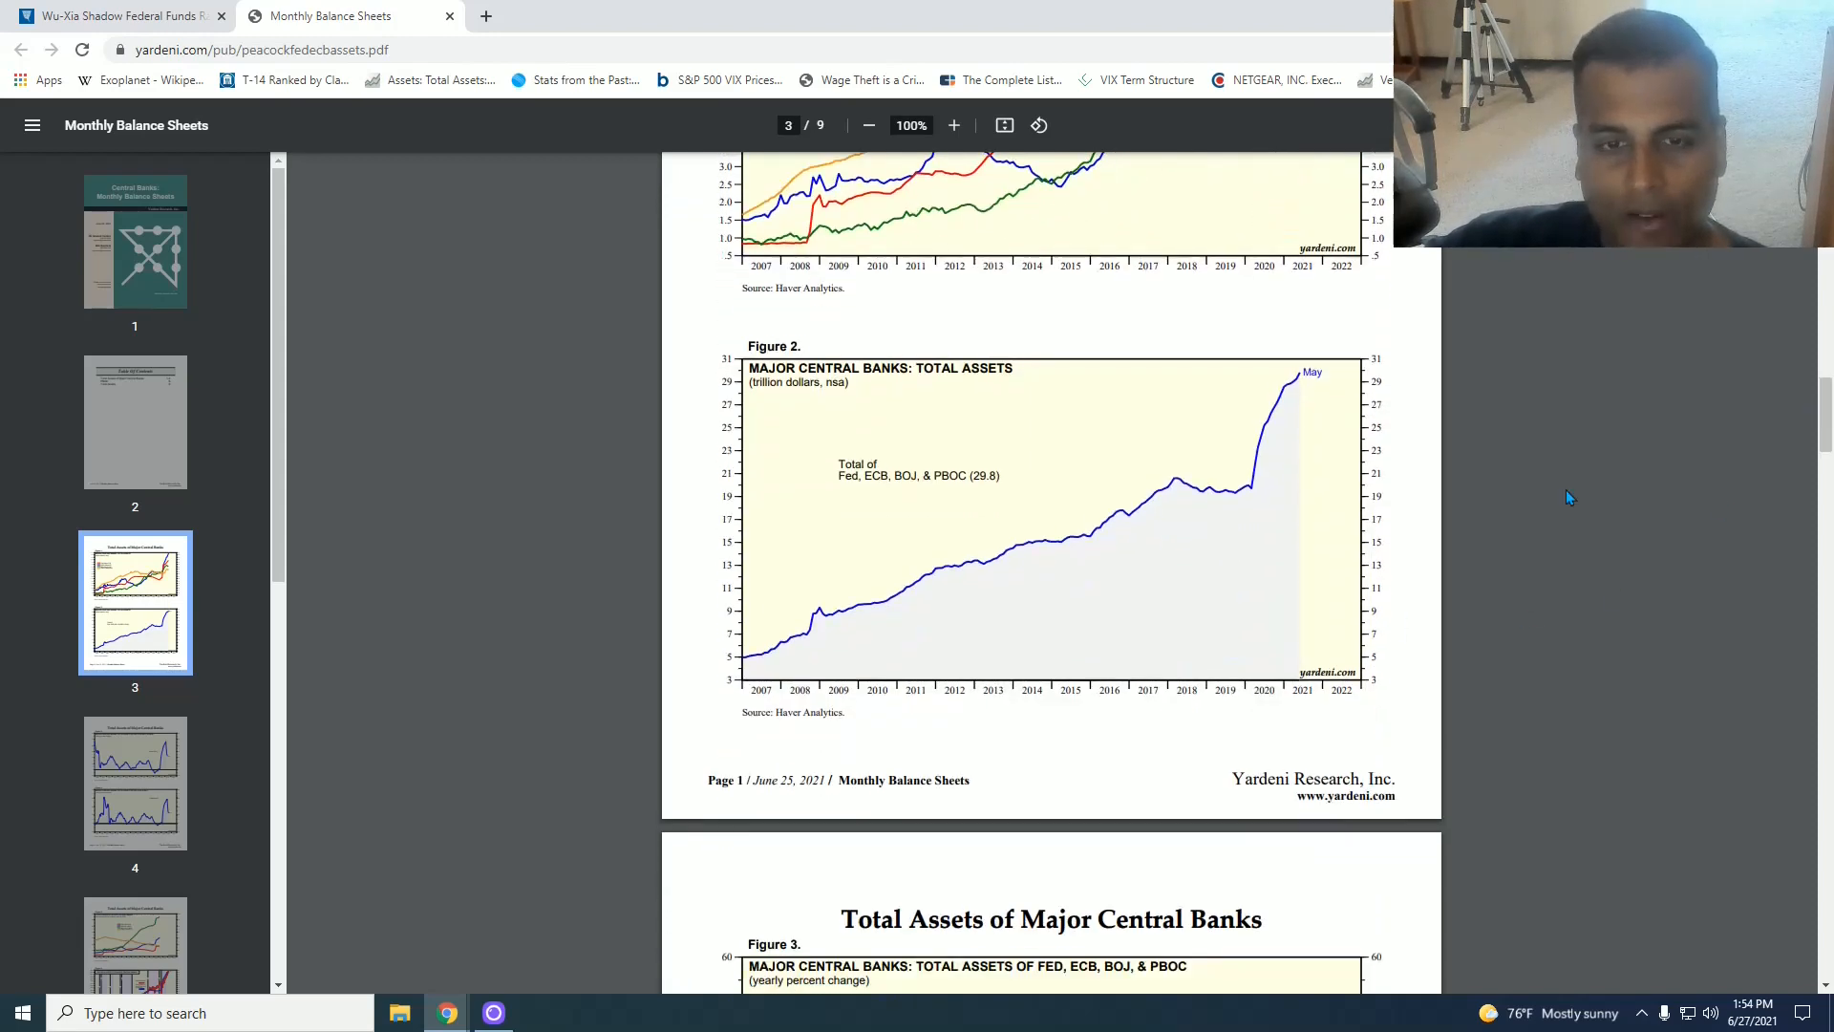
mouse_move(1073, 550)
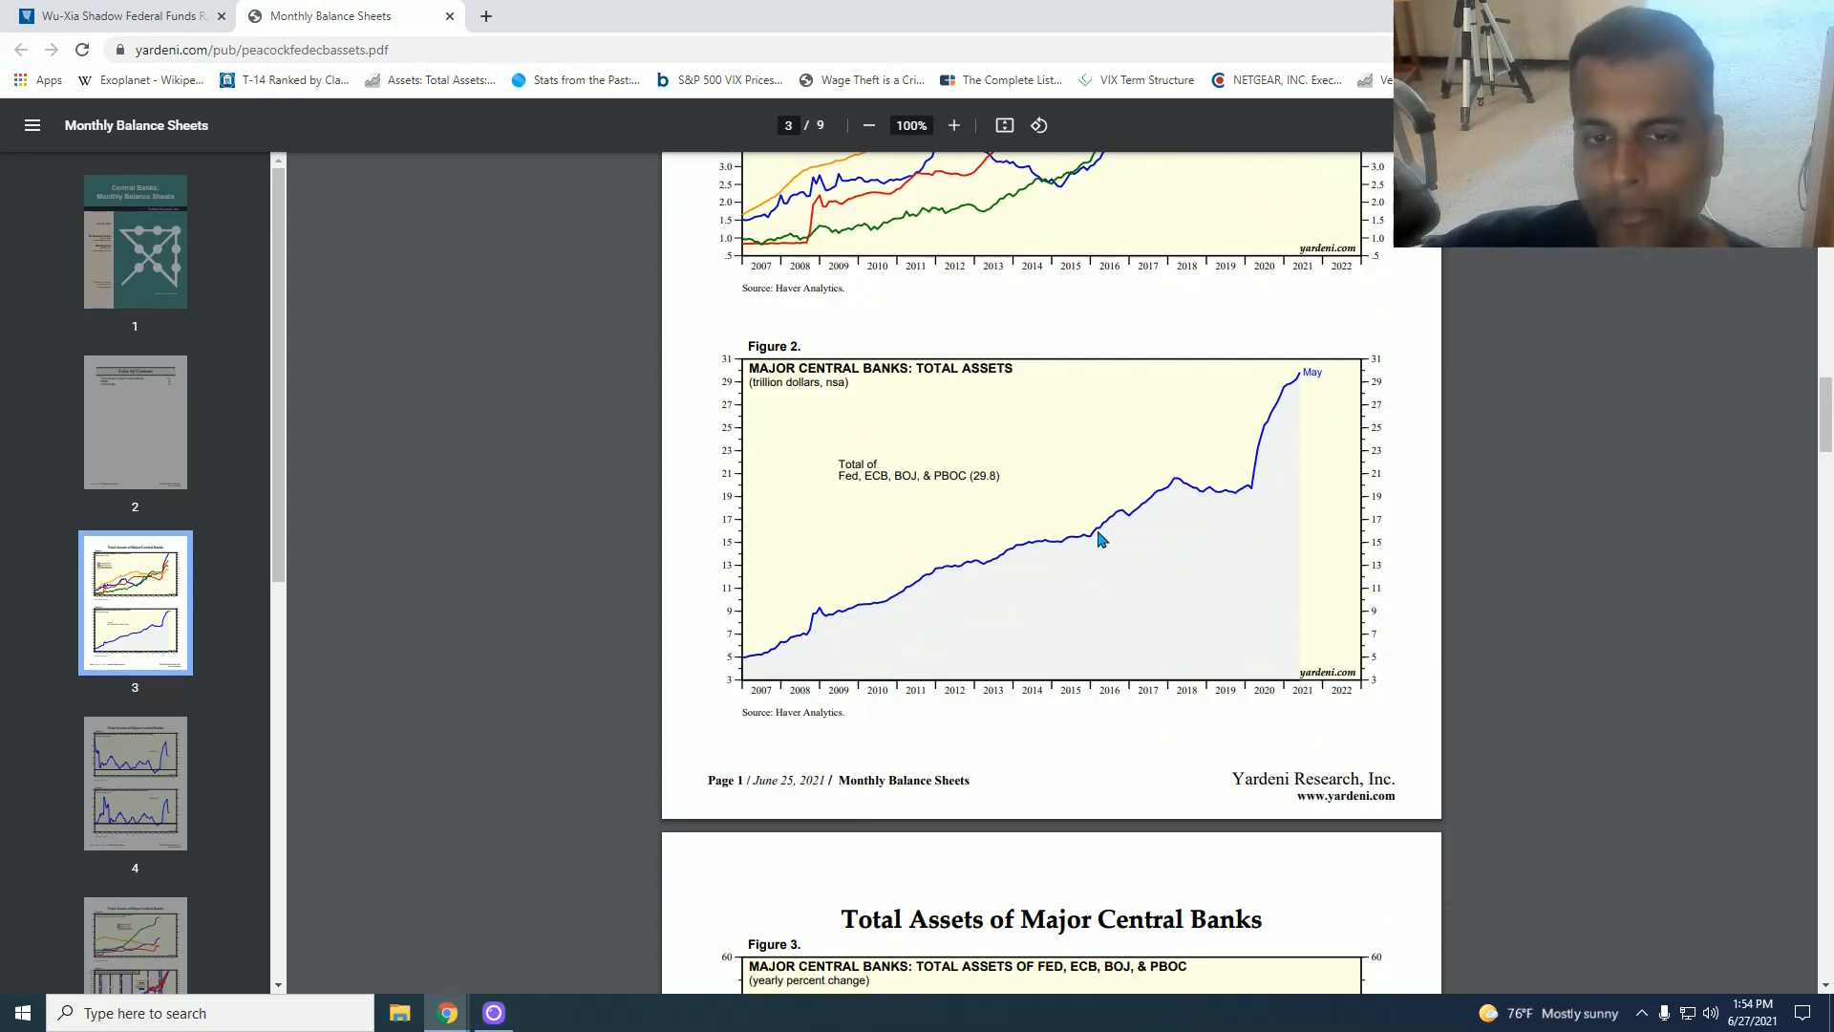
mouse_move(1139, 519)
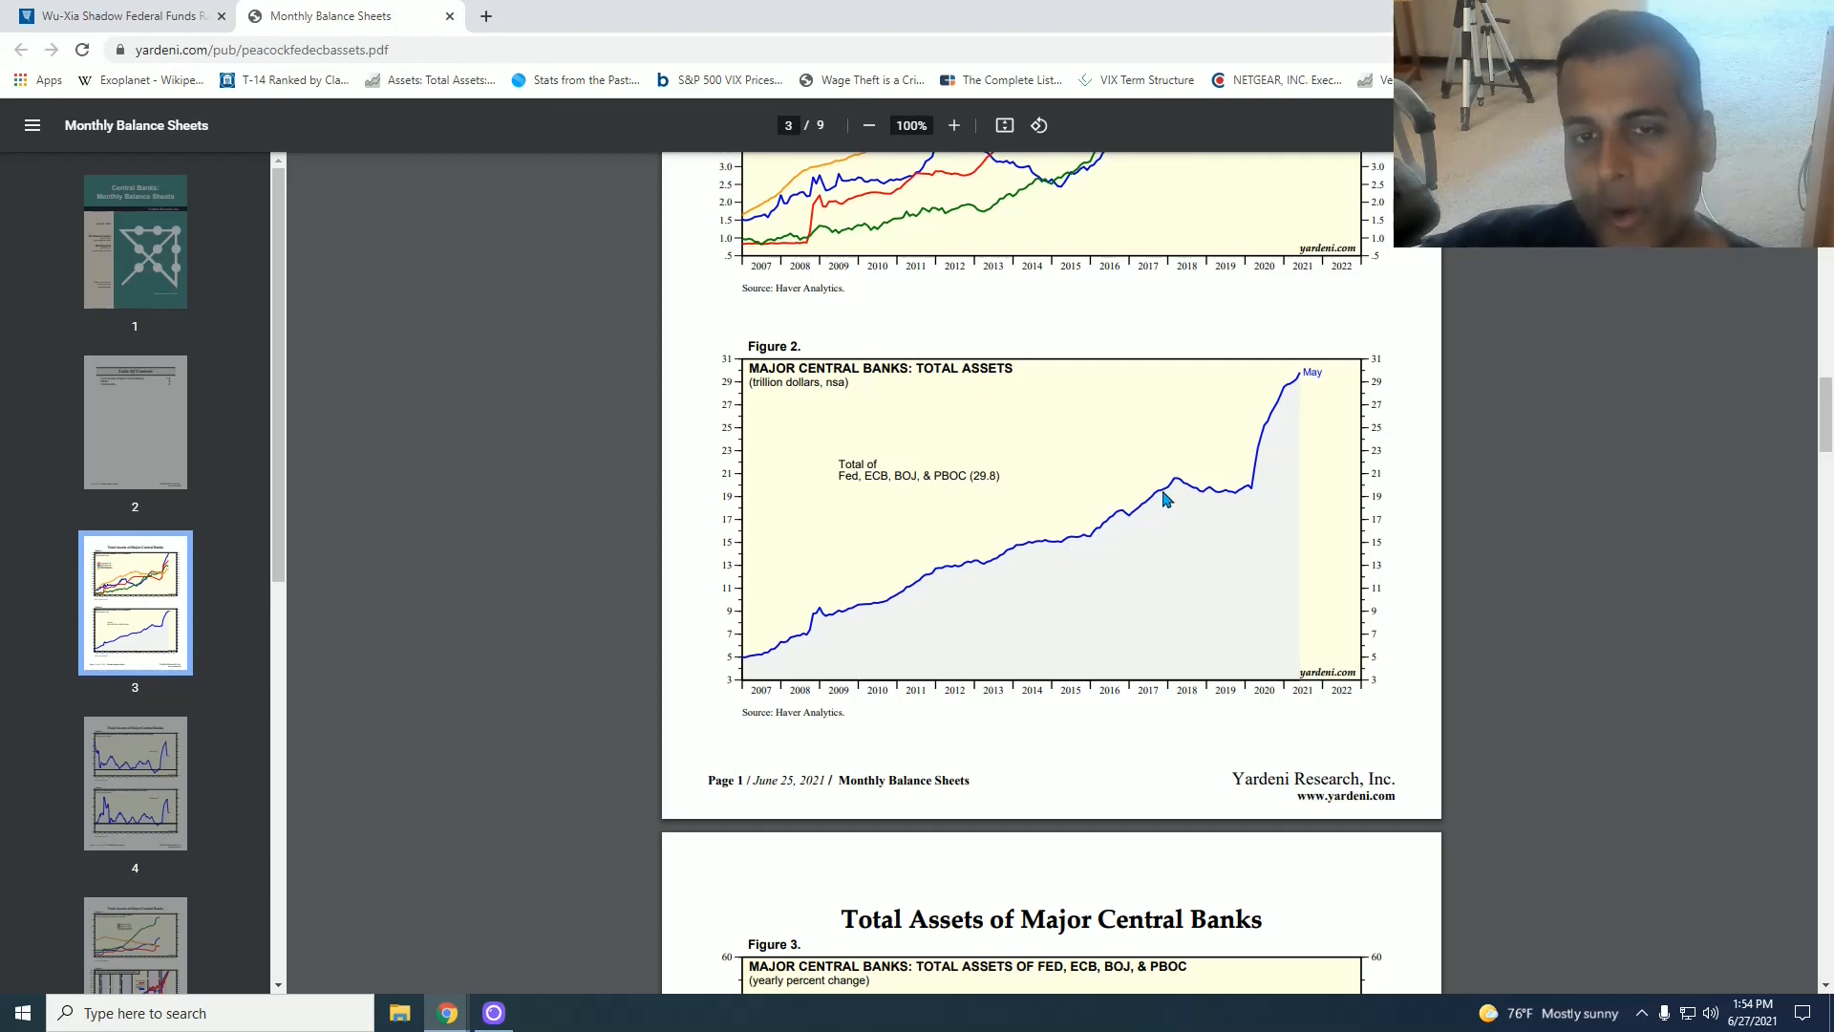
mouse_move(1165, 497)
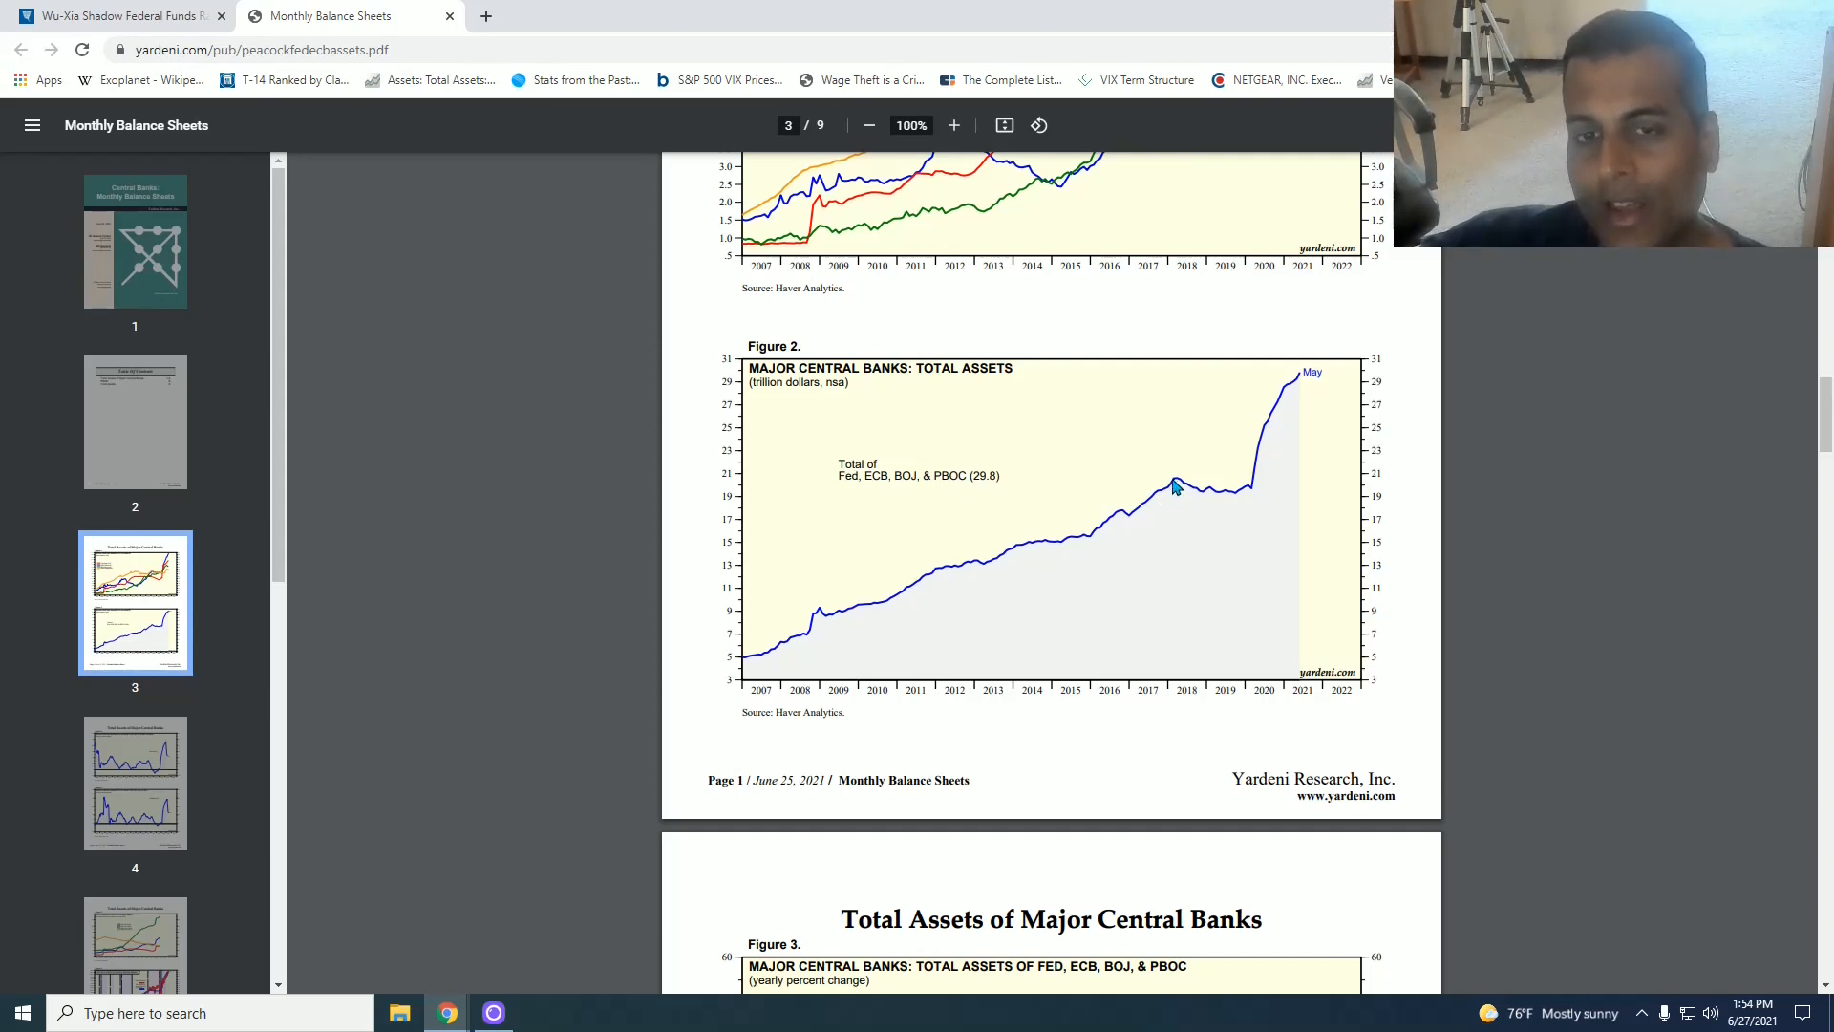
mouse_move(1240, 497)
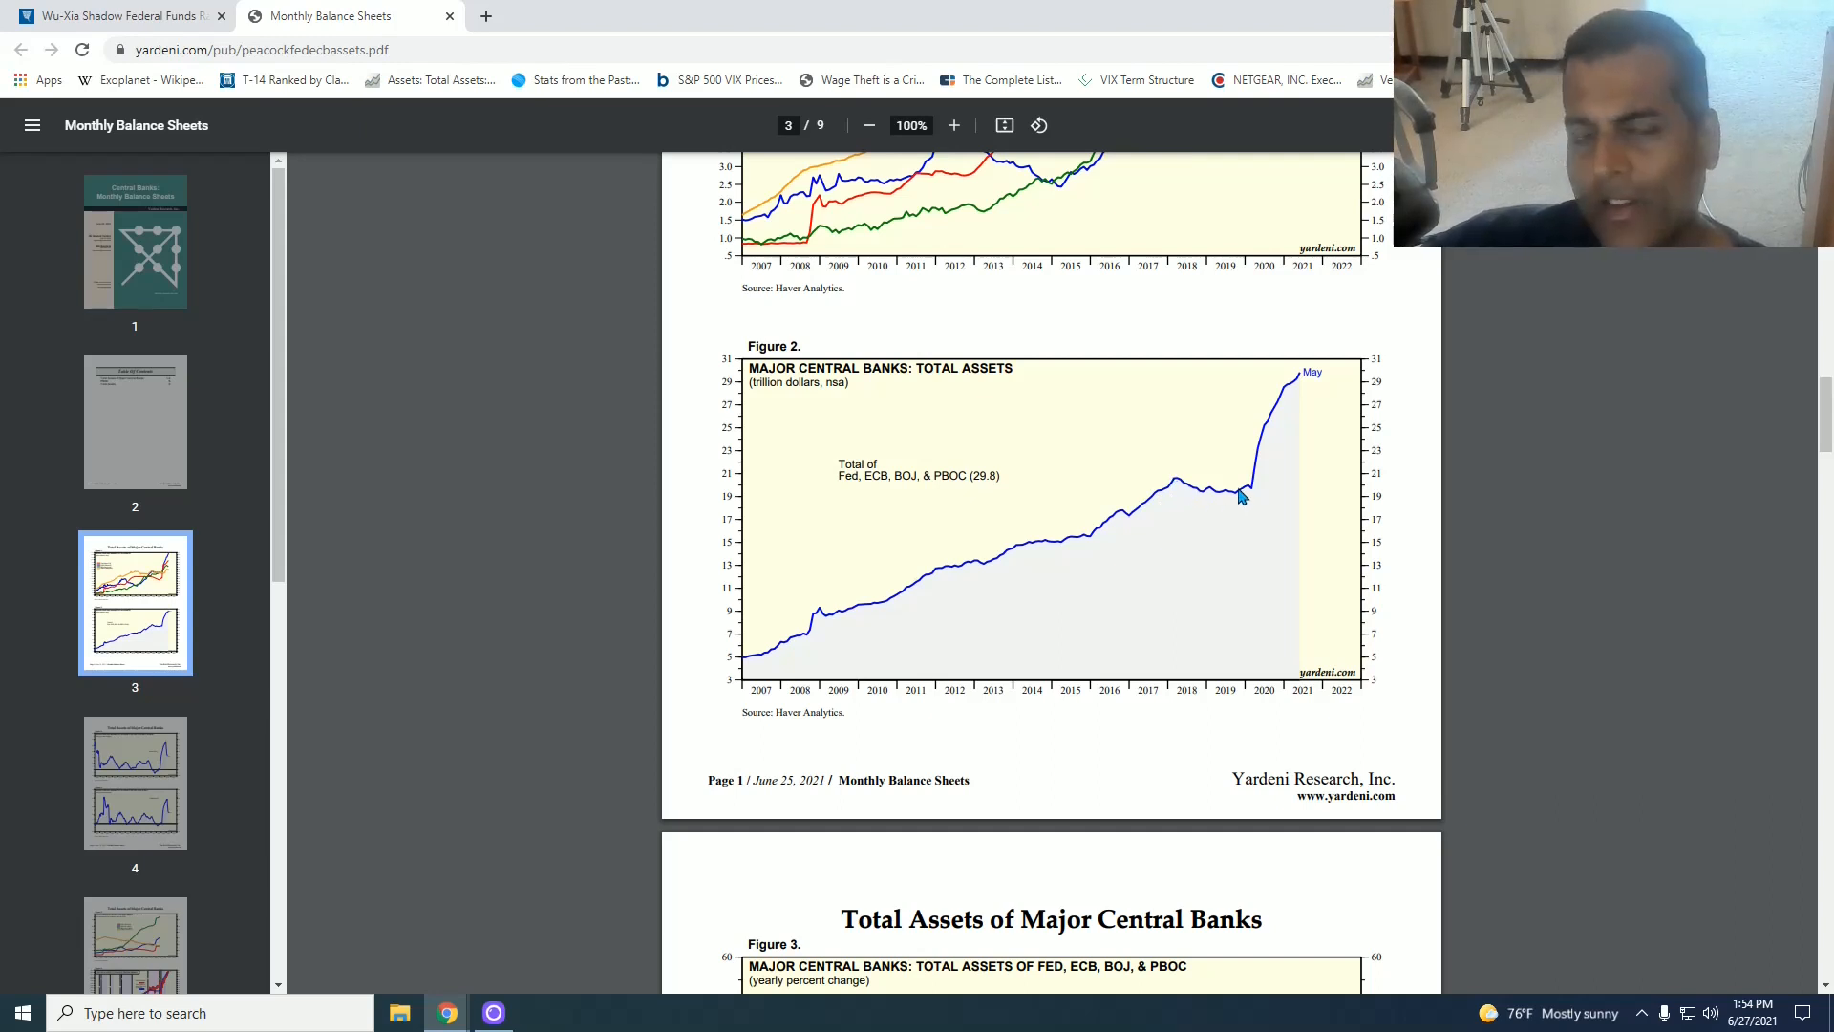
mouse_move(1240, 492)
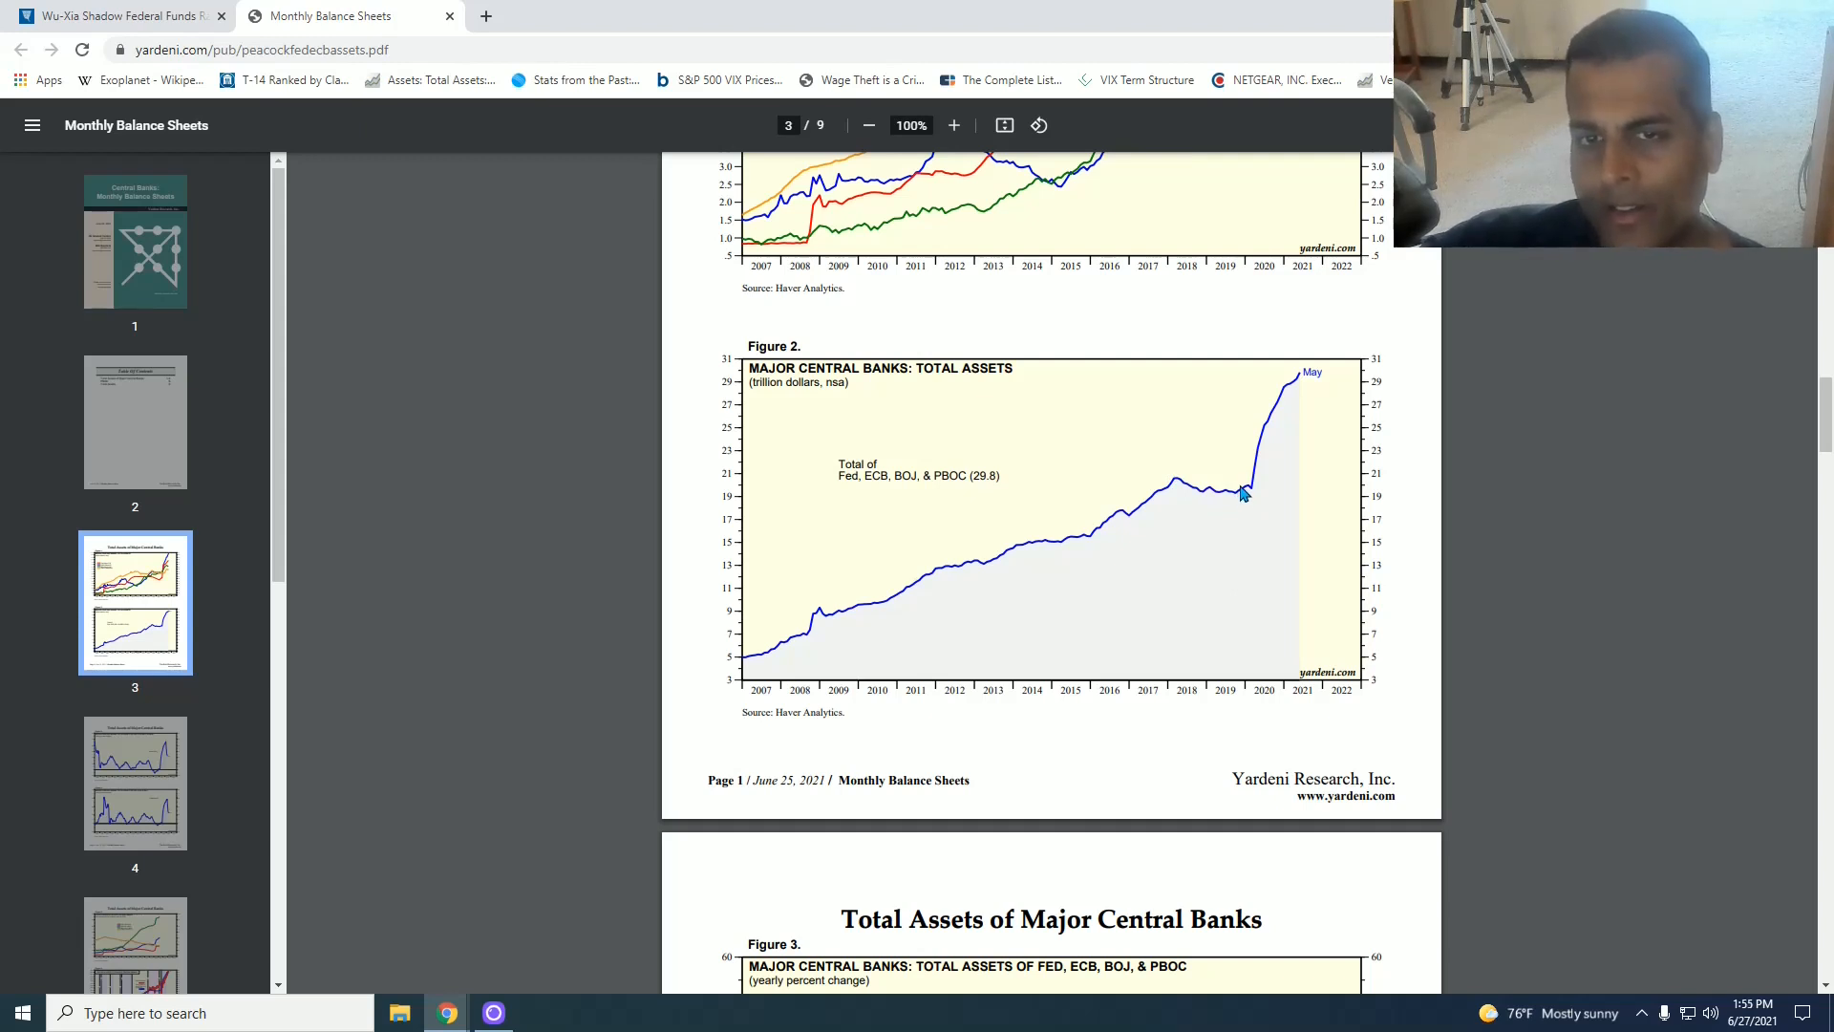
mouse_move(1248, 500)
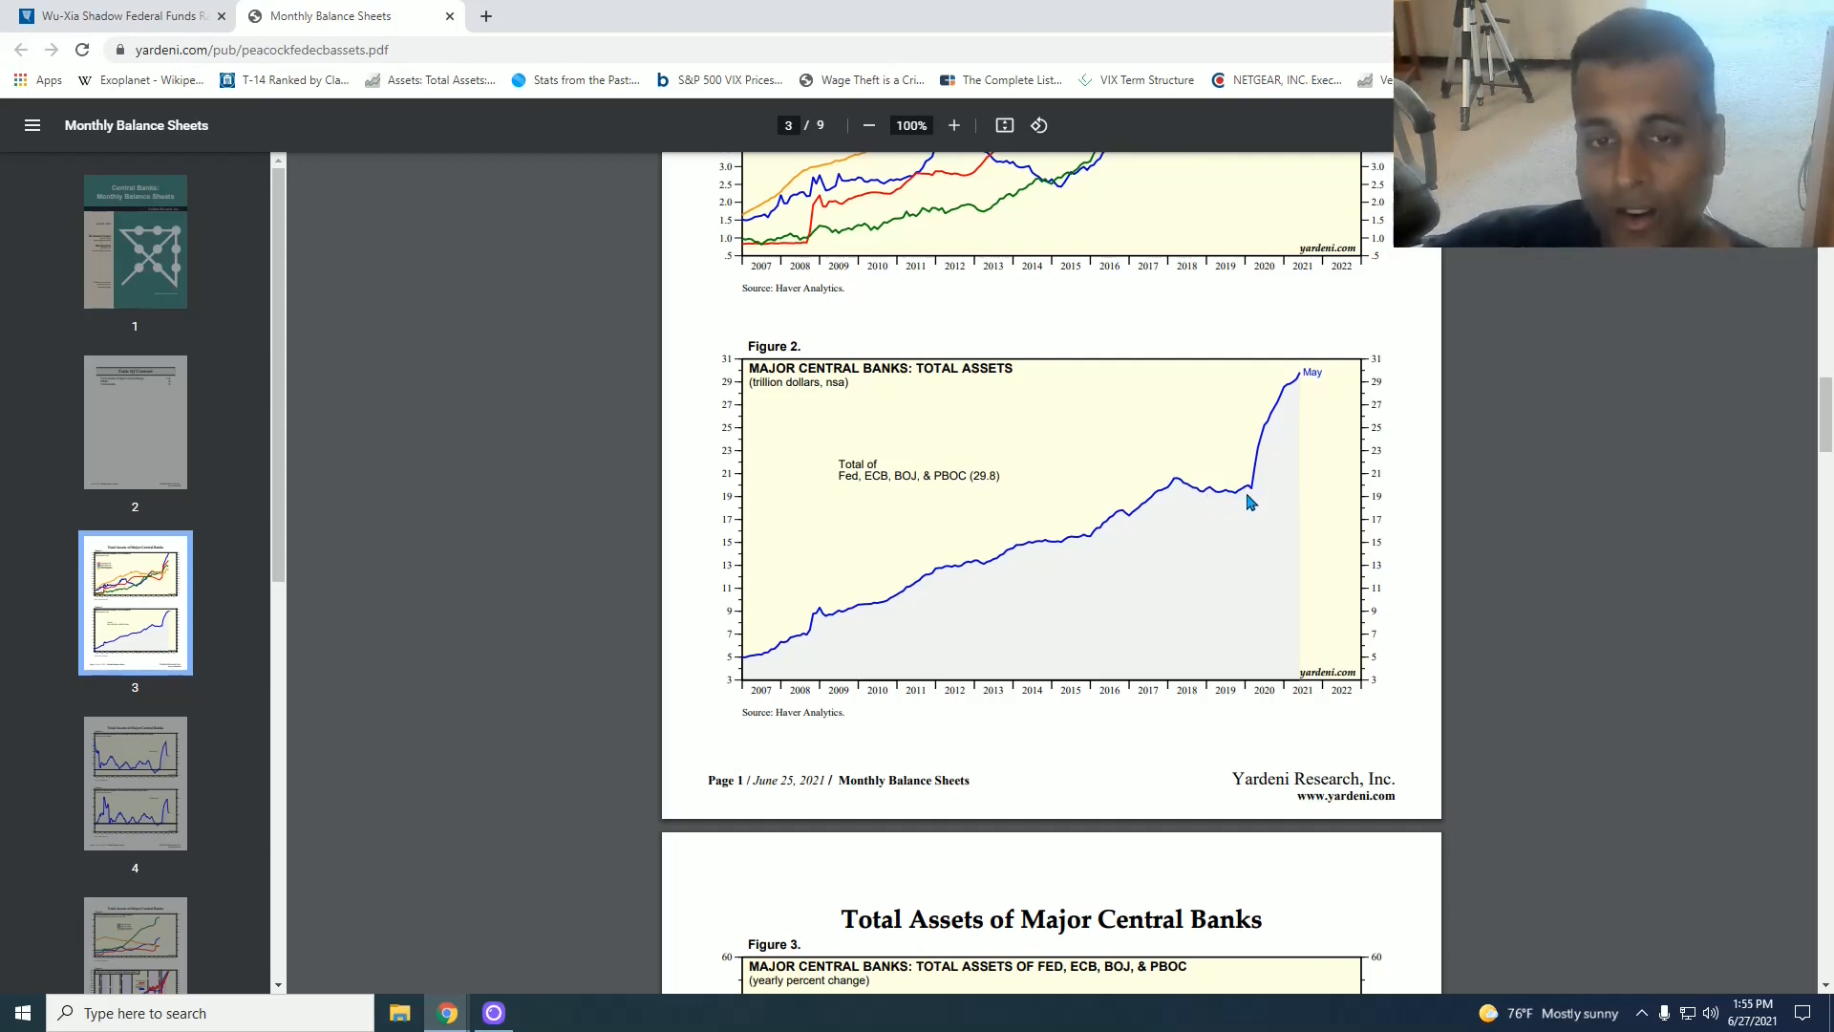
mouse_move(1255, 491)
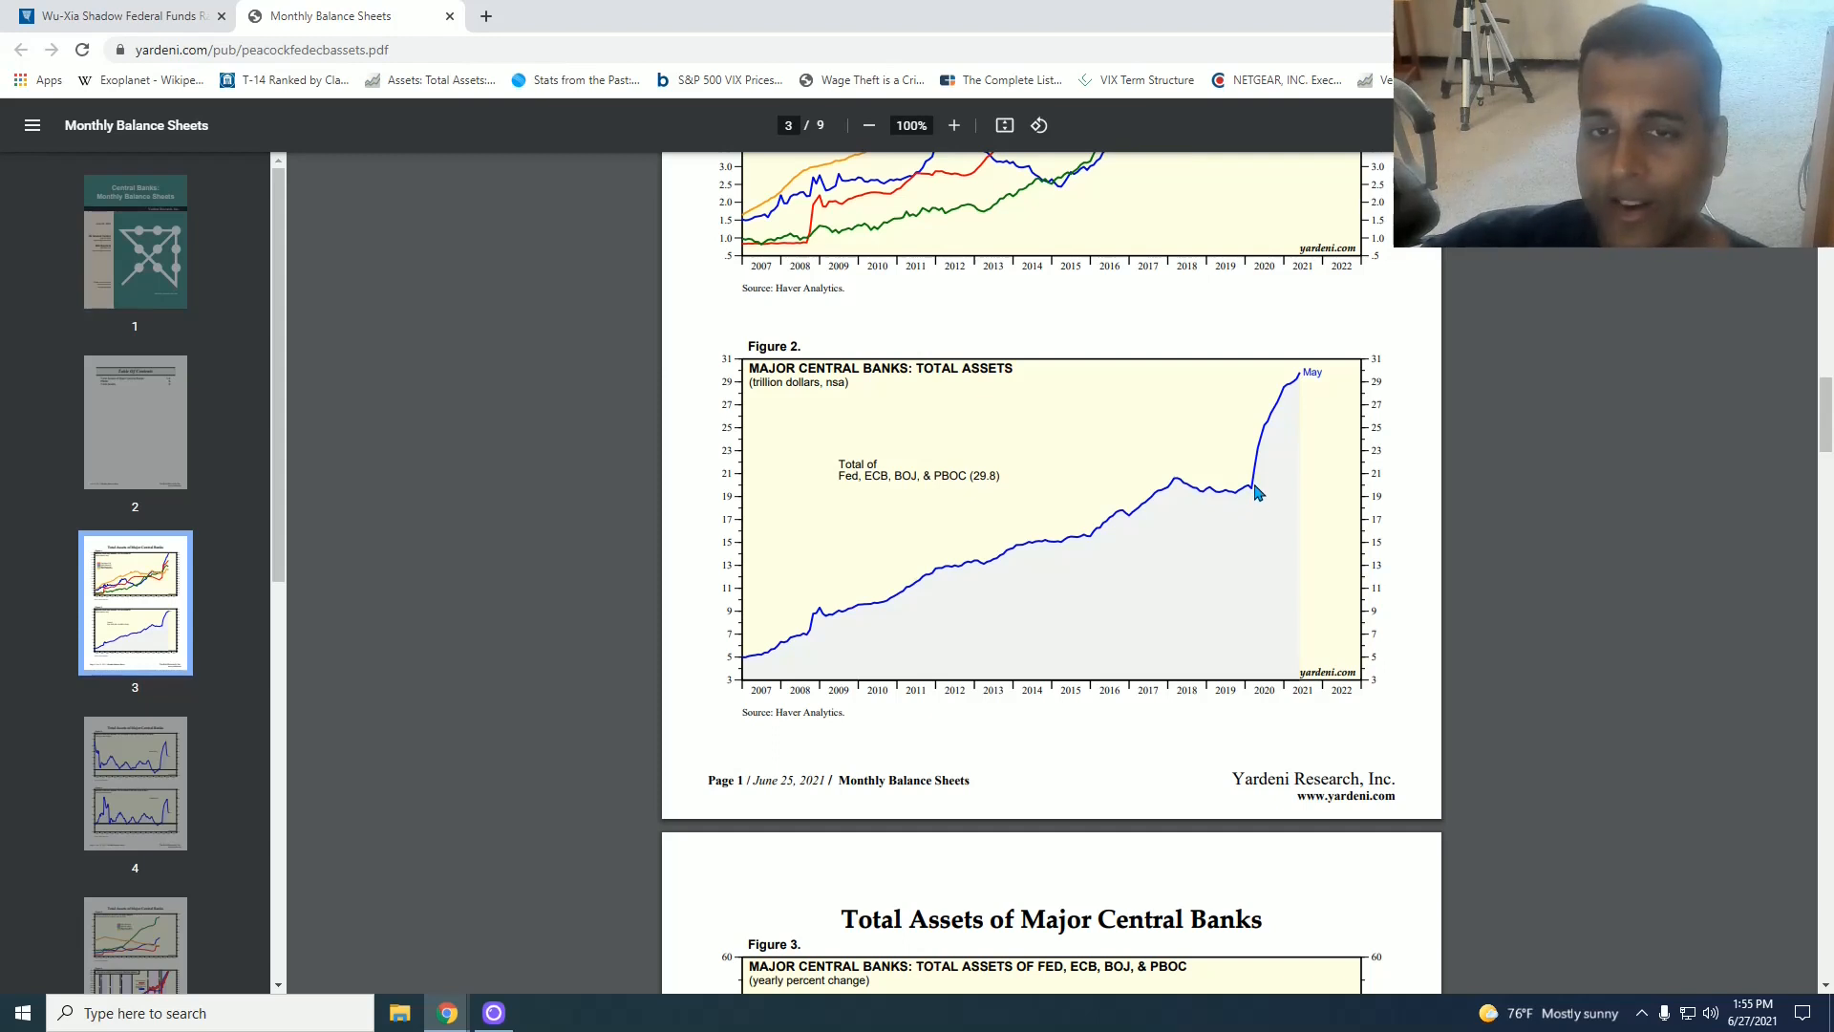
mouse_move(865, 612)
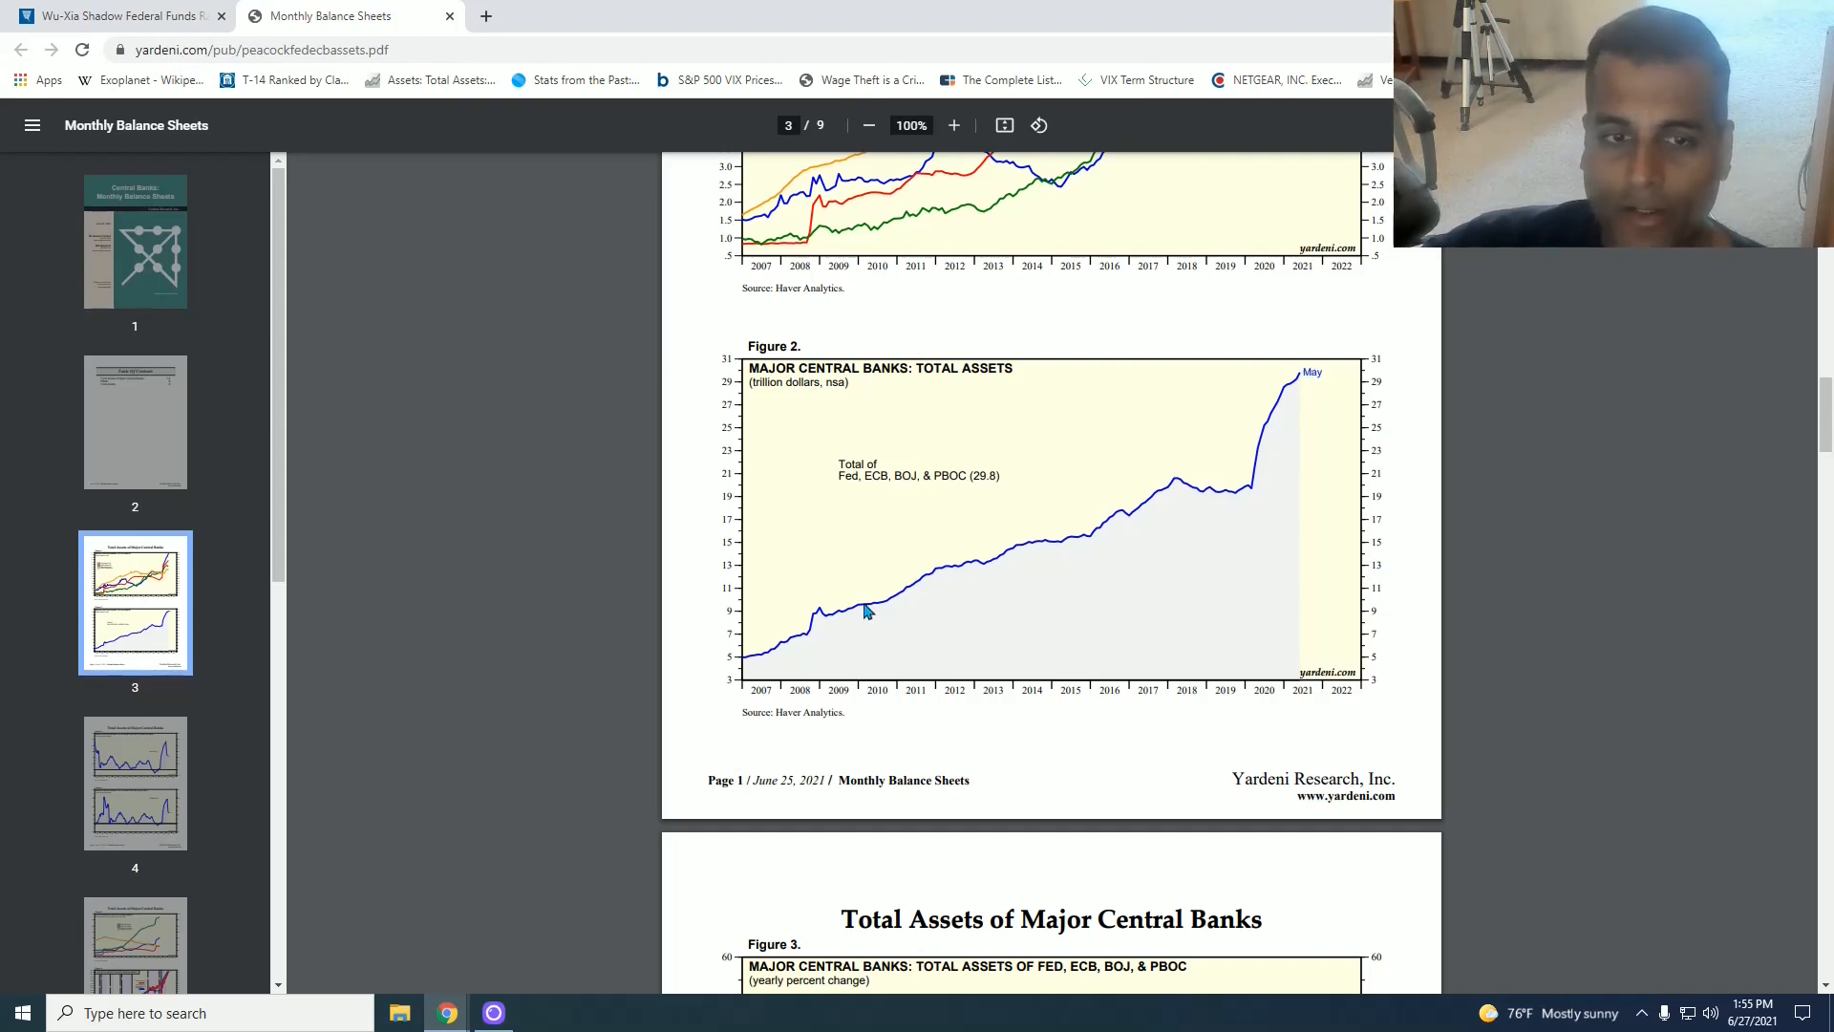
mouse_move(1330, 333)
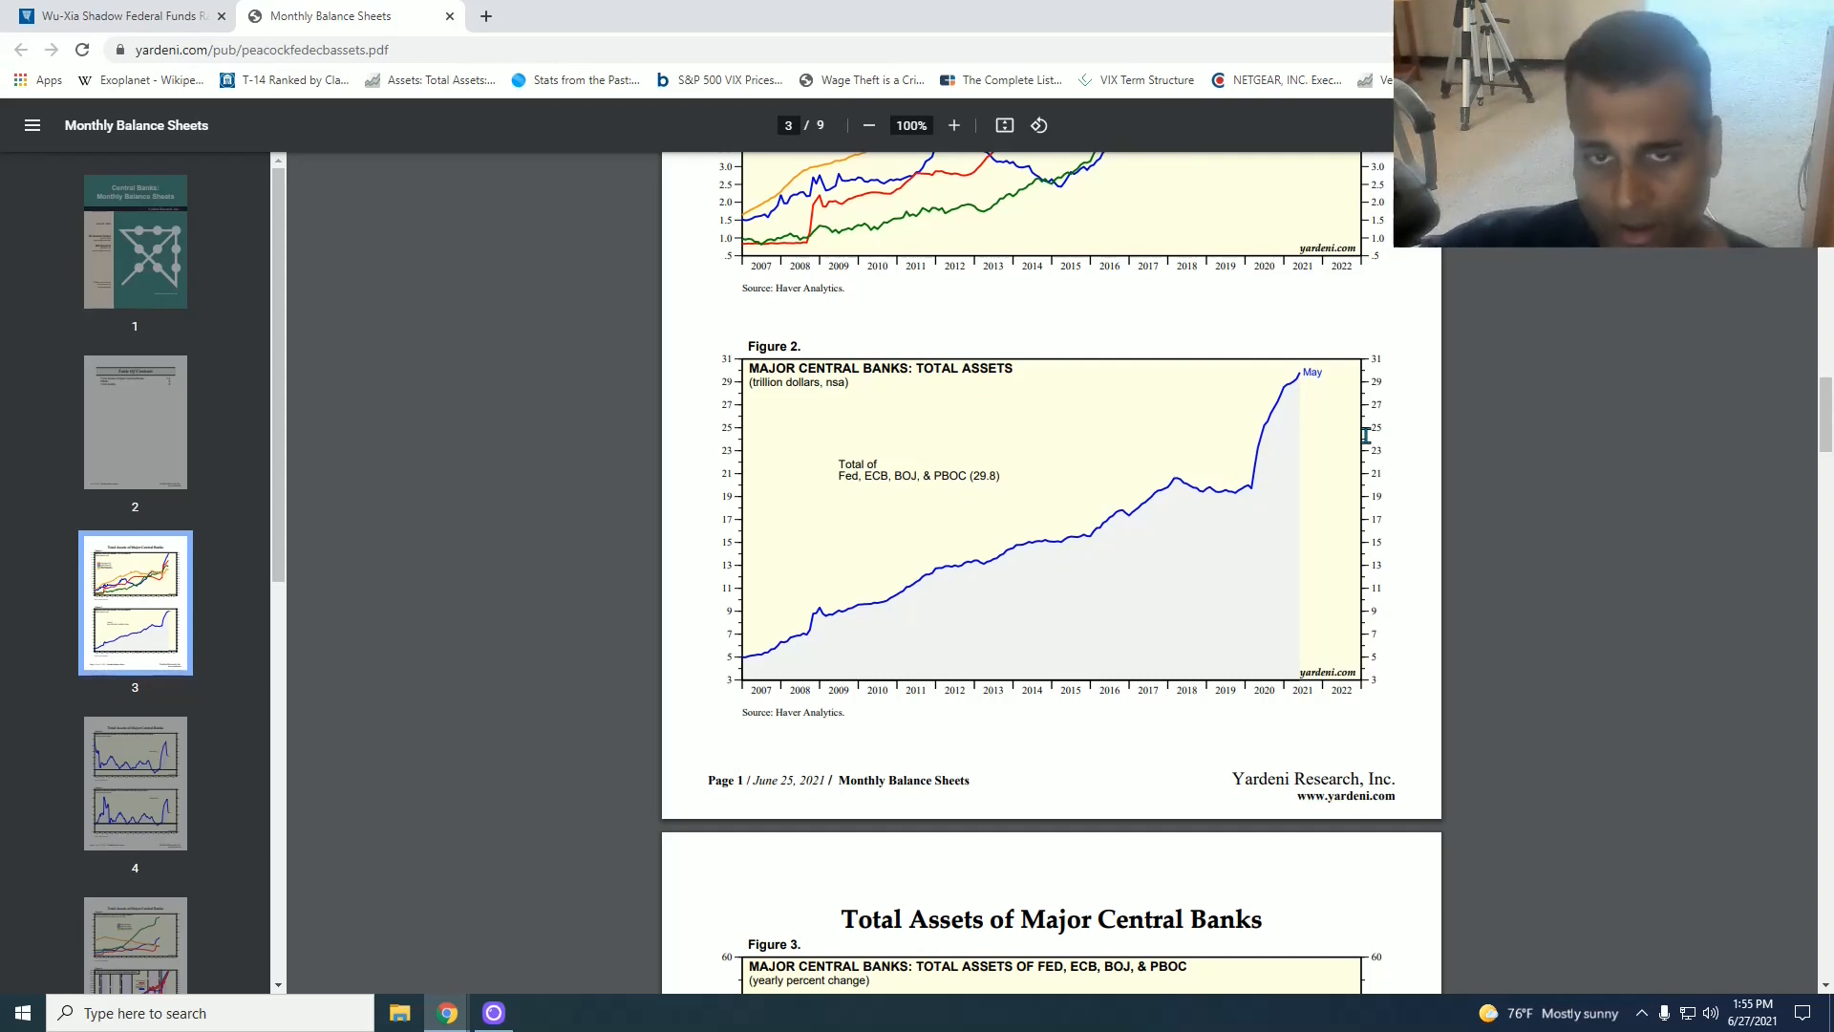
mouse_move(1307, 456)
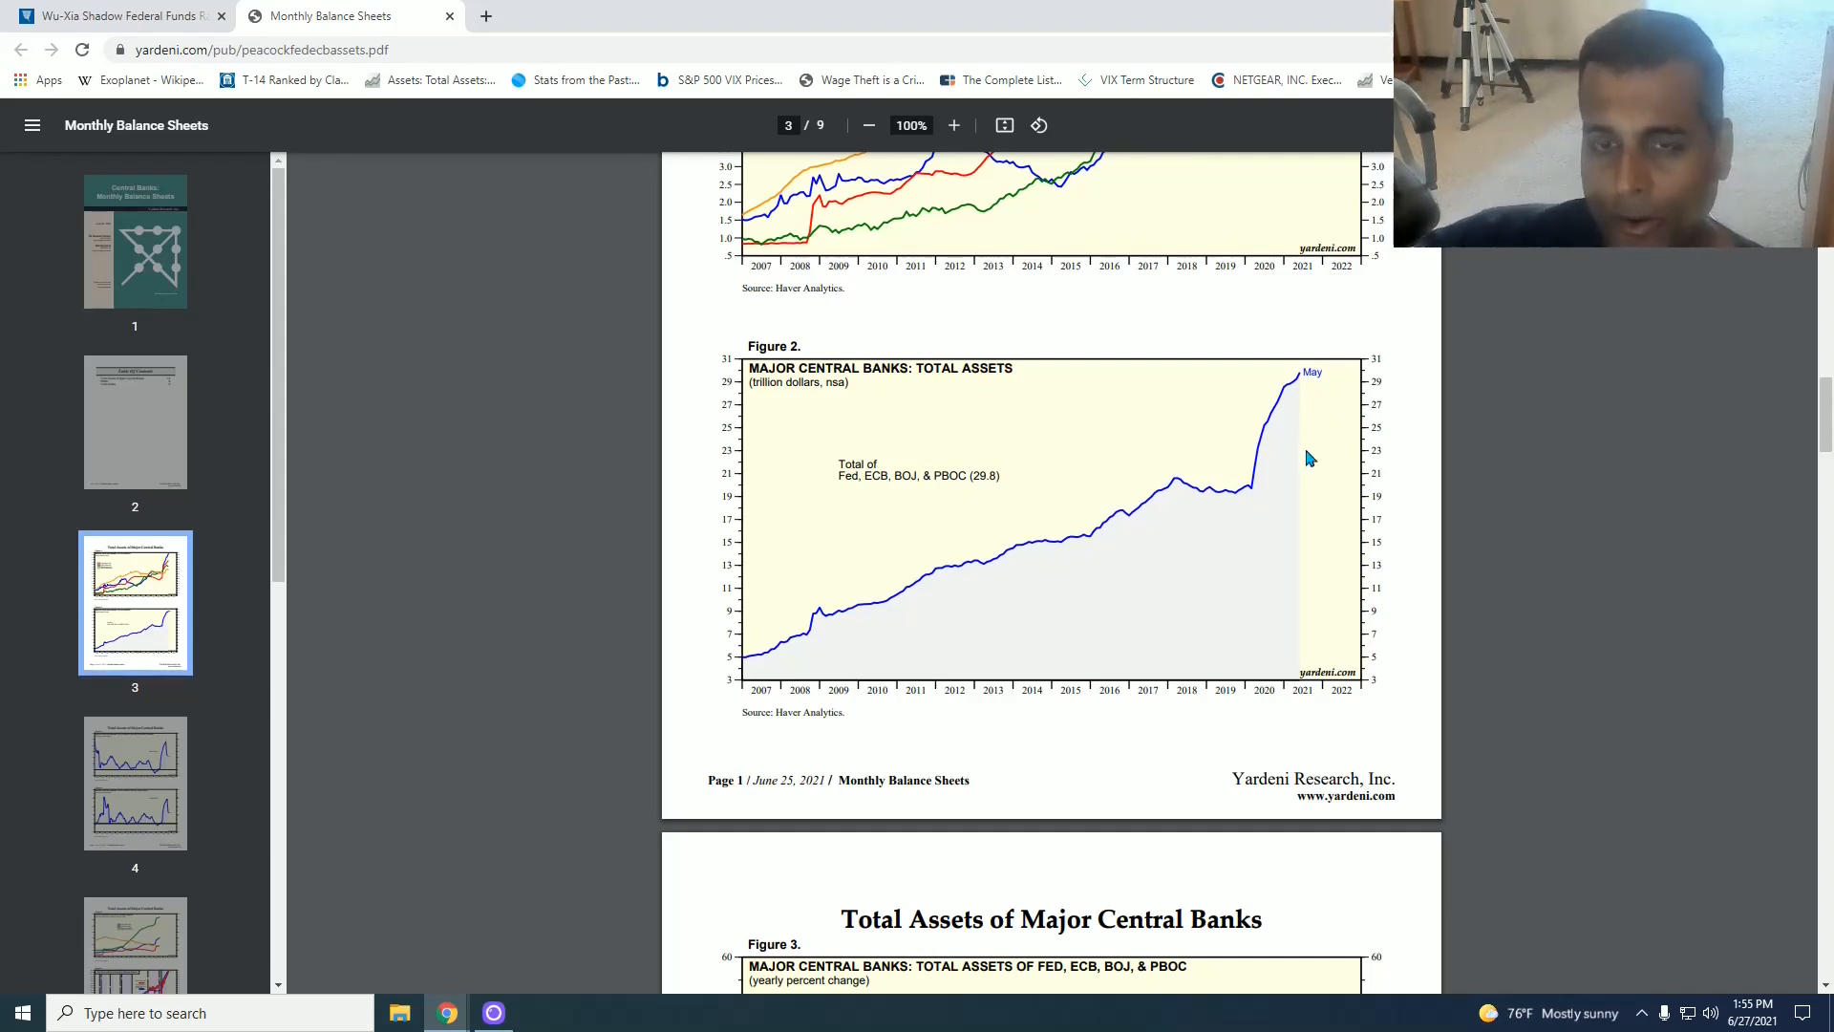
mouse_move(1293, 476)
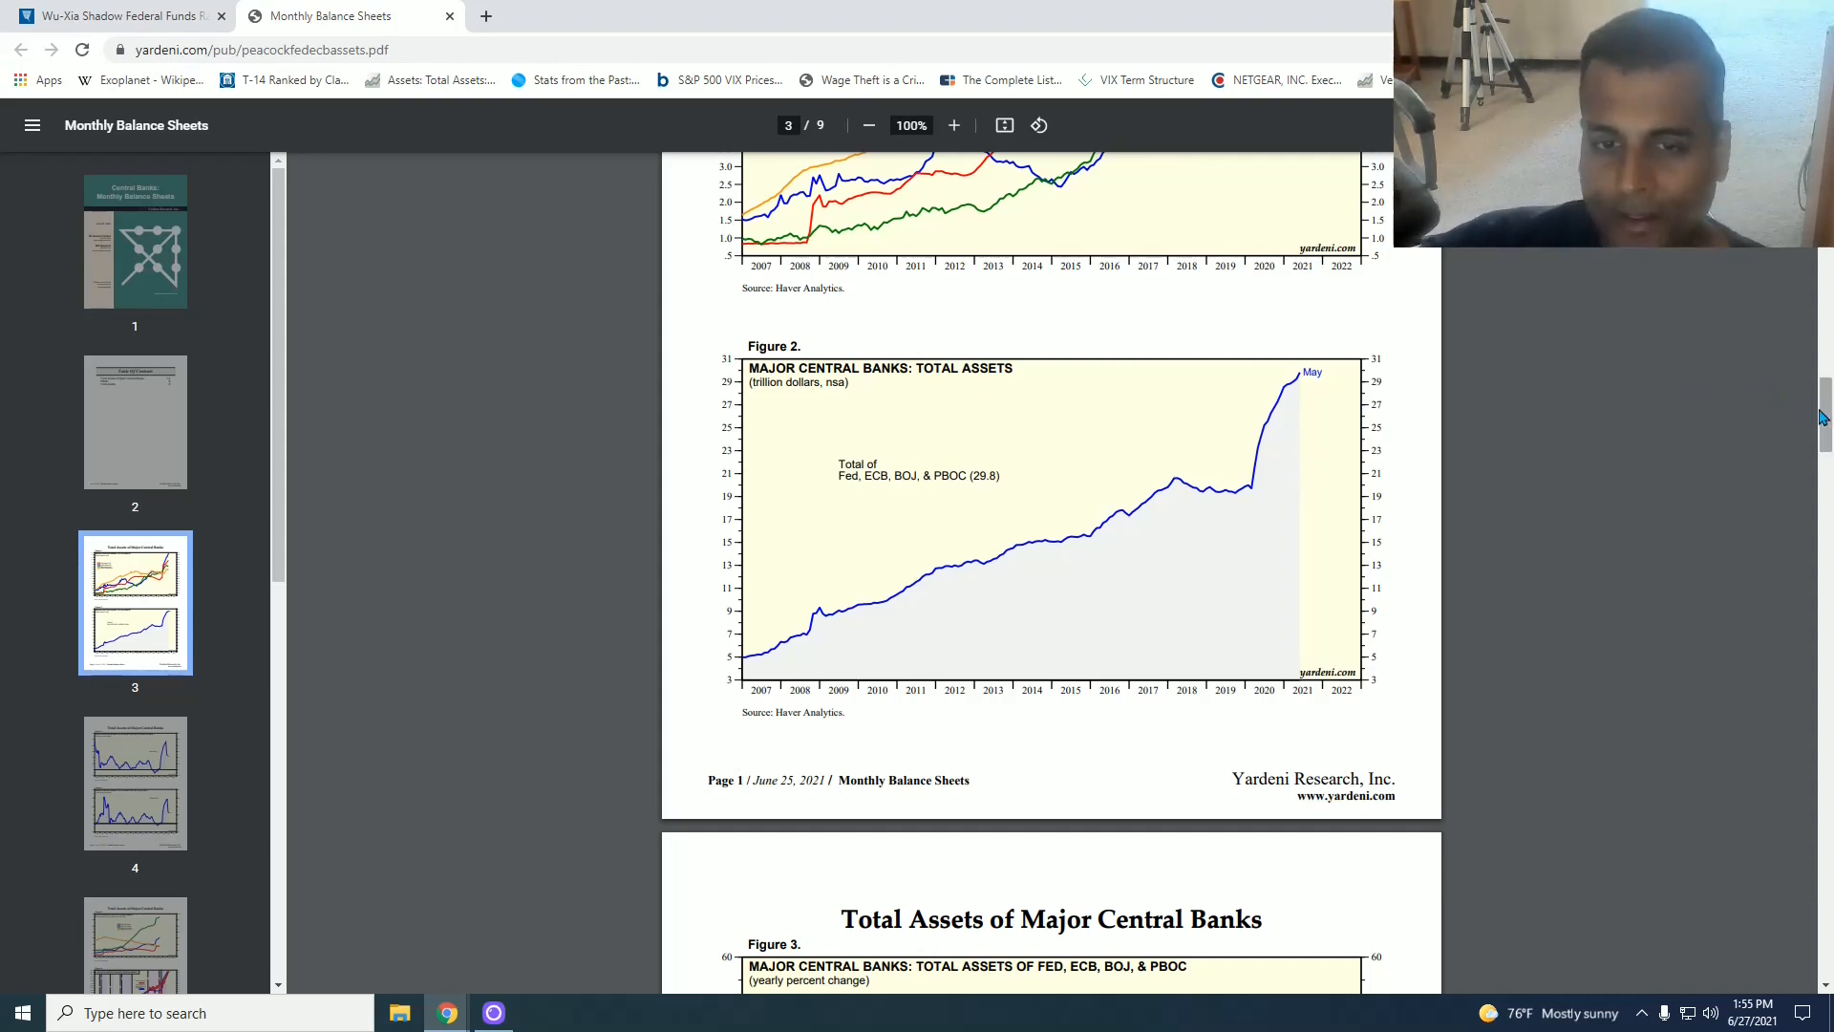
Step: Scroll the PDF to page 4's Figure 3, yearly percent change in central bank assets at 22.7%
scroll(down, 3)
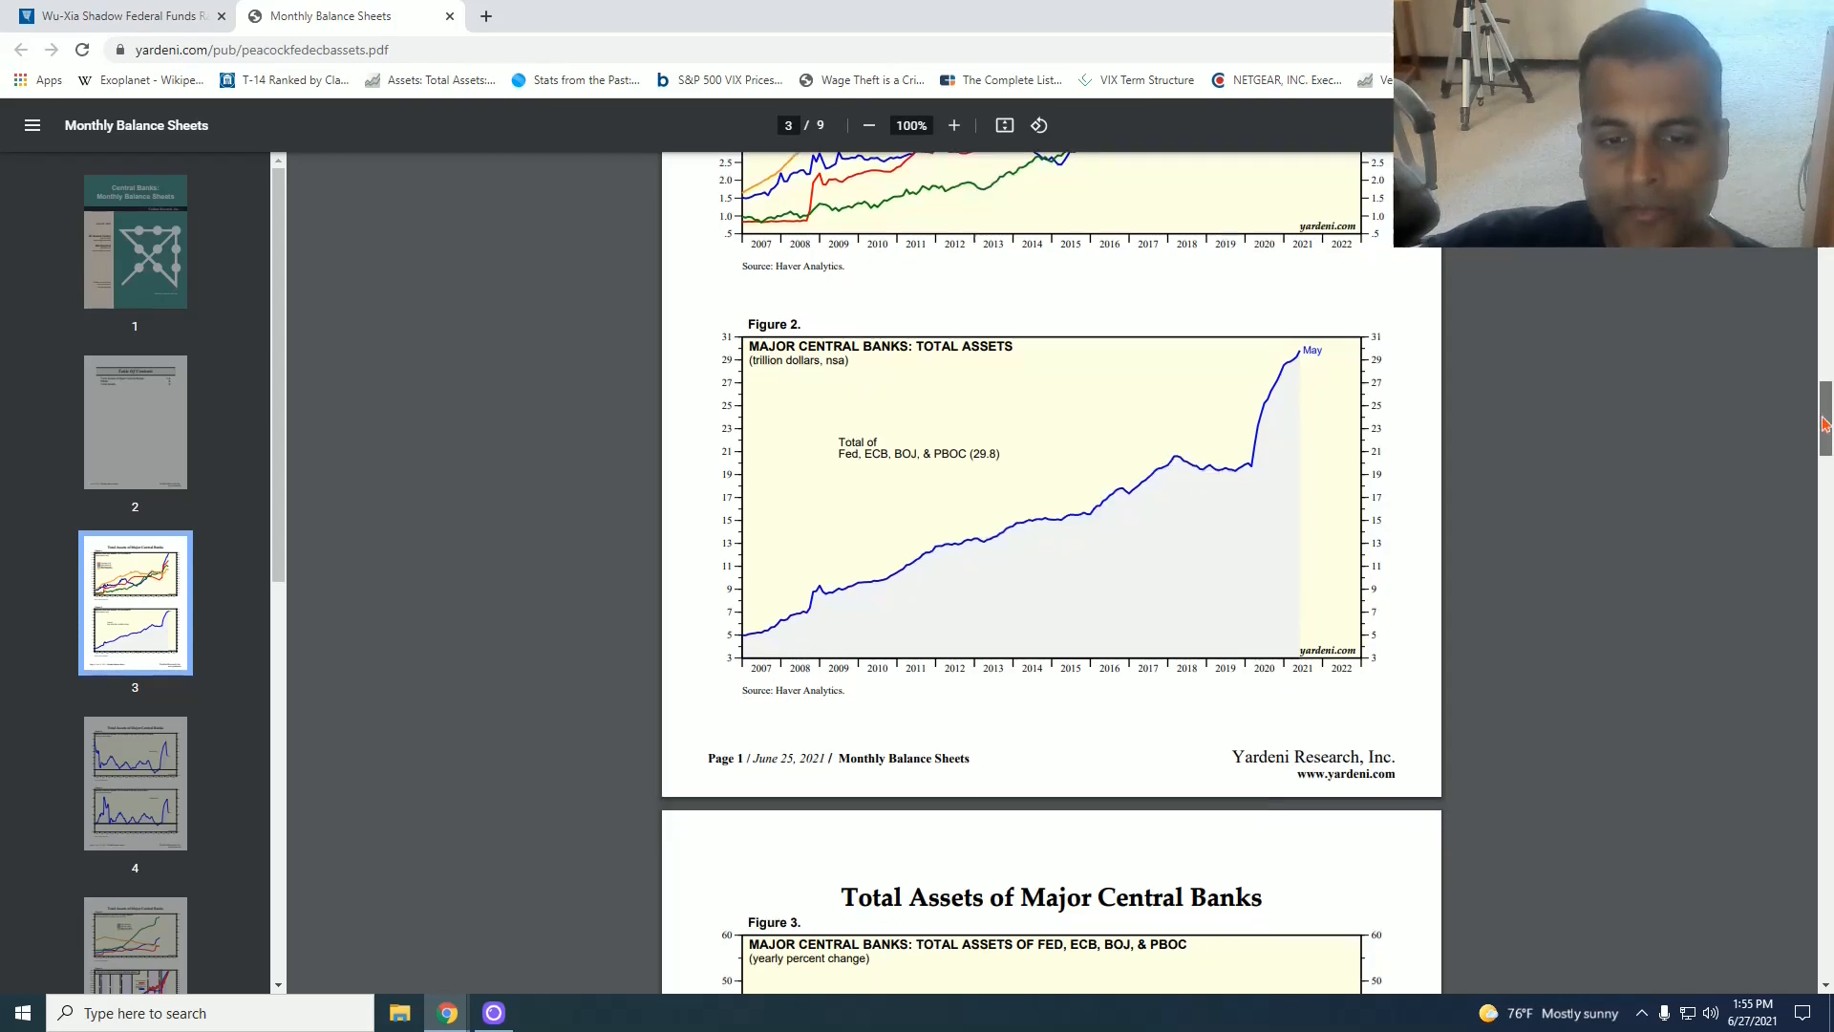
scroll(down, 3)
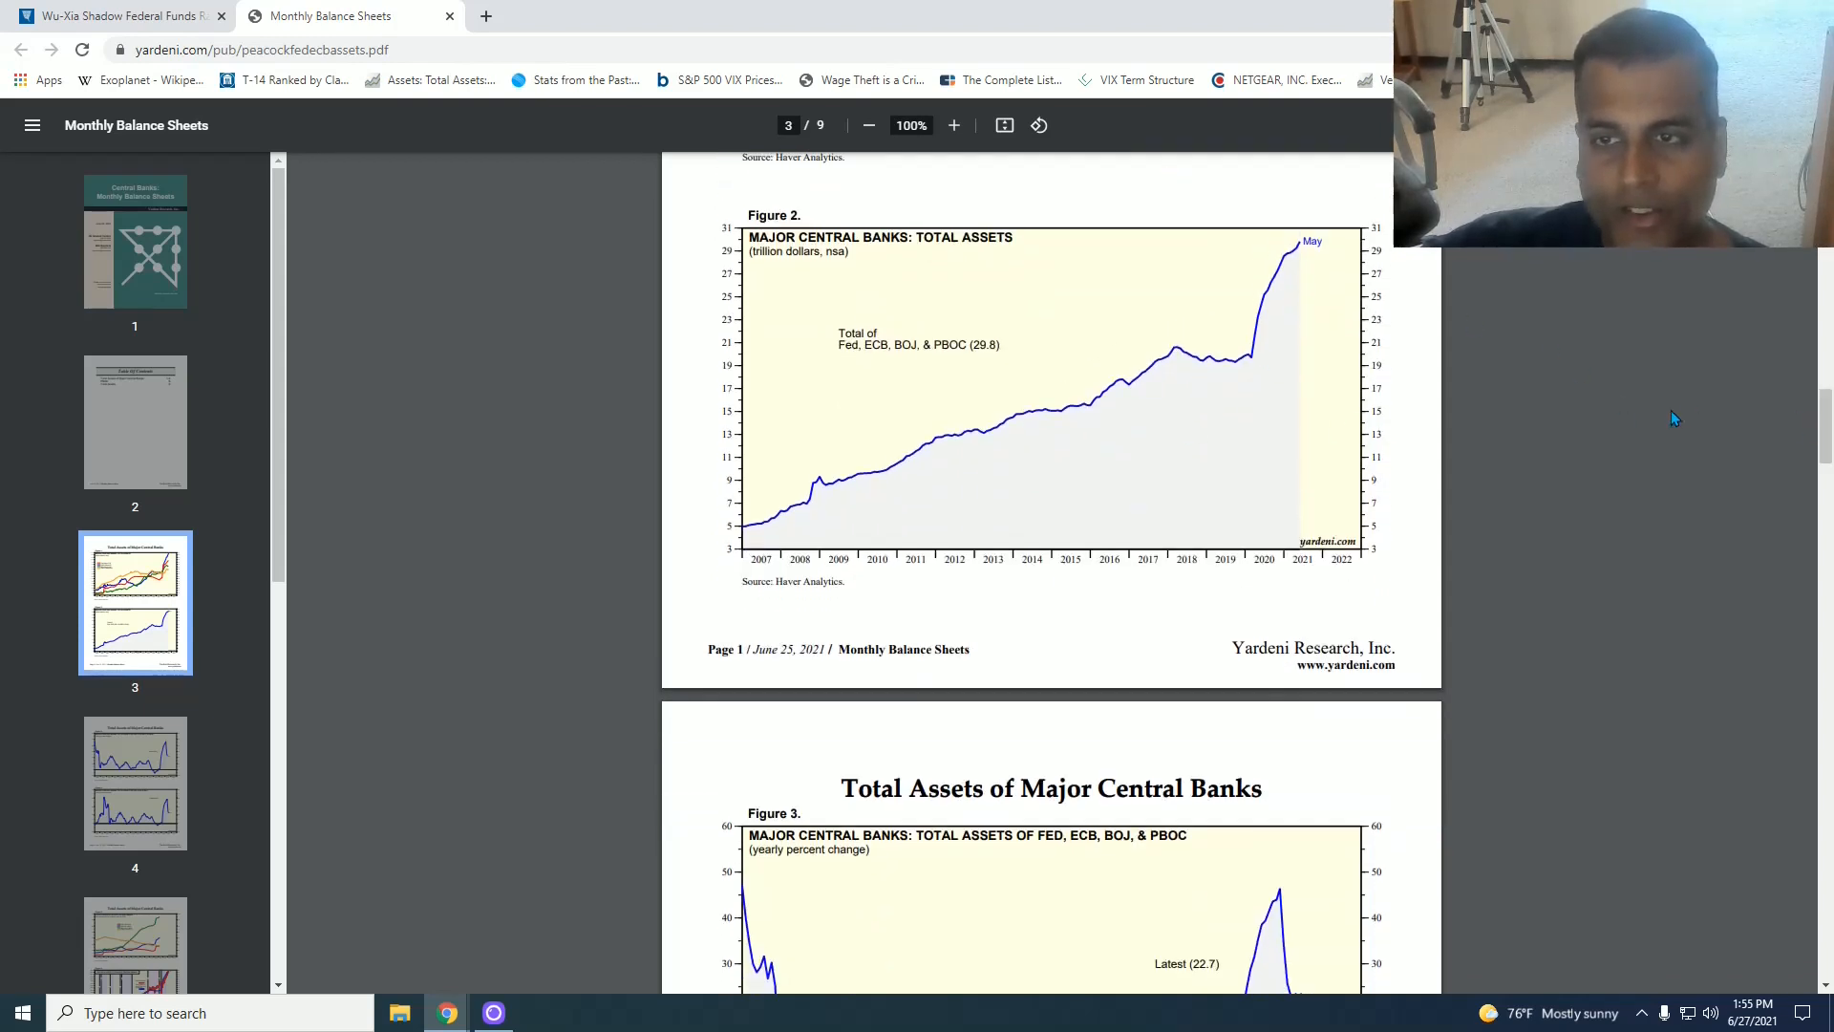
scroll(down, 3)
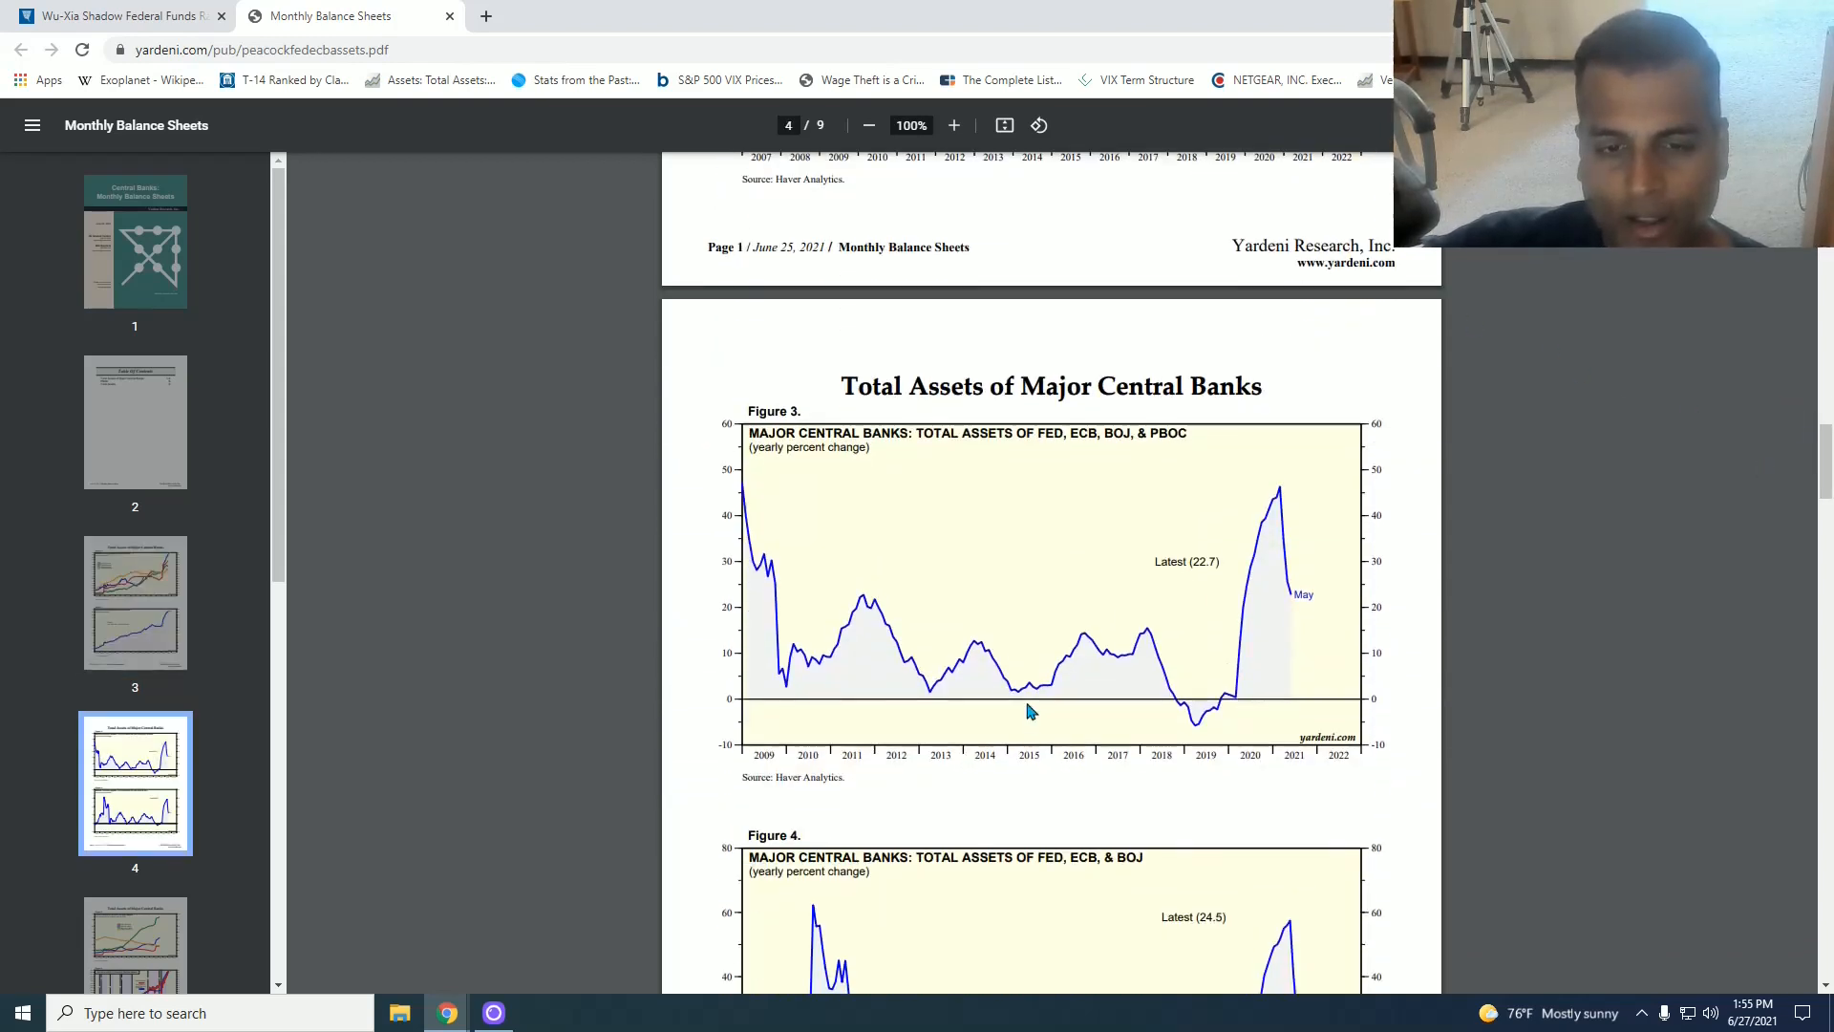
mouse_move(1119, 659)
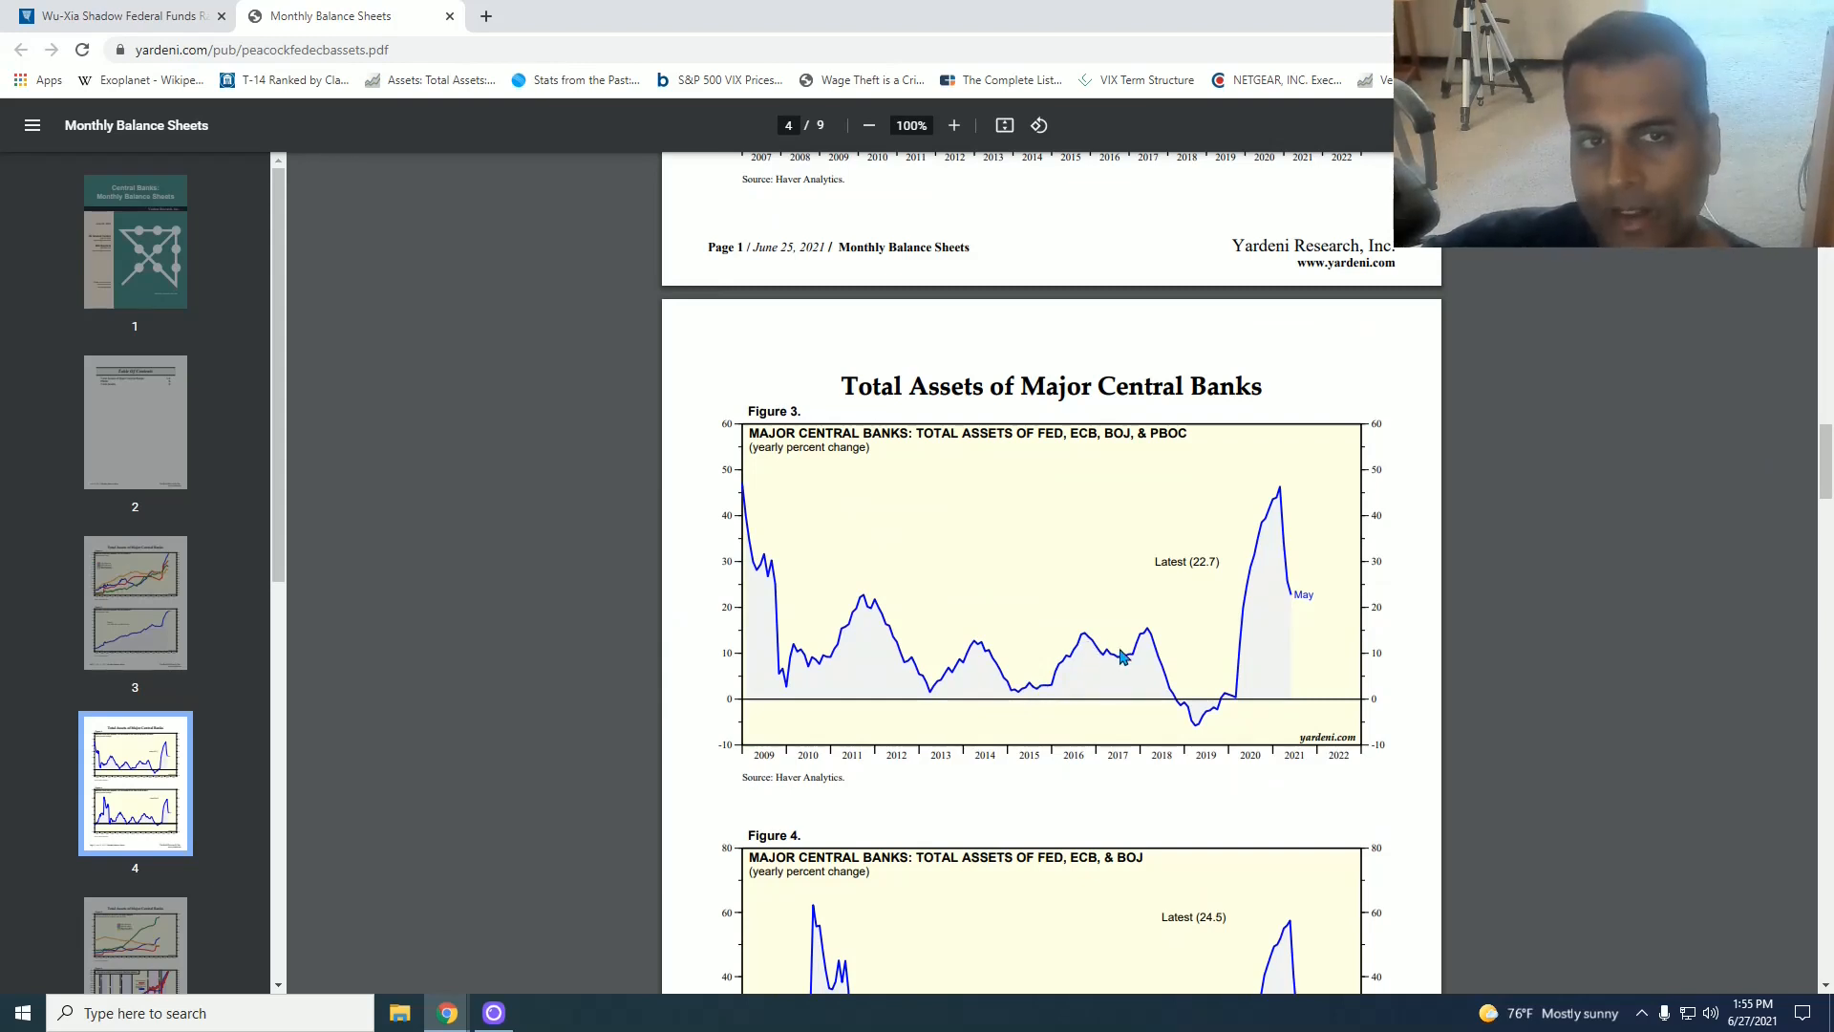
mouse_move(1128, 656)
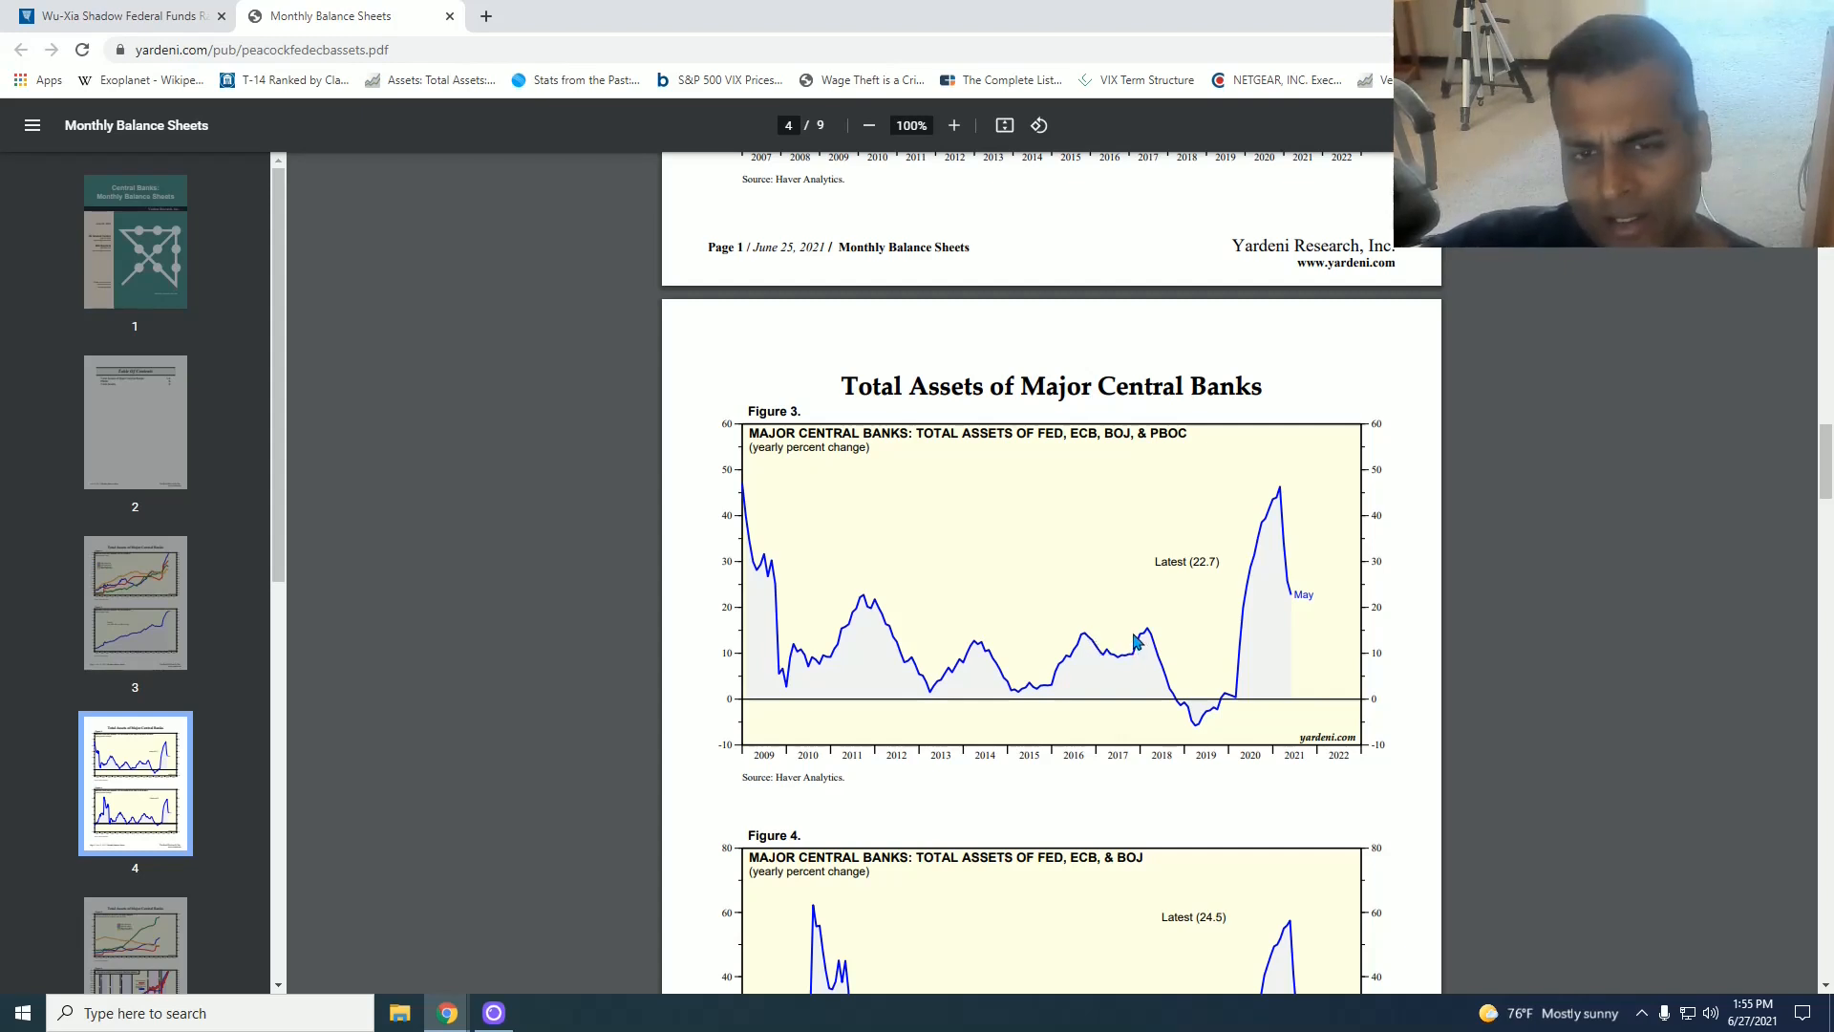
mouse_move(1092, 655)
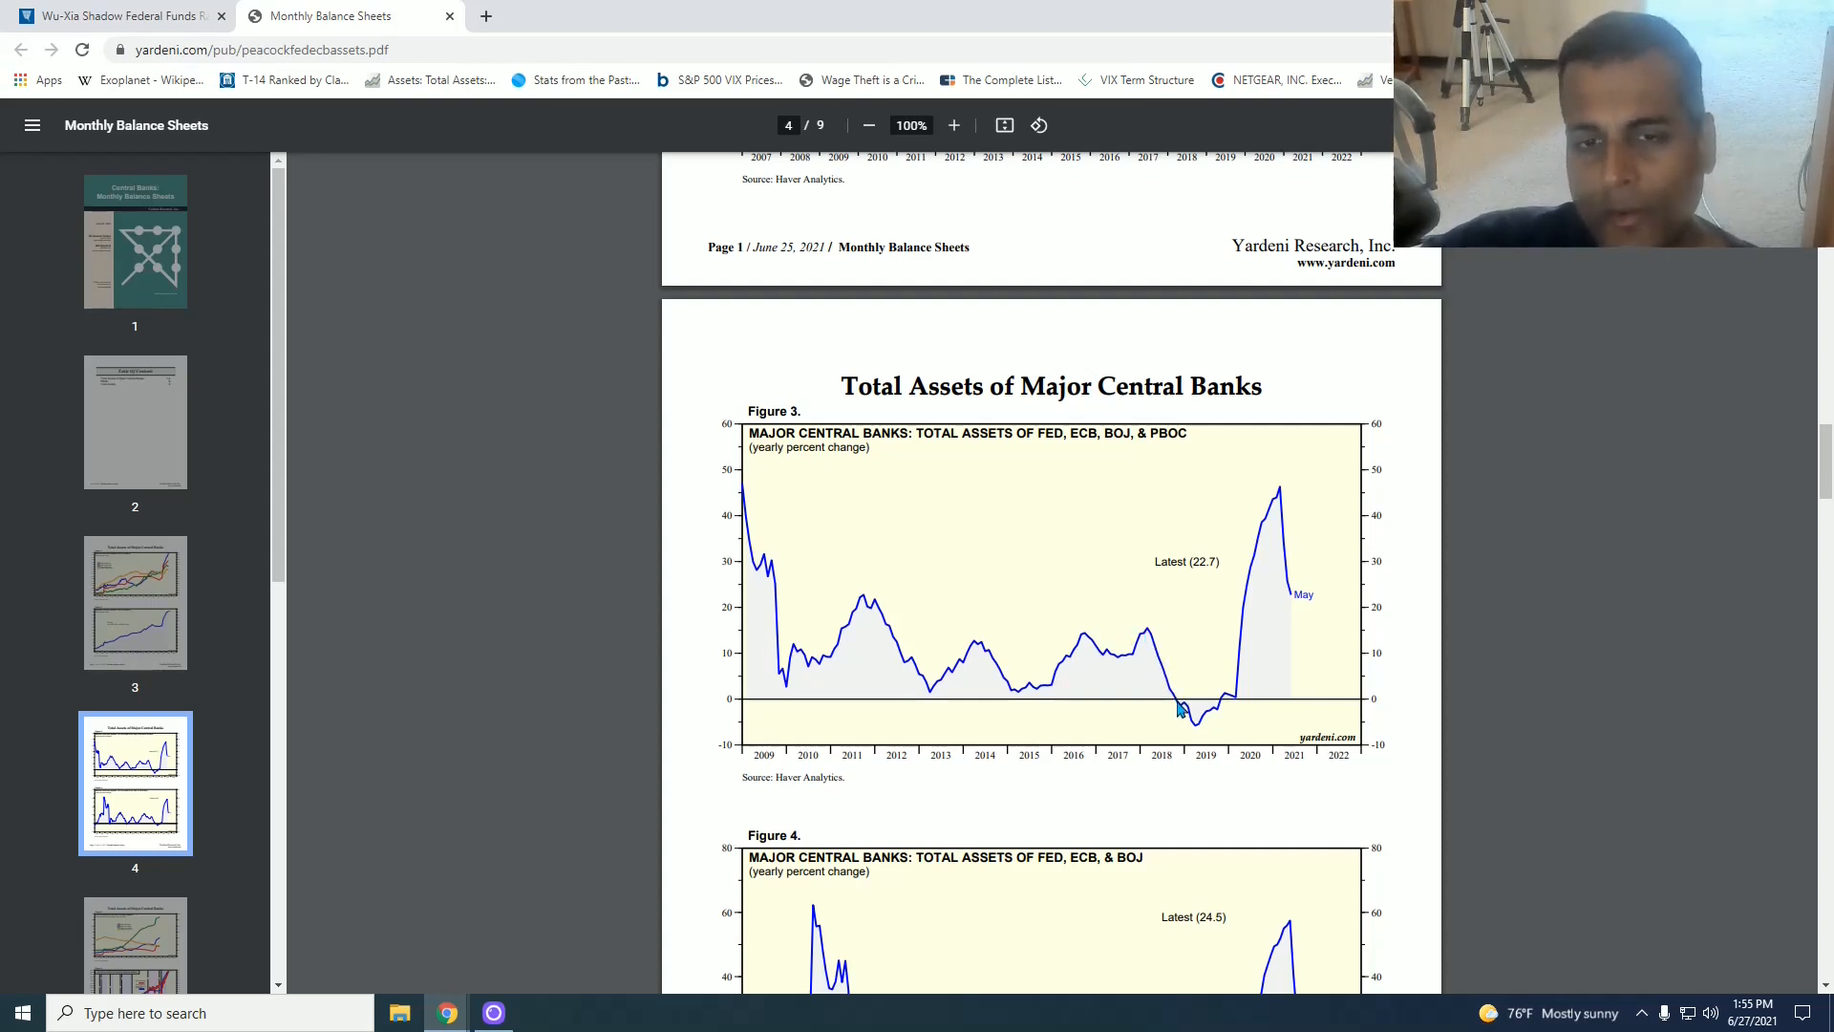
mouse_move(1196, 726)
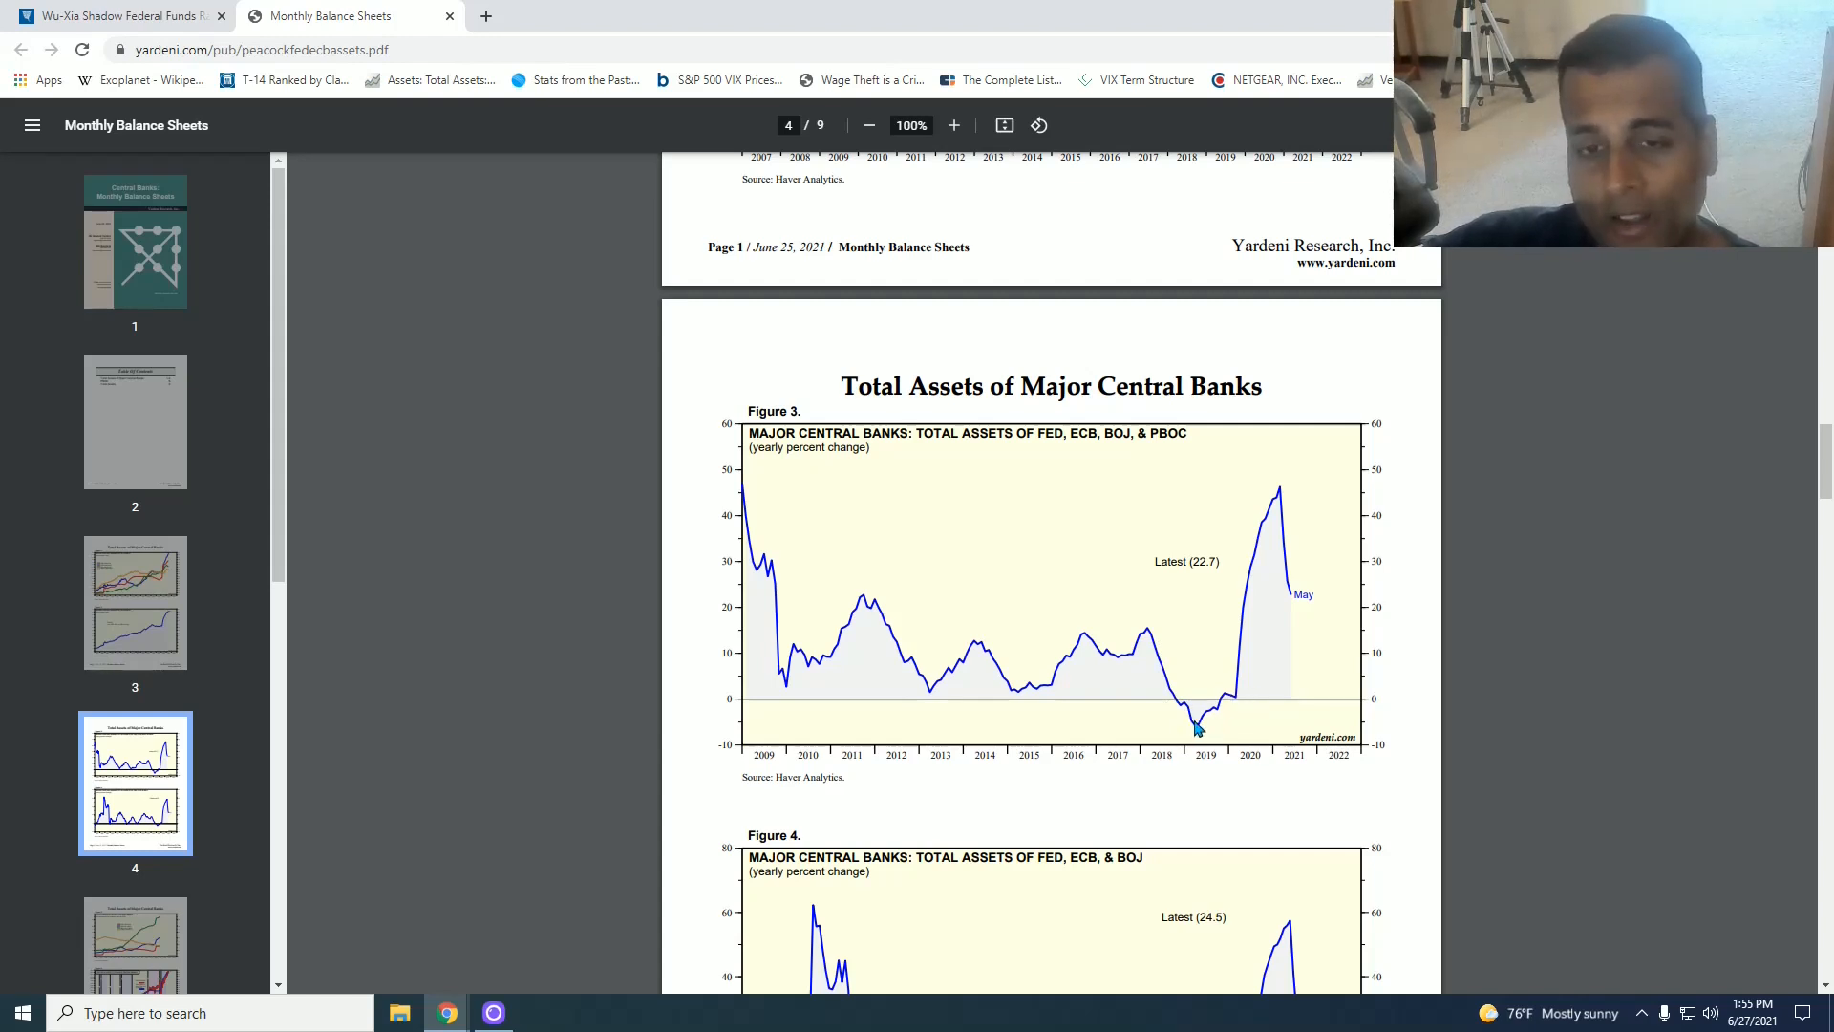
mouse_move(1278, 550)
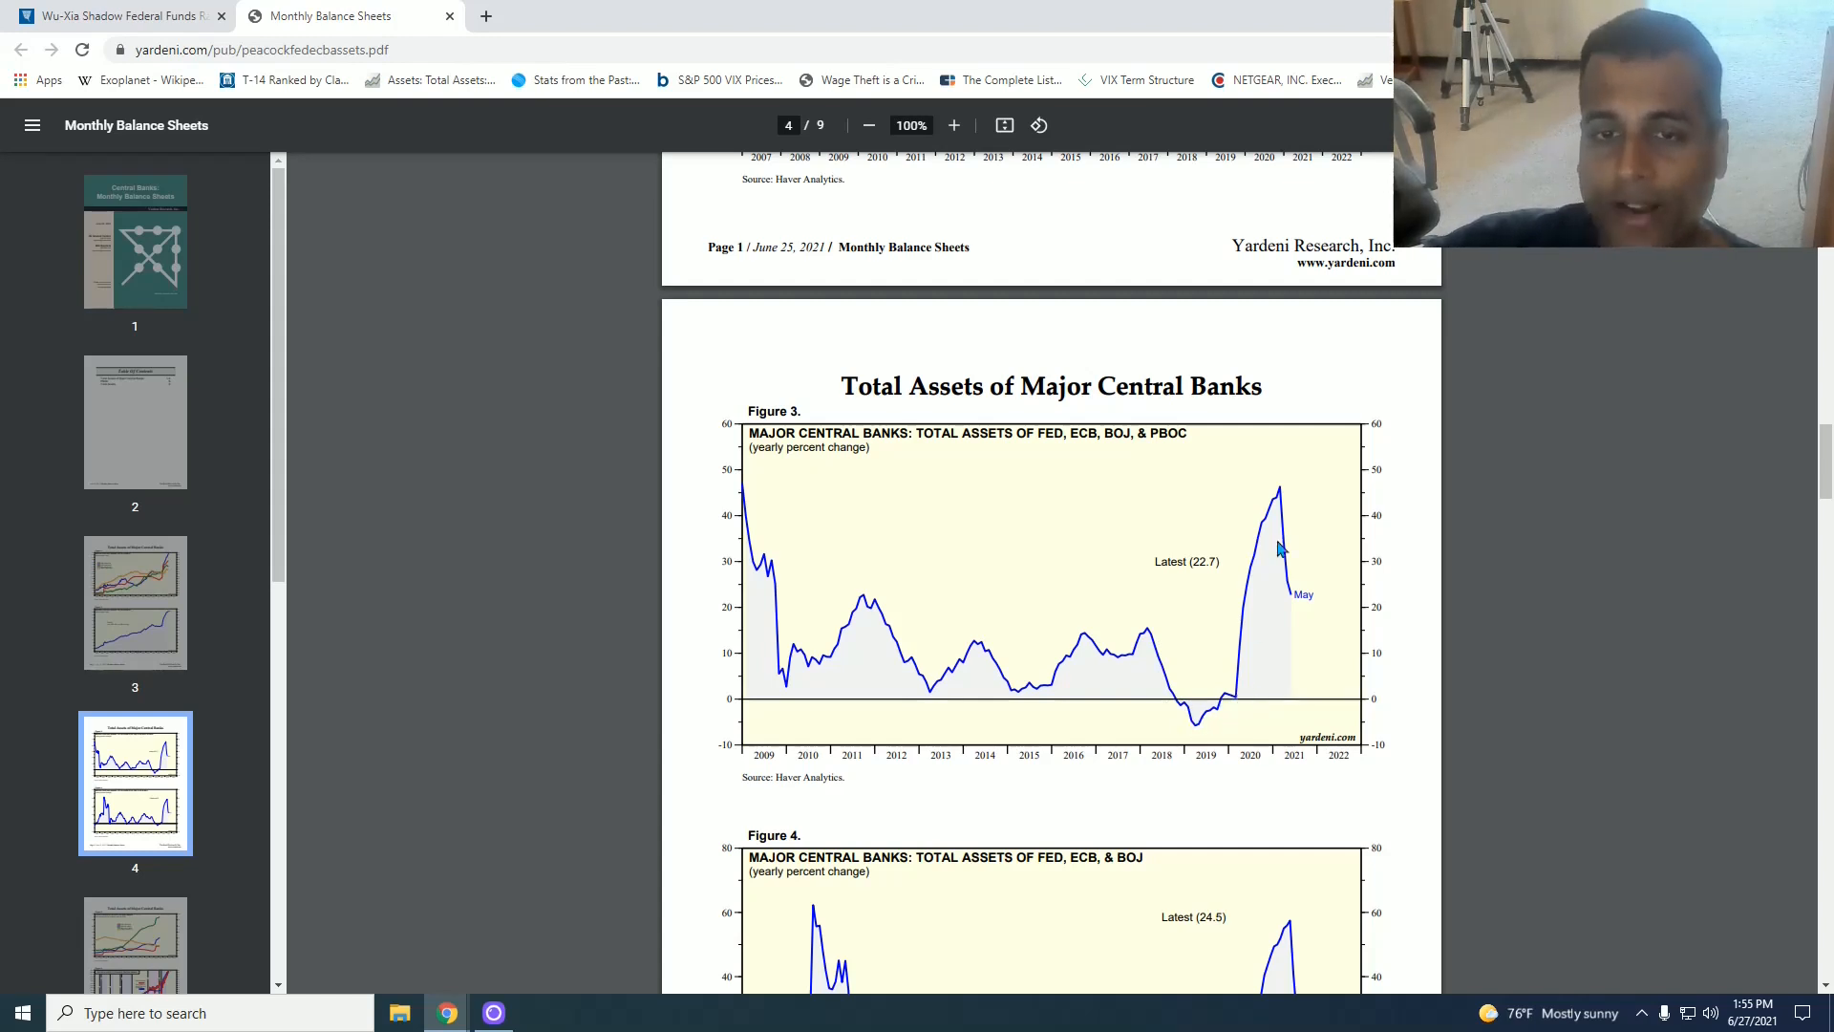
mouse_move(1290, 600)
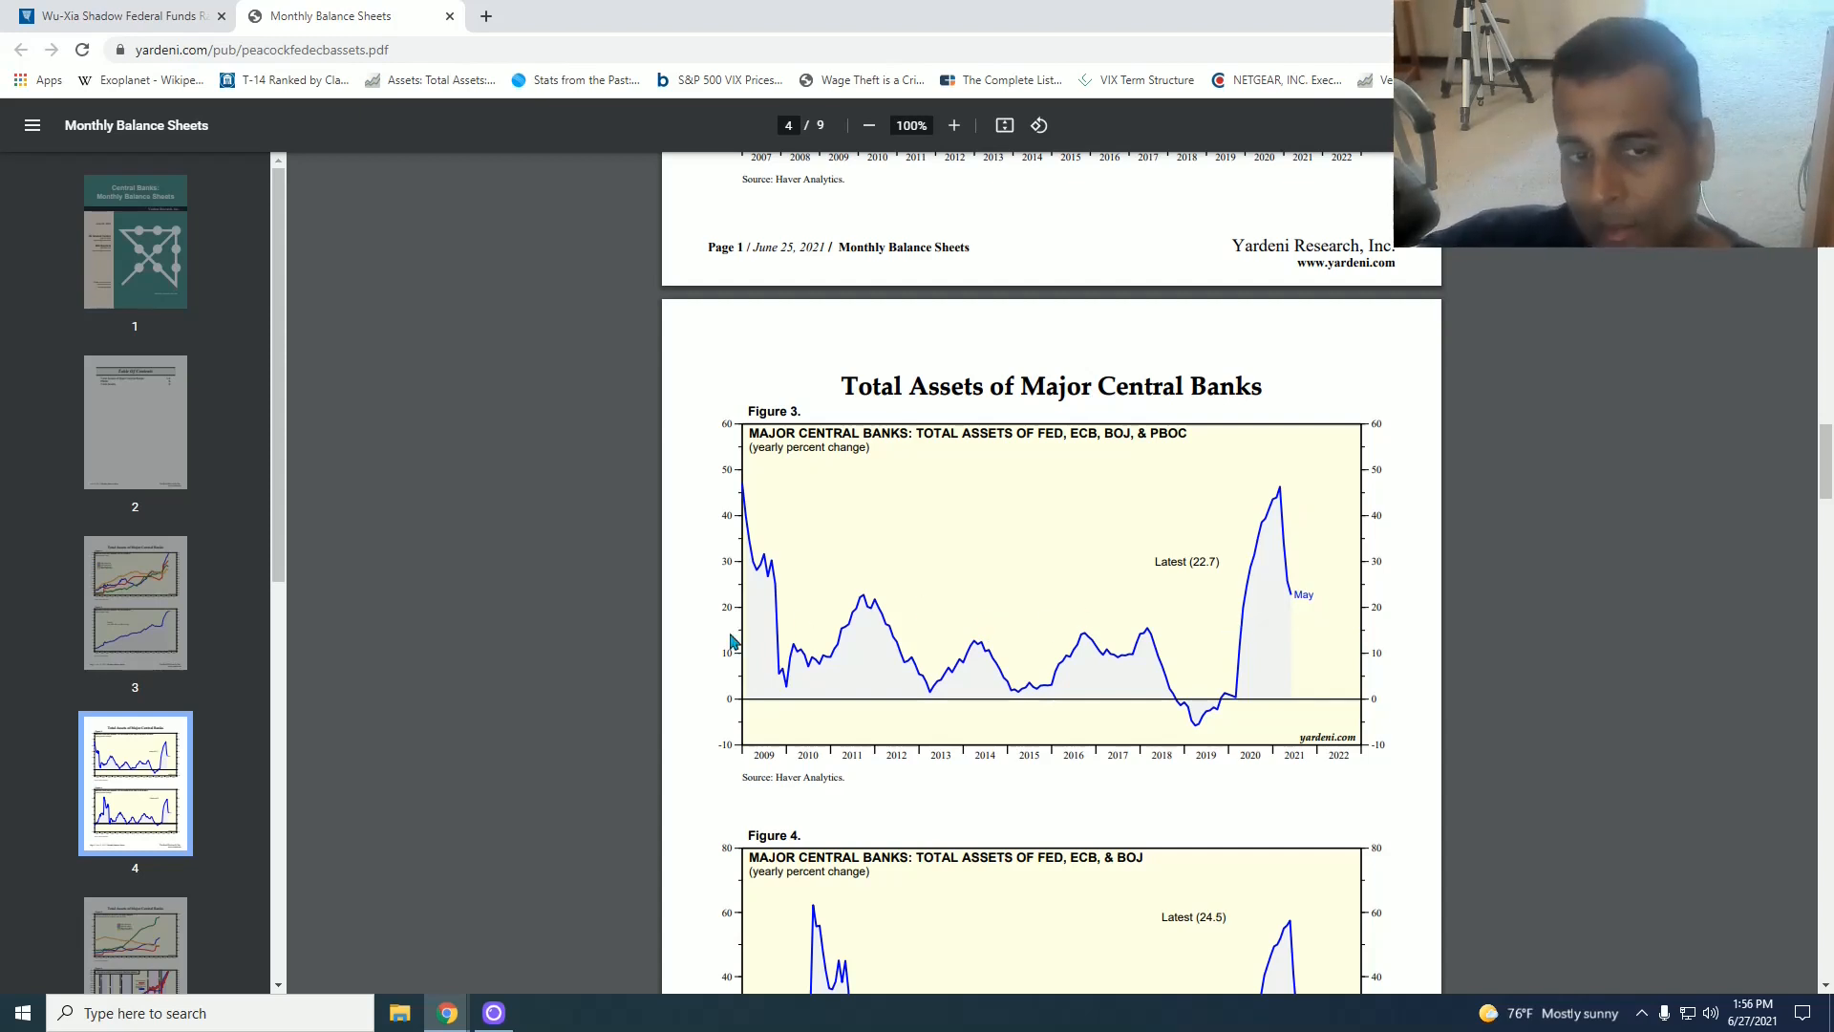
mouse_move(1255, 621)
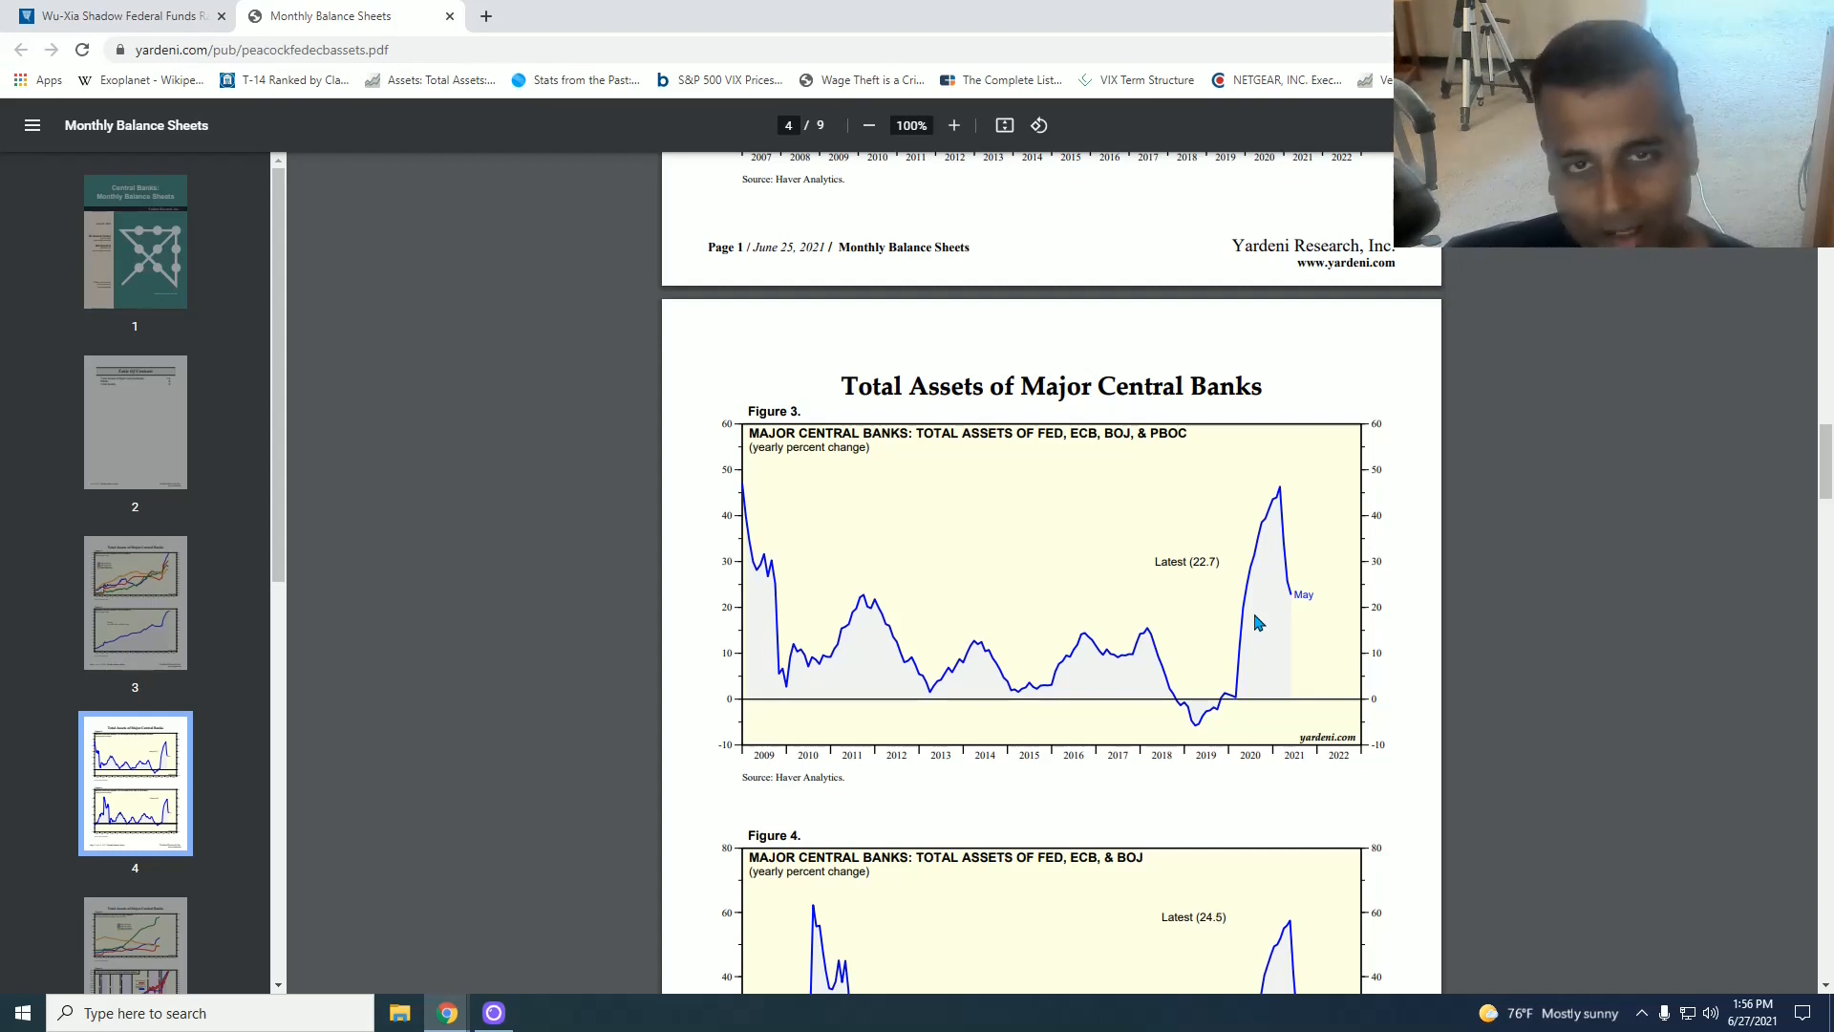
mouse_move(1245, 622)
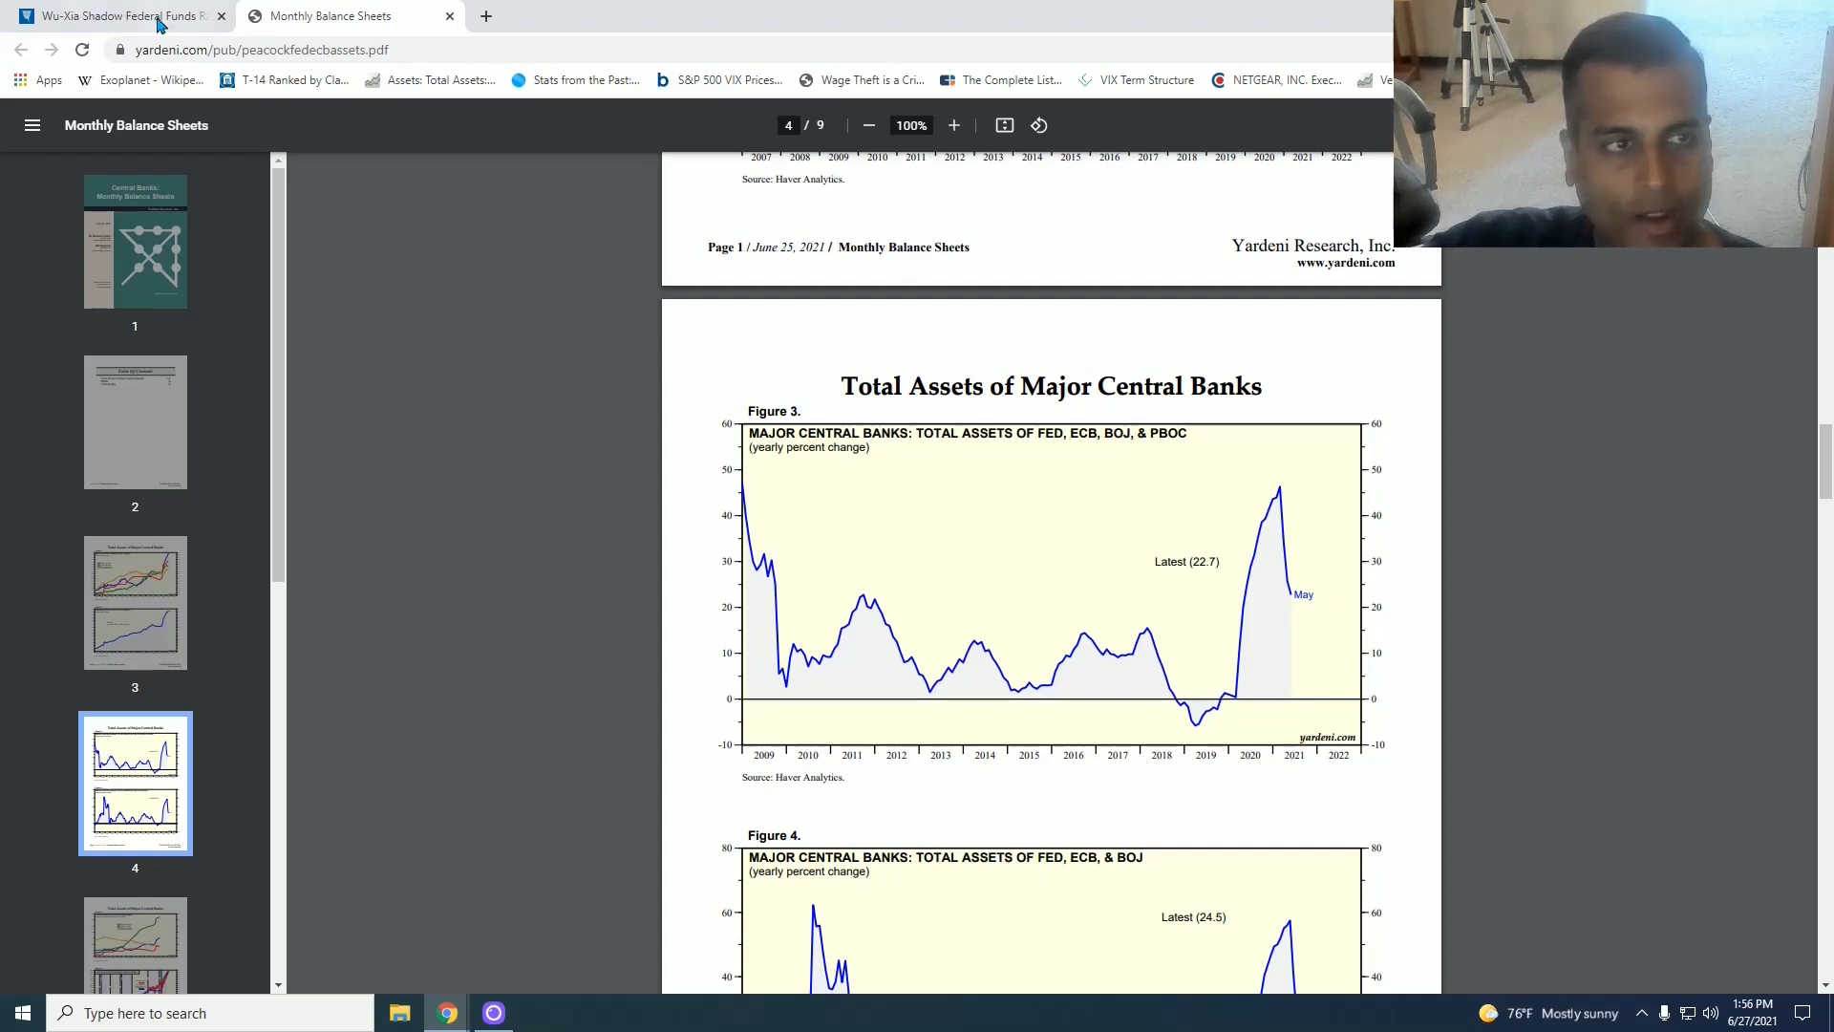
Step: Return to the Atlanta Fed Wu-Xia shadow rate page showing the latest −2.00% reading
click(111, 15)
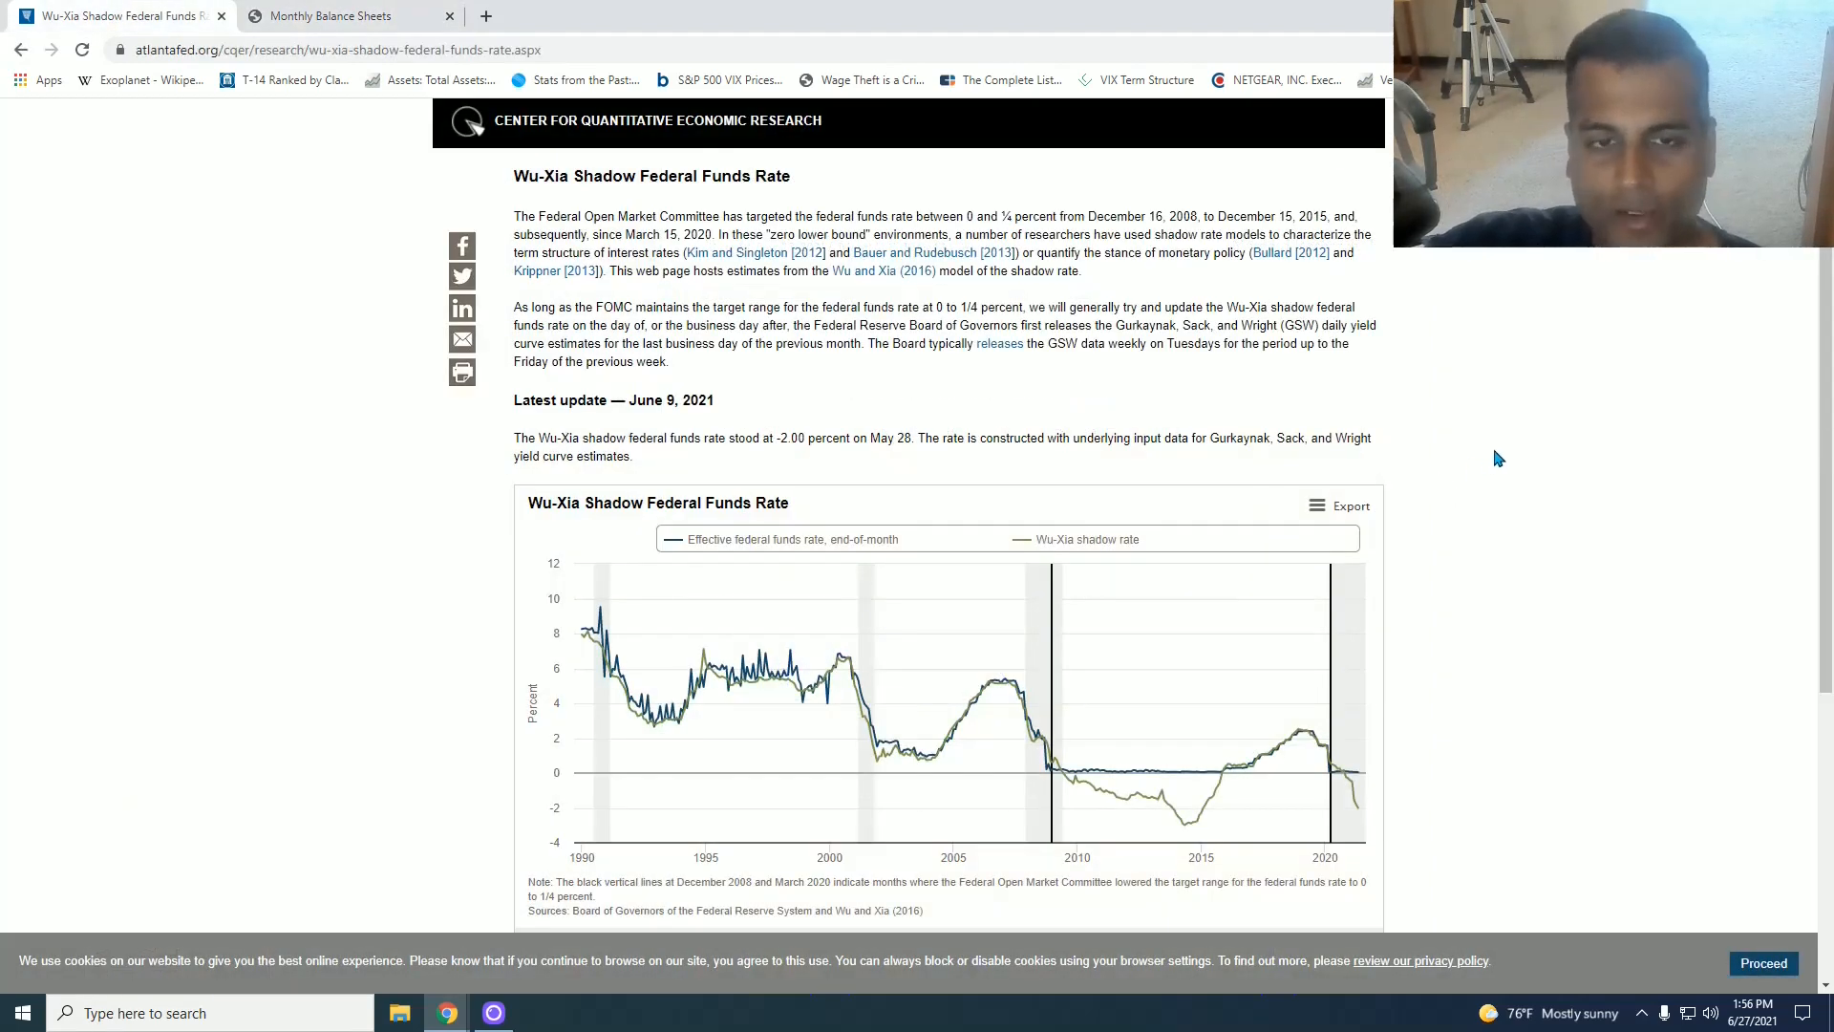
mouse_move(1588, 499)
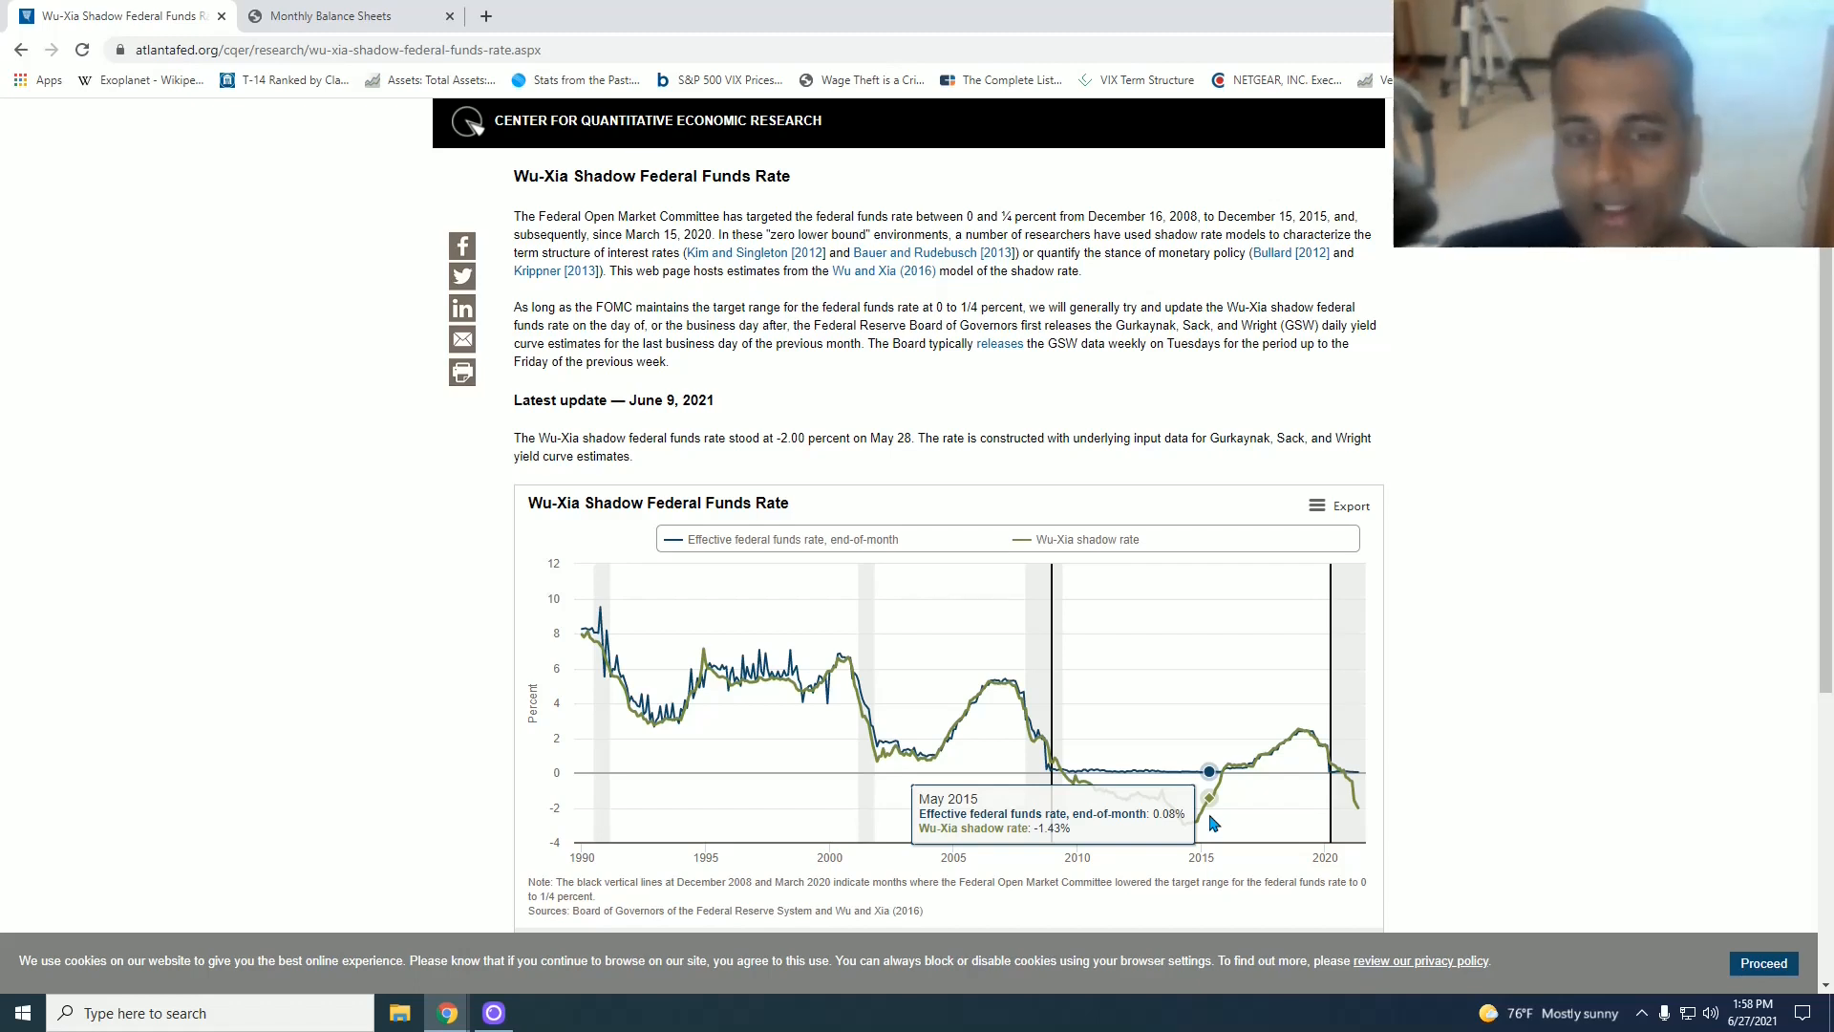
mouse_move(1221, 772)
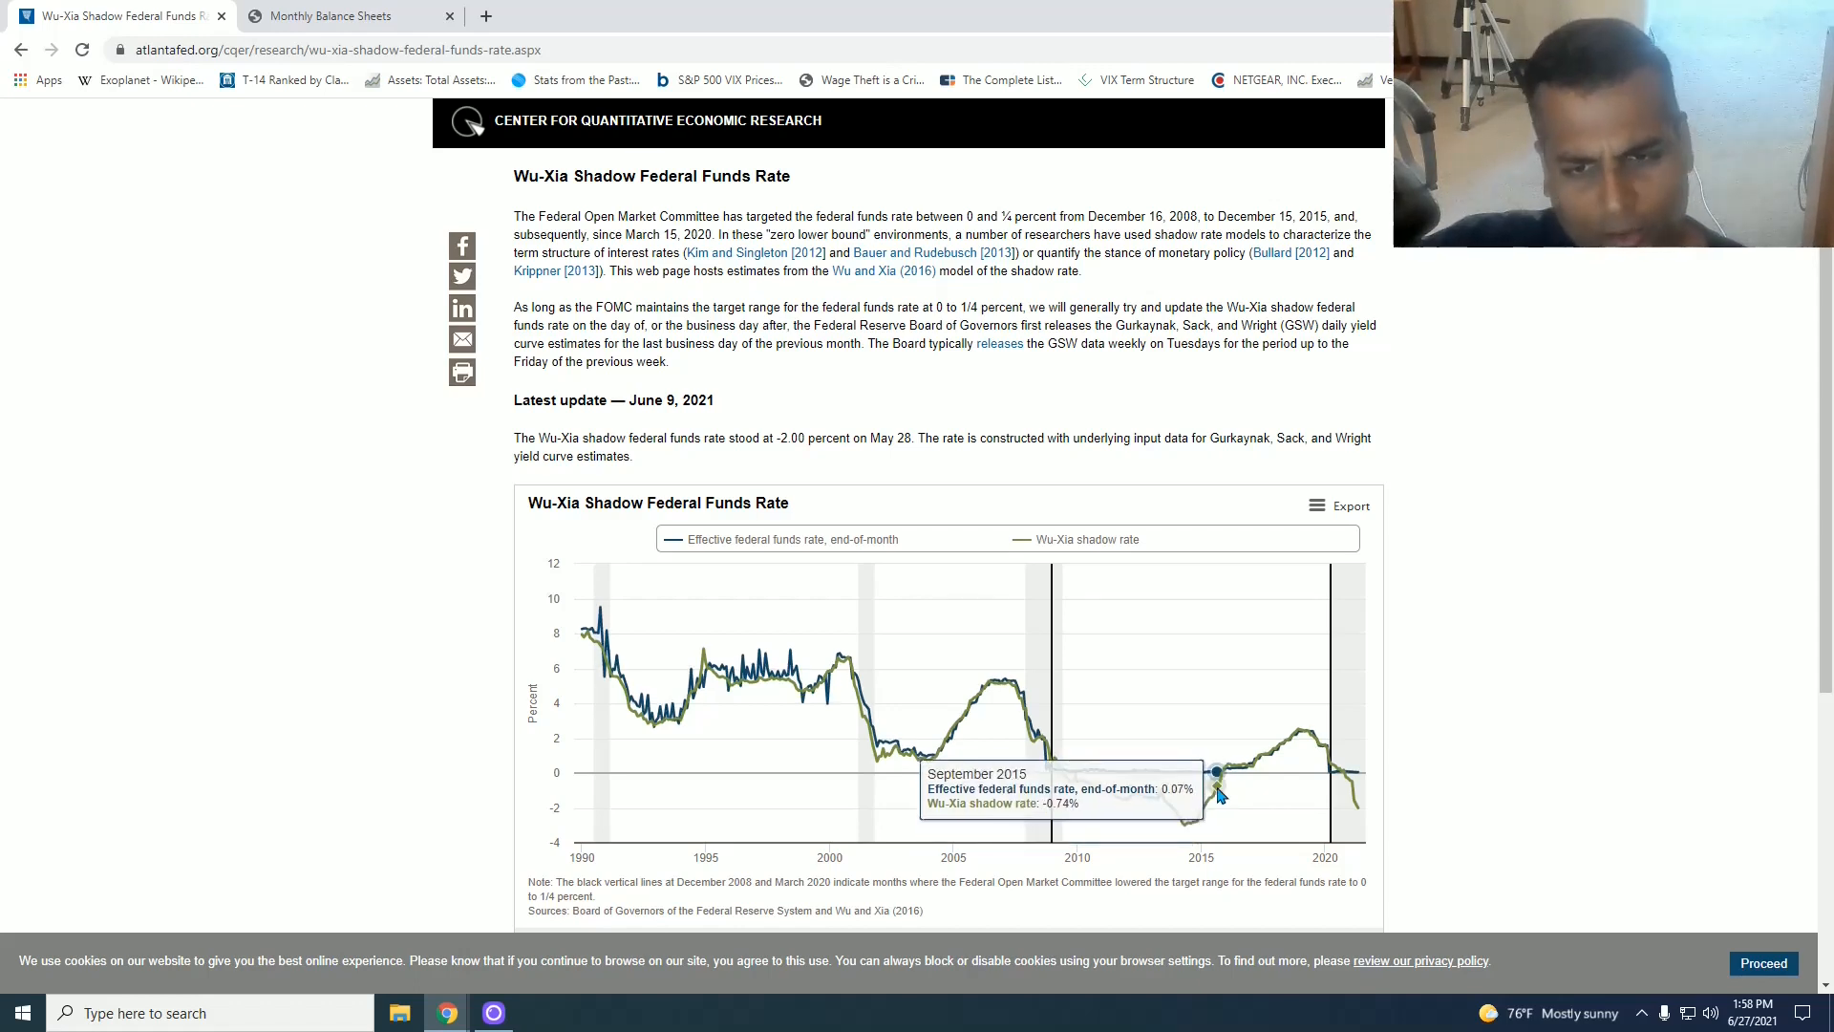
mouse_move(1322, 749)
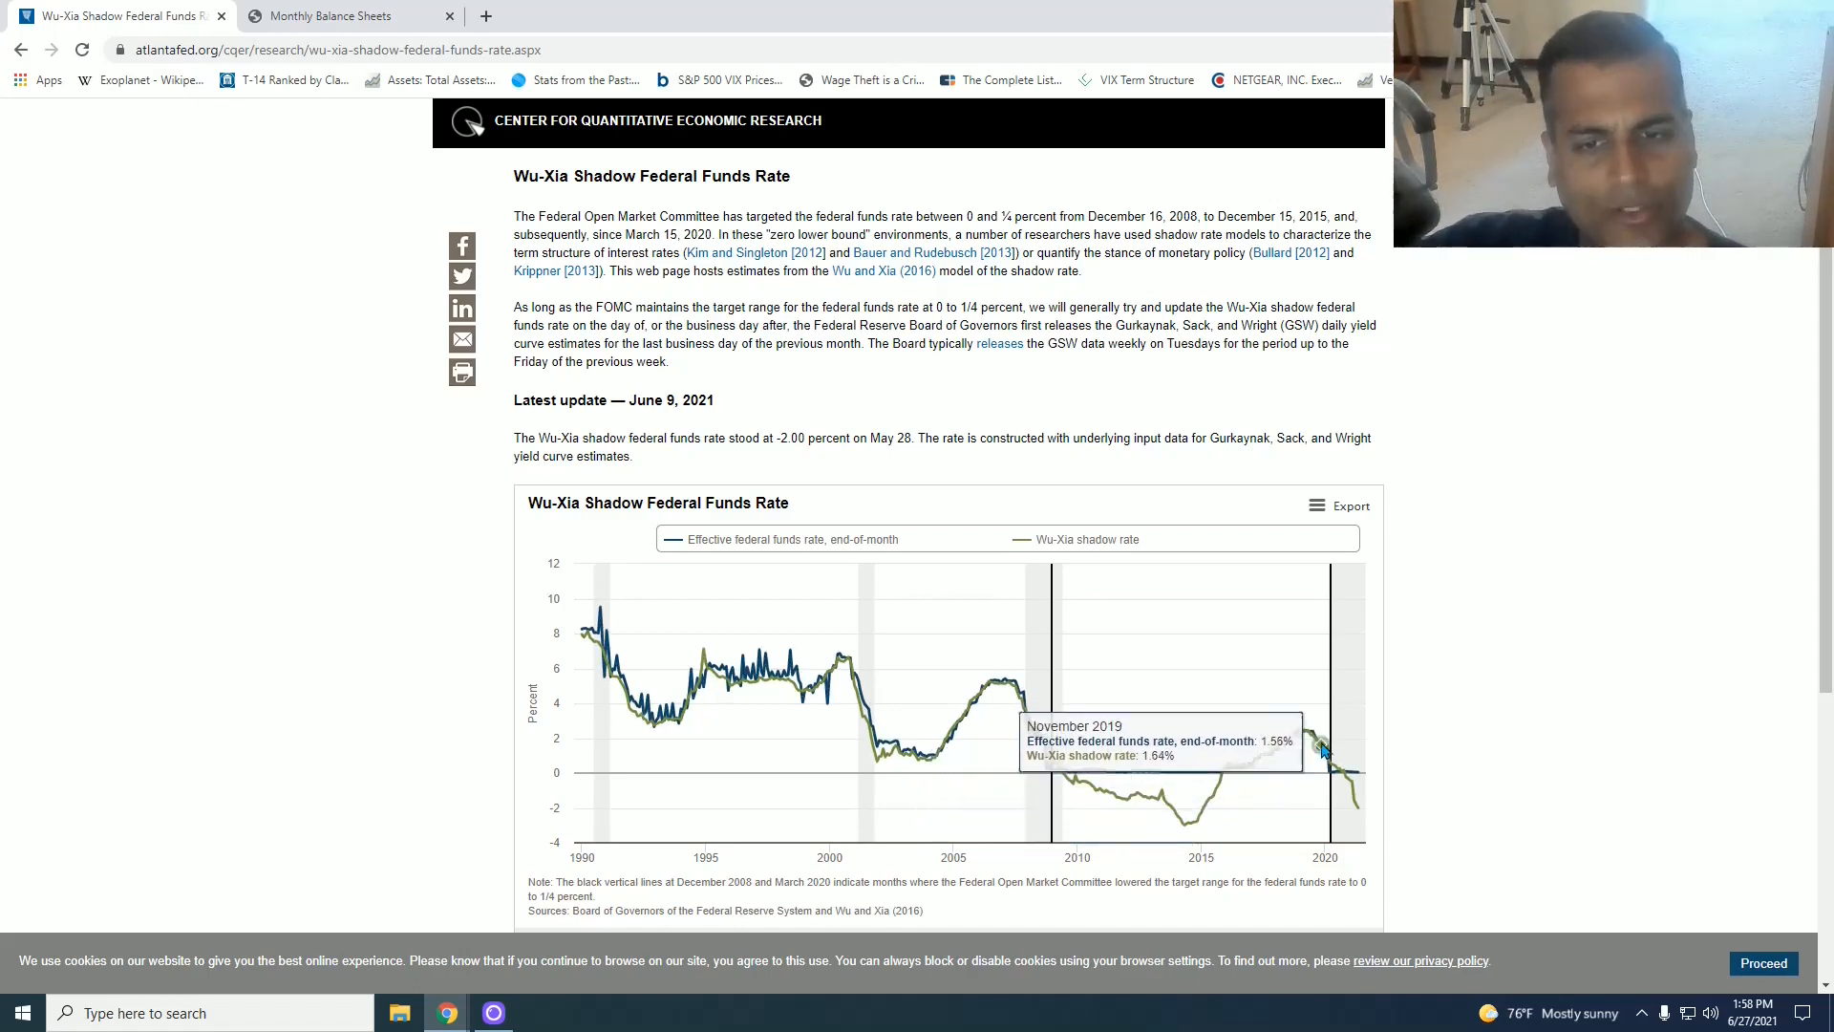